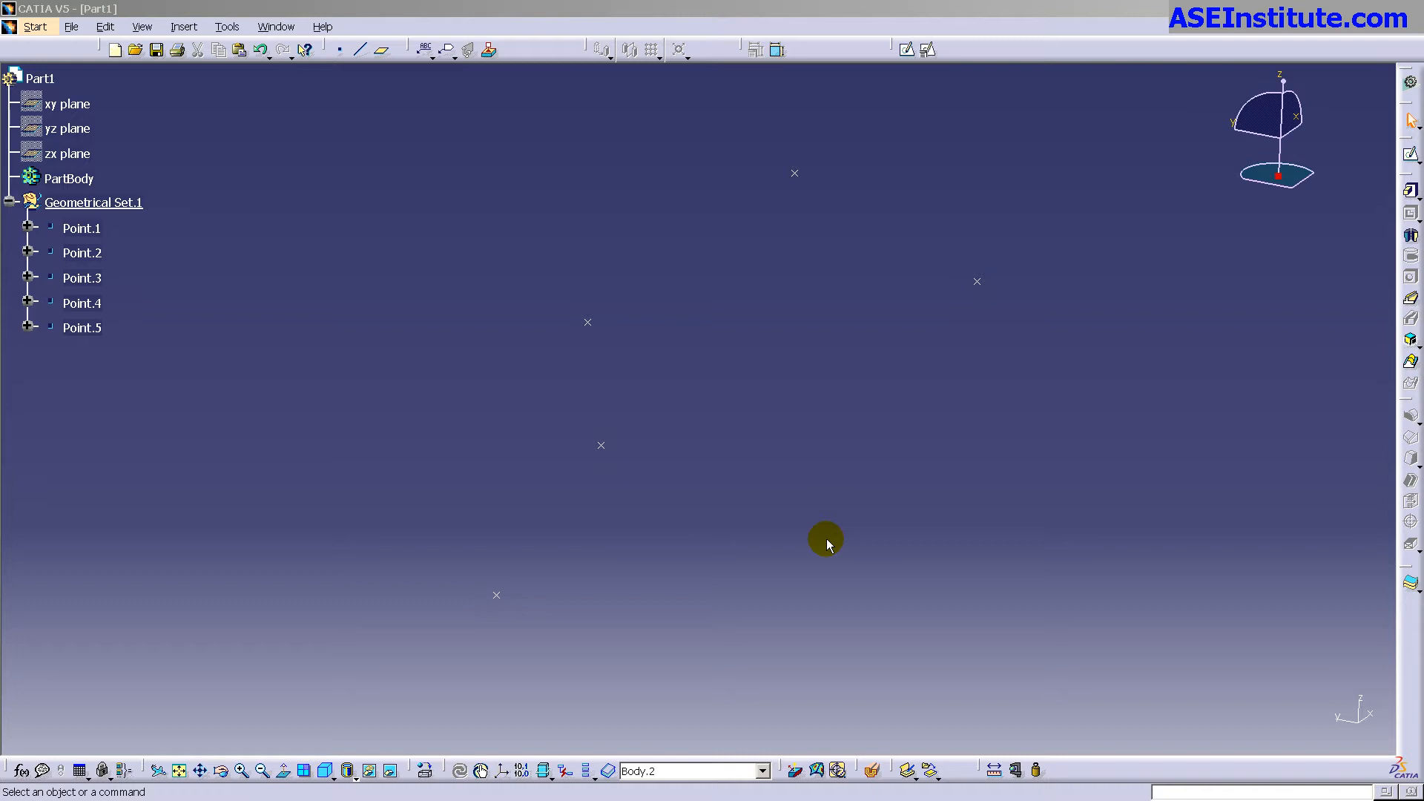
mouse_move(738, 519)
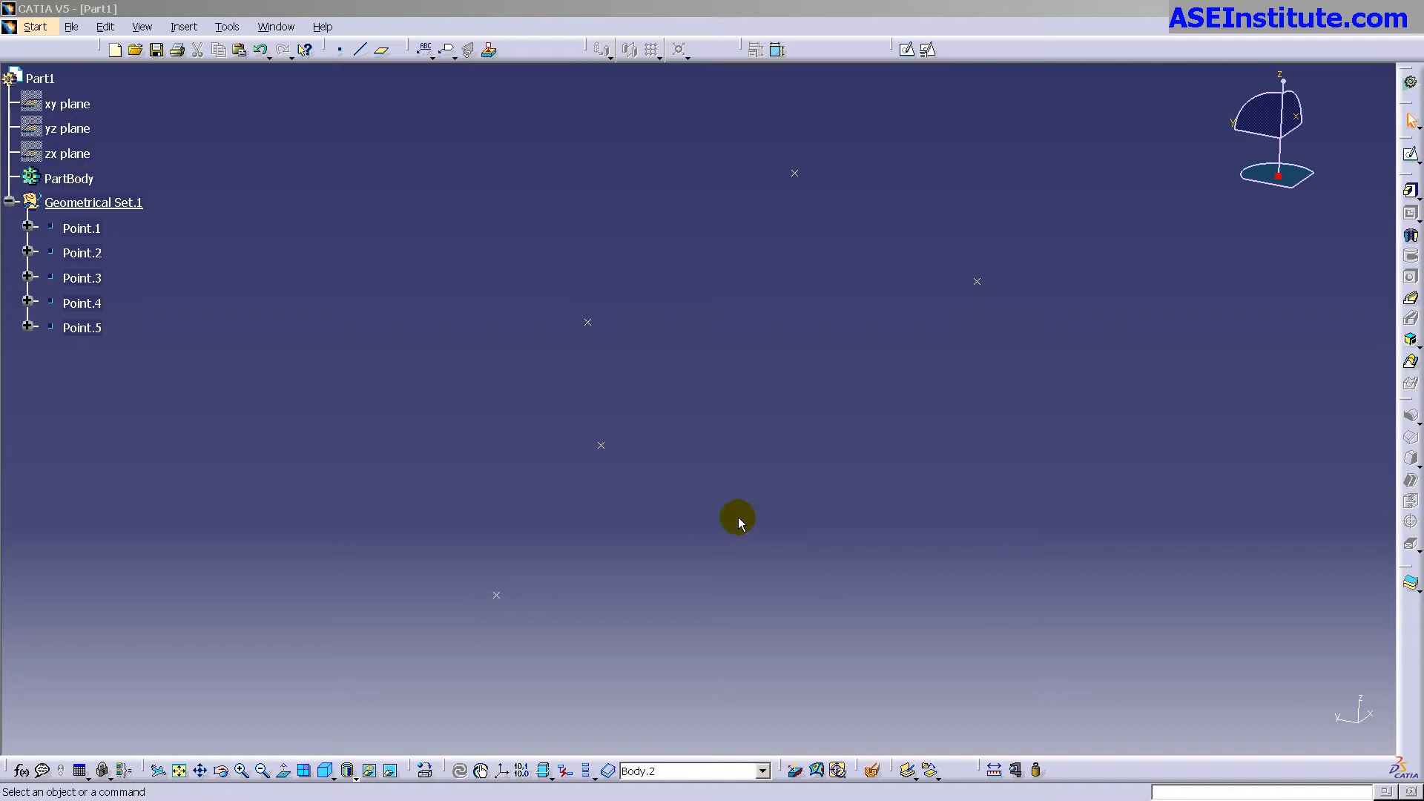
Switch CATIA V5 to the Generative Shape Design workbench for wireframe and surface work.
click(37, 26)
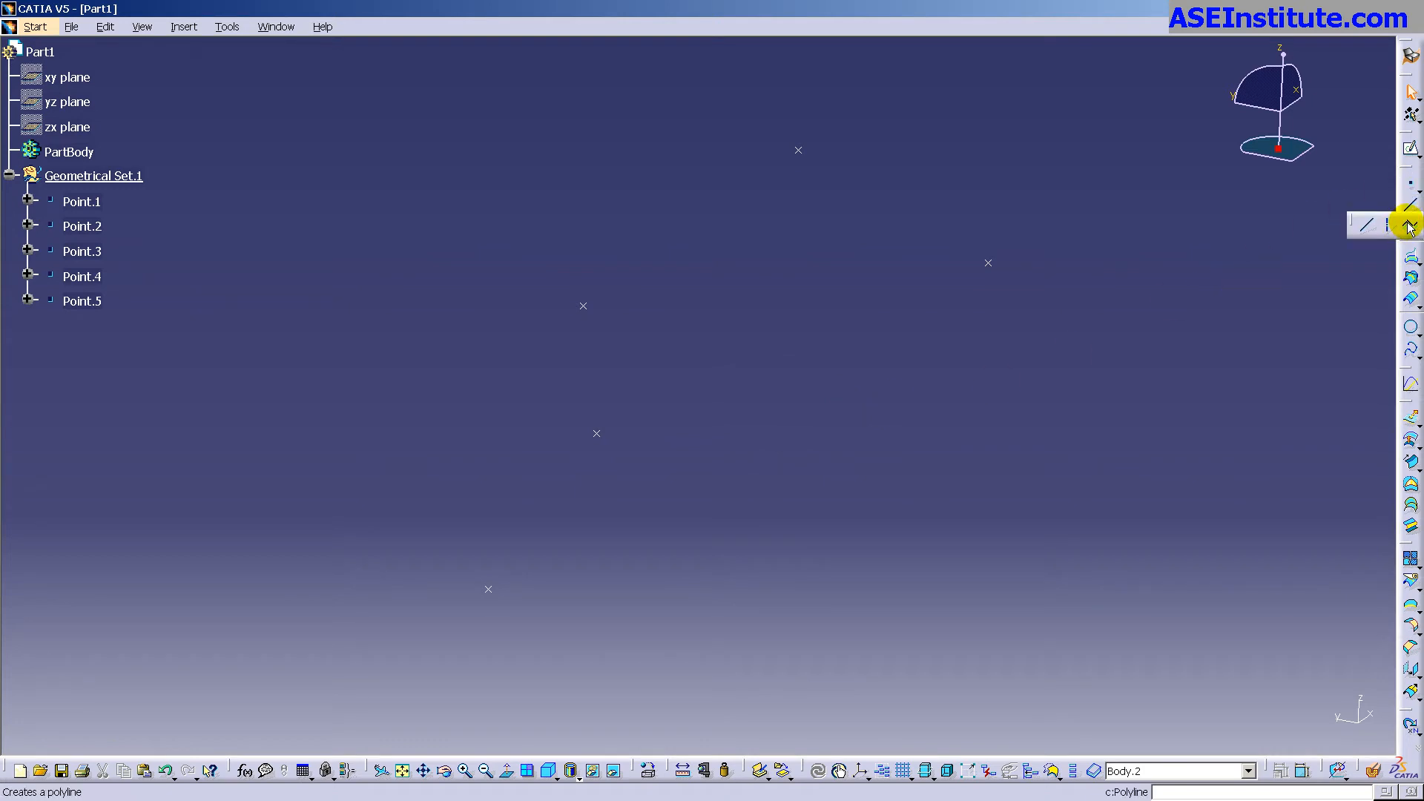
Start a polyline through the five points and give point 2 a 50 mm corner radius.
click(1408, 222)
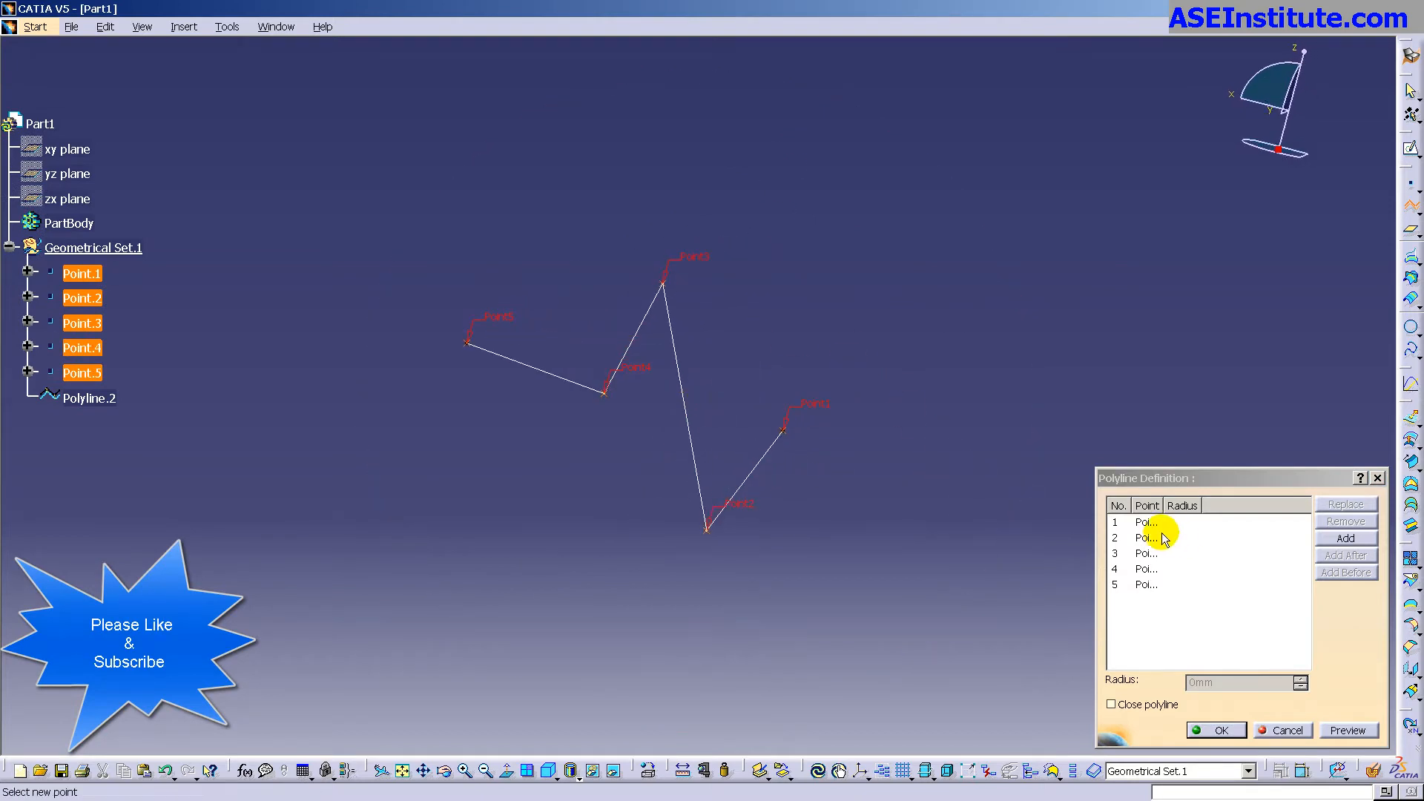
click(1148, 539)
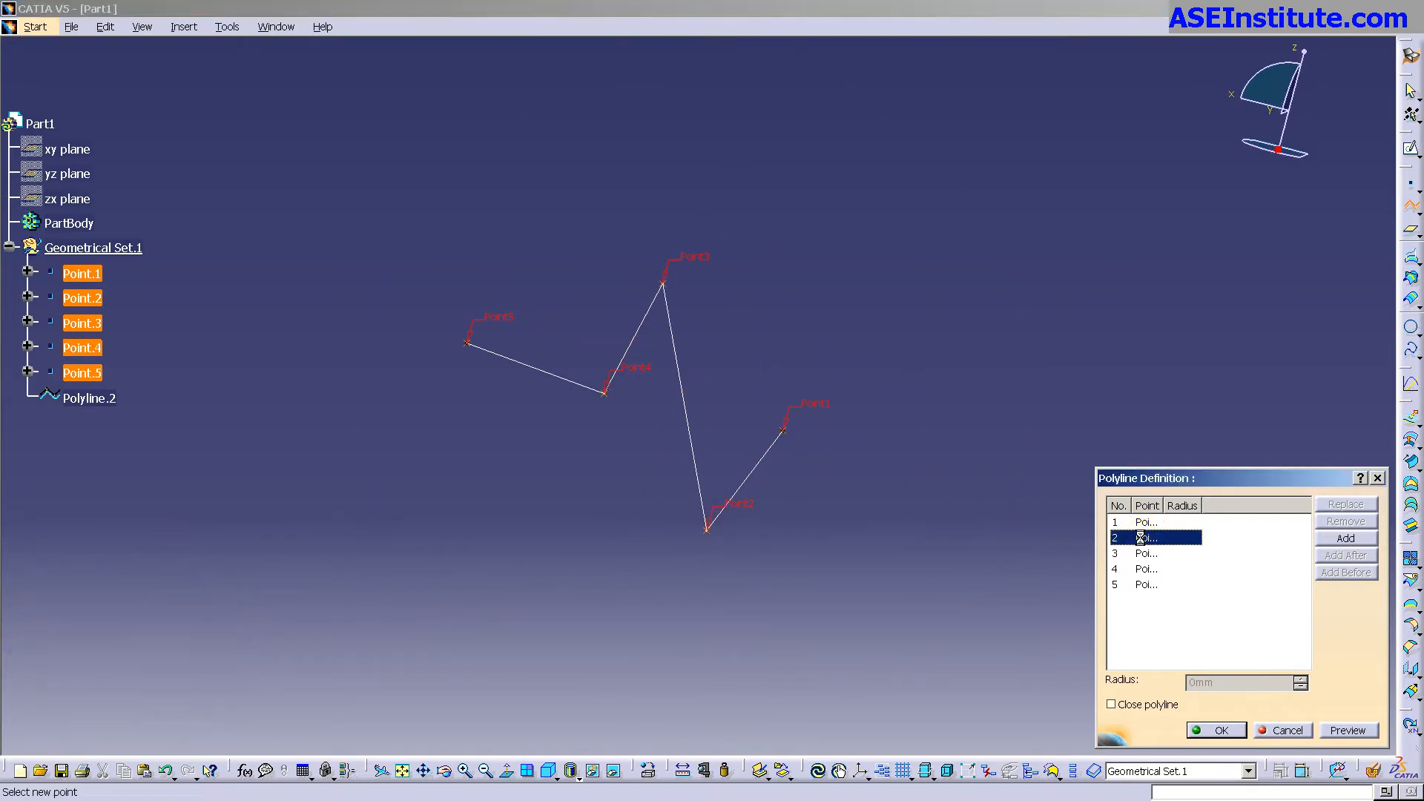
click(1149, 539)
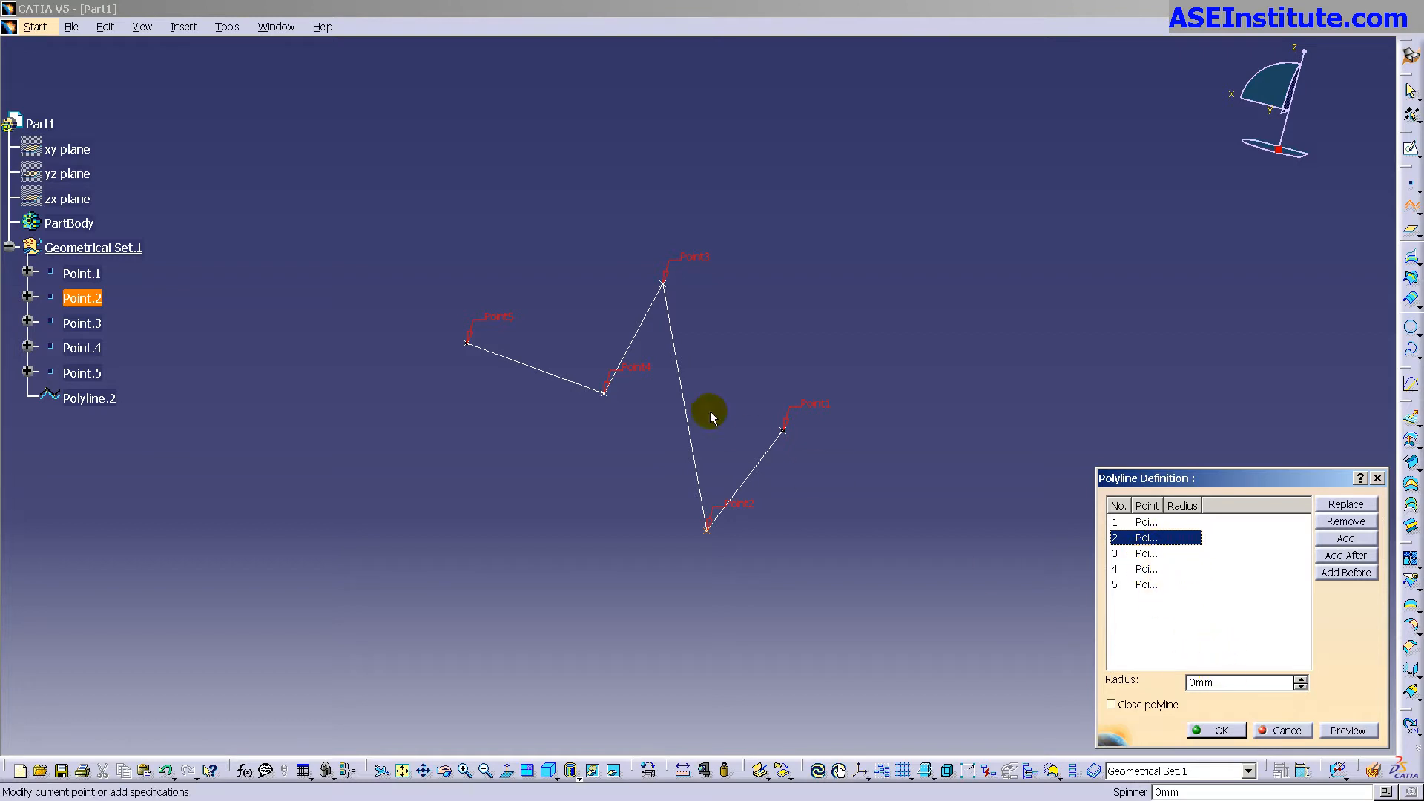
click(1236, 682)
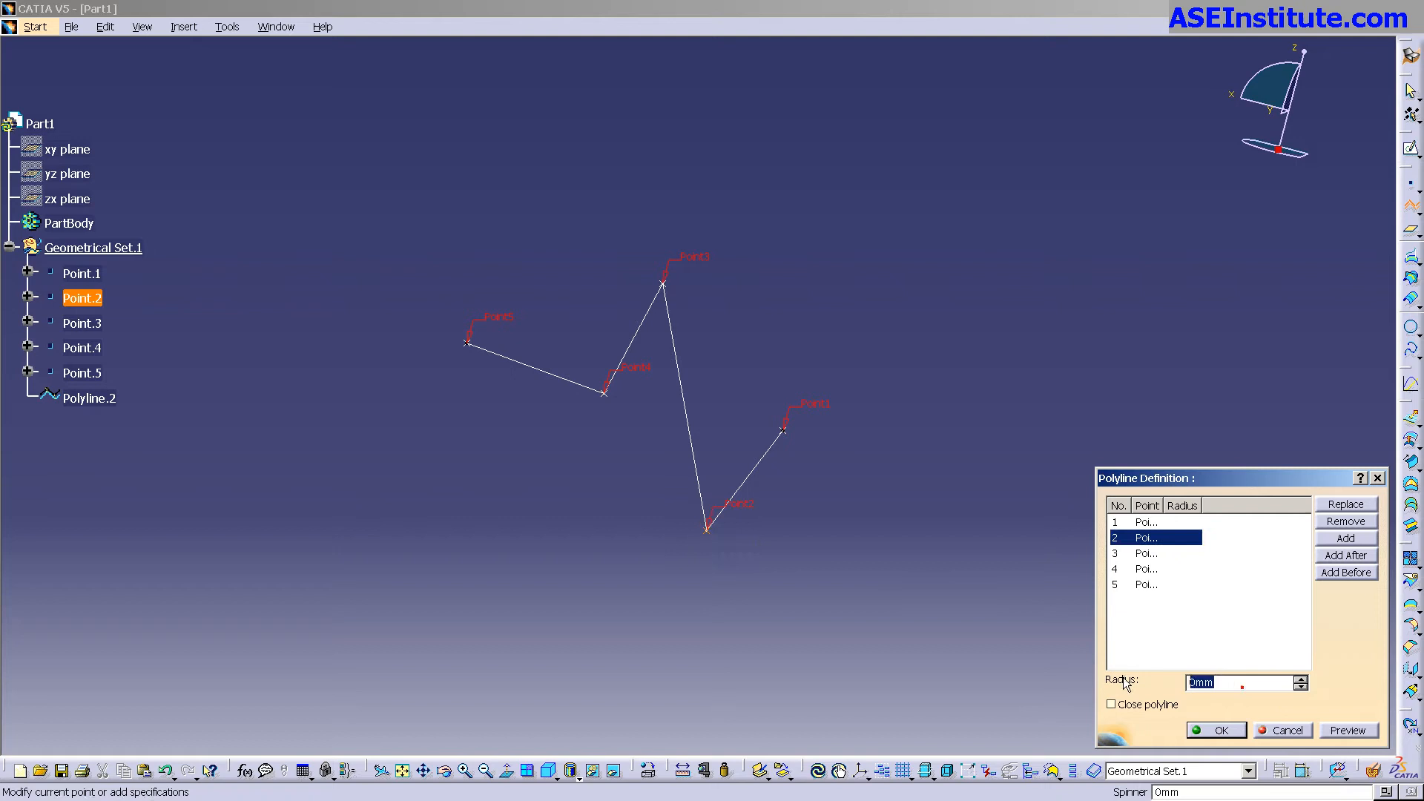
click(1217, 730)
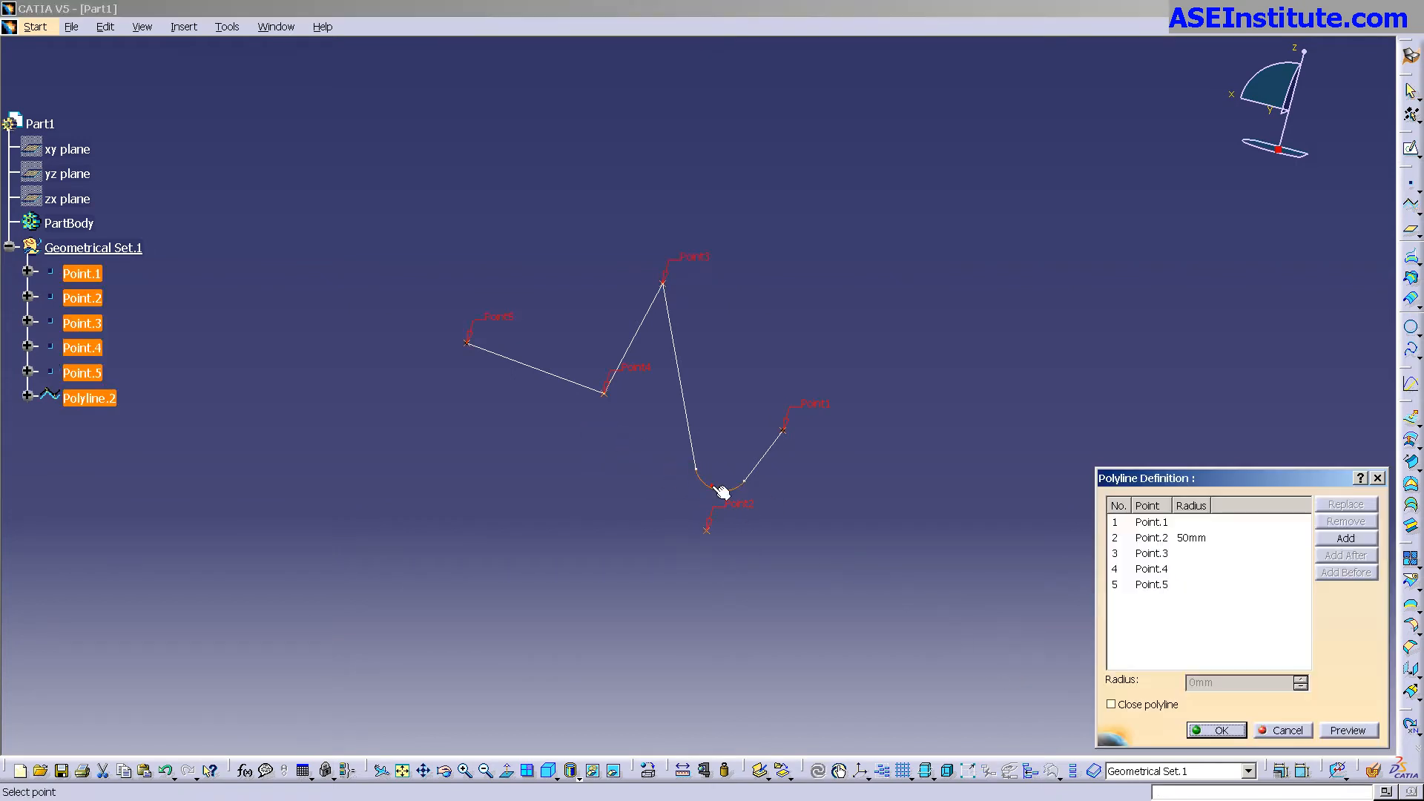
Round point 3 with a 35 mm radius and set a corner radius on point 4.
click(1150, 552)
text(35)
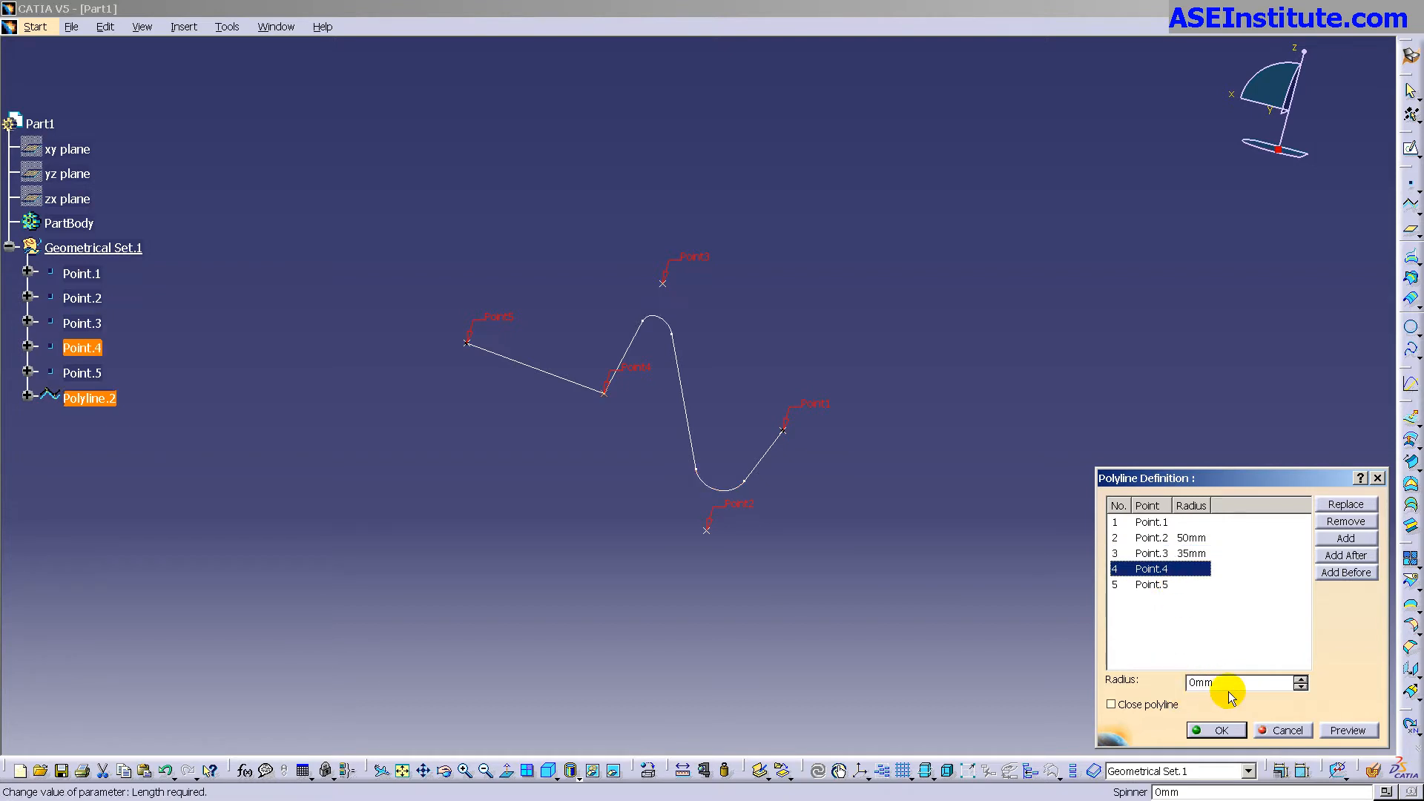
click(1225, 730)
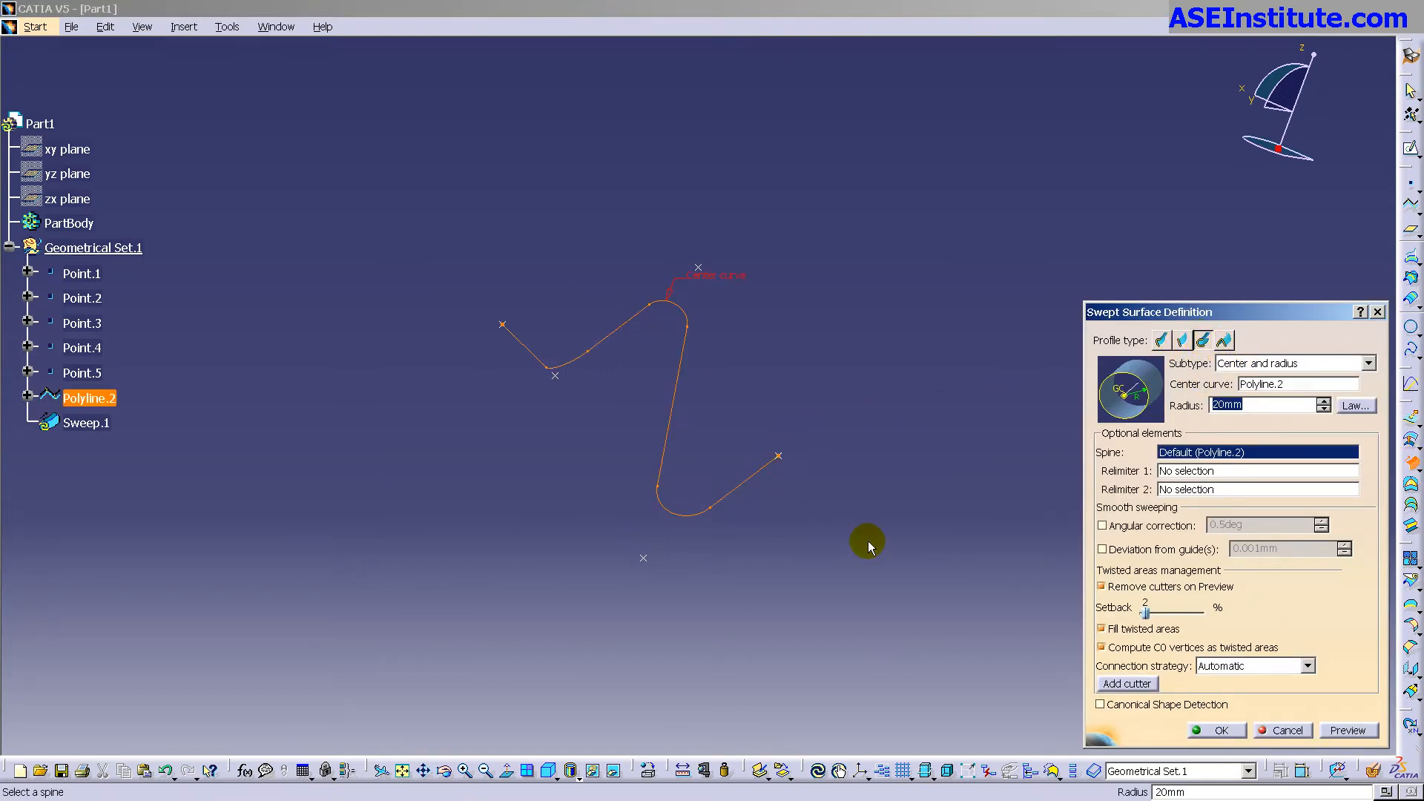
Finish the 20 mm Sweep.1 tube and expand Polyline.2 to show its three radii, selecting Point.5.
click(1224, 730)
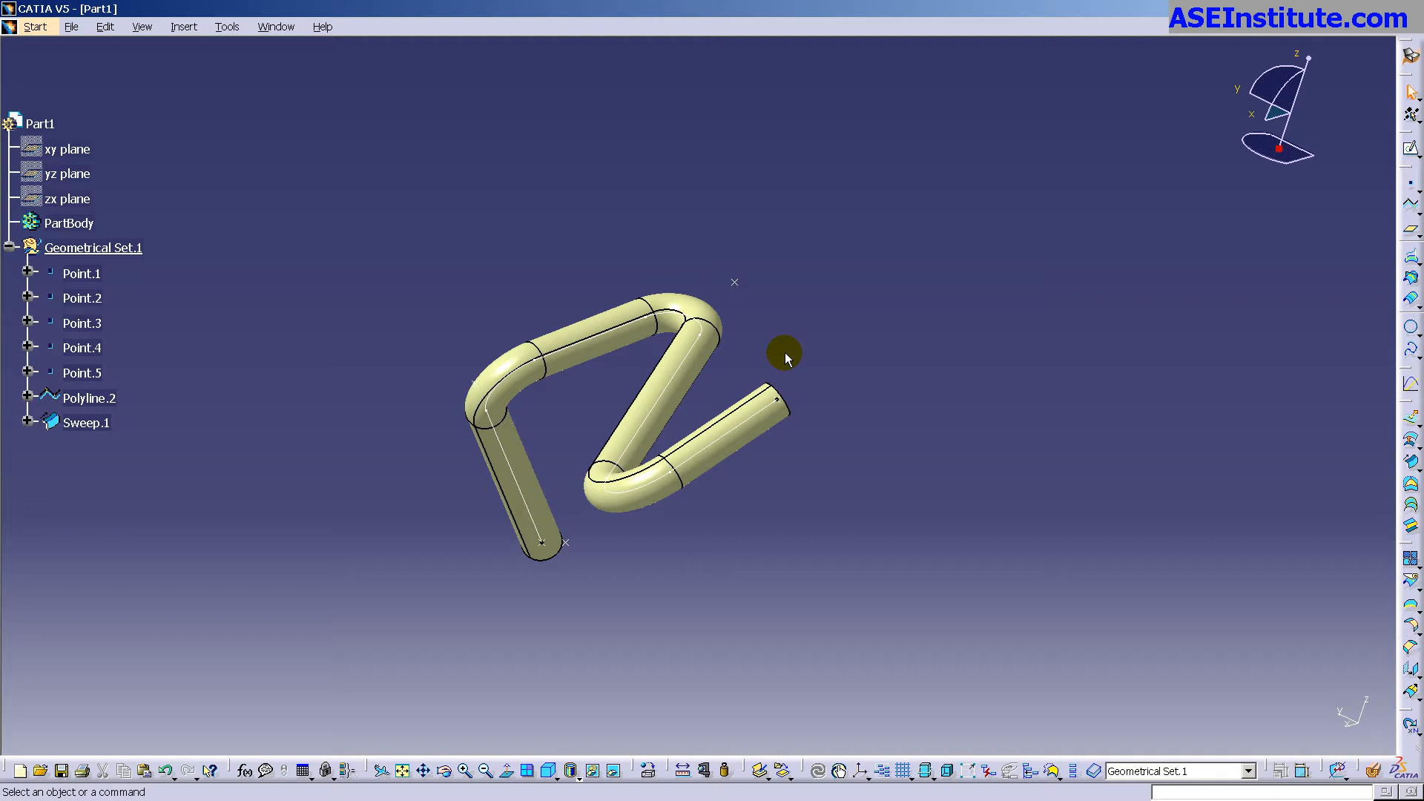
click(28, 397)
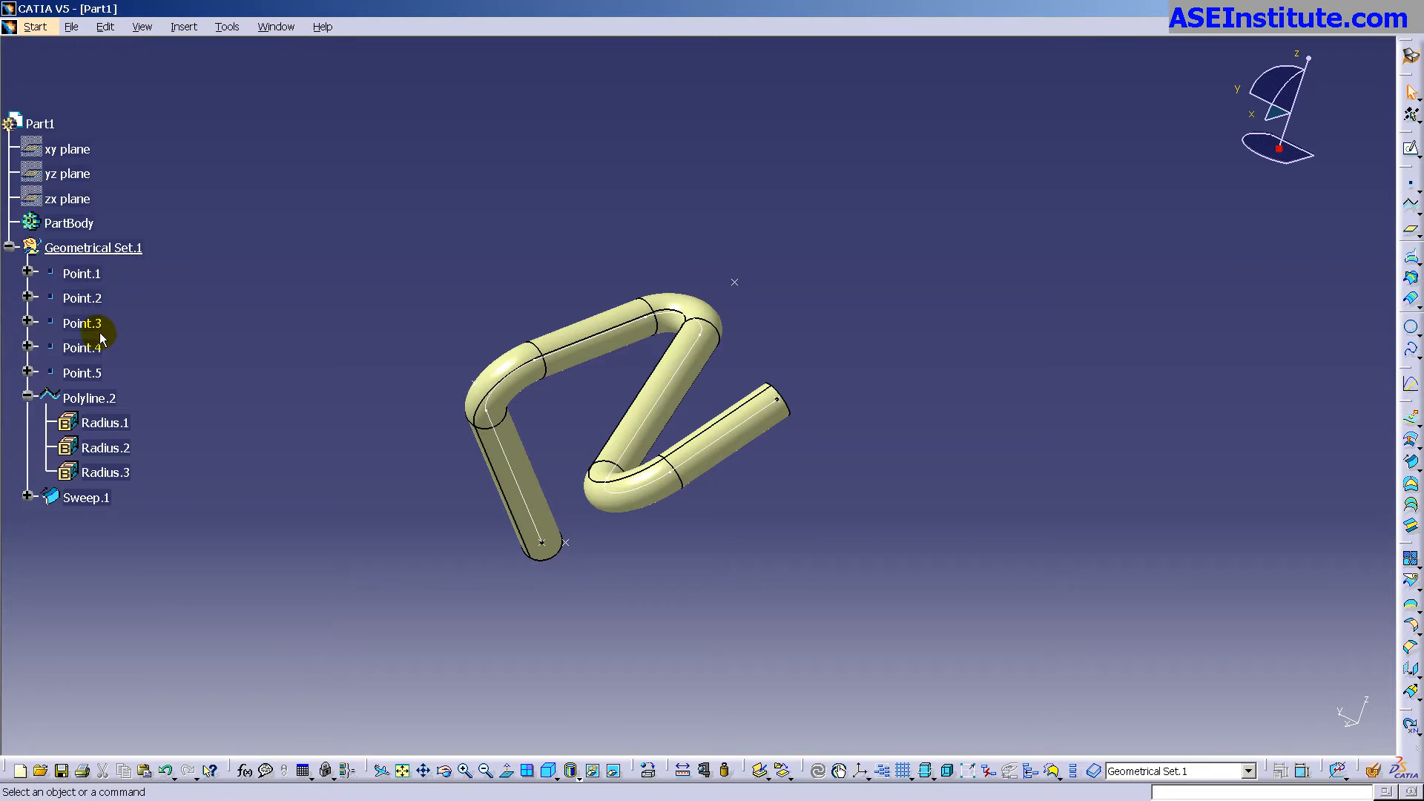
click(78, 373)
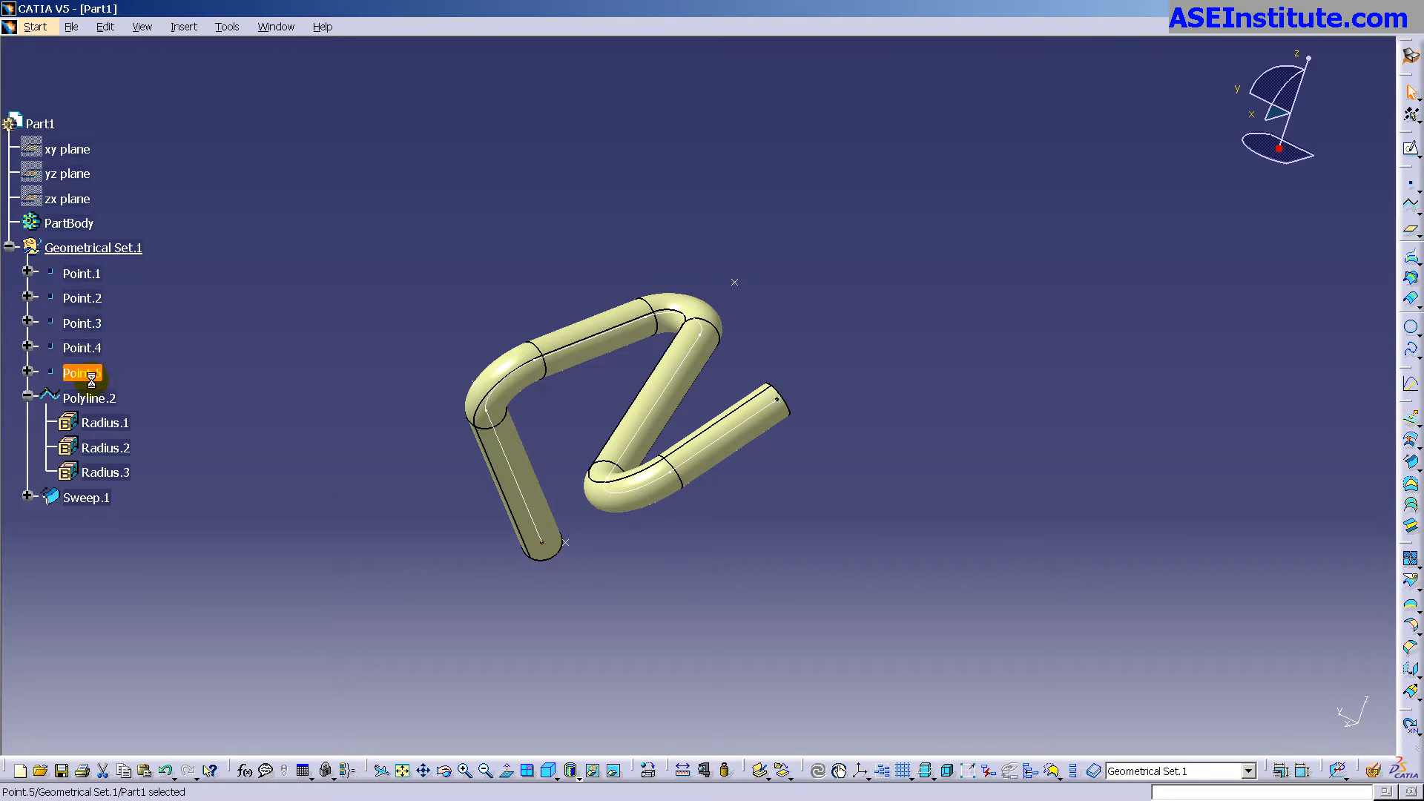
Move Point.5 to new H and V coordinates so the tube end shifts, and inspect the result.
double_click(75, 373)
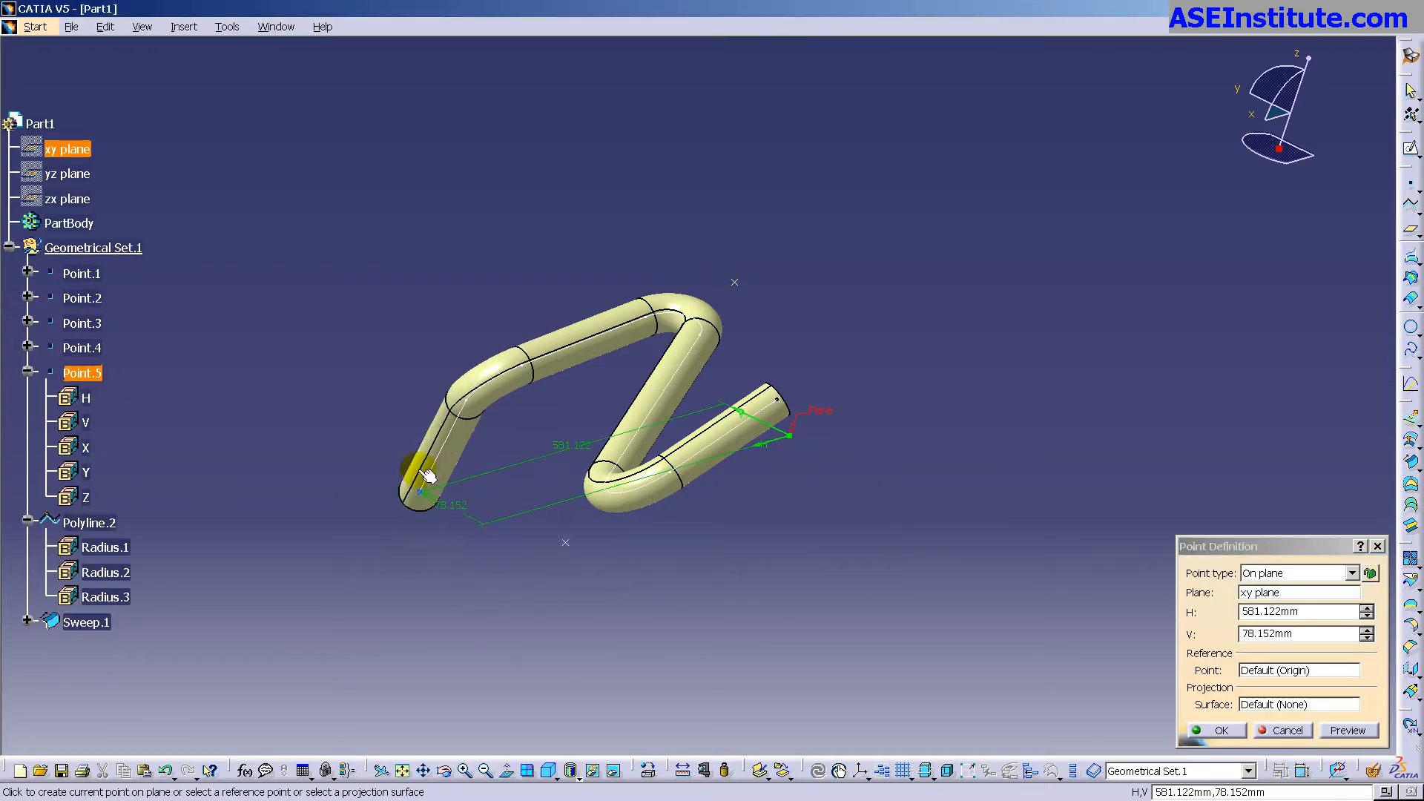
click(1222, 751)
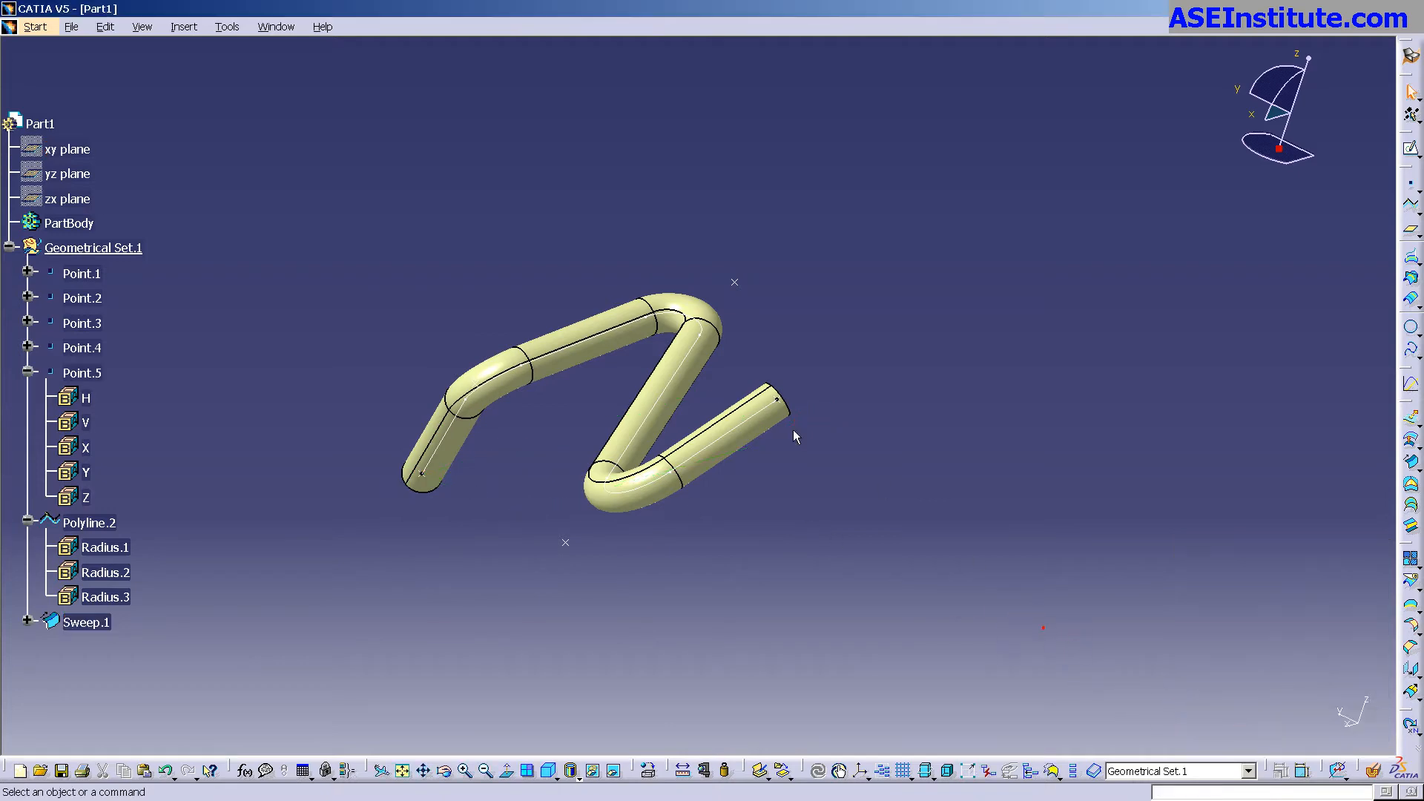
drag(795, 437, 863, 470)
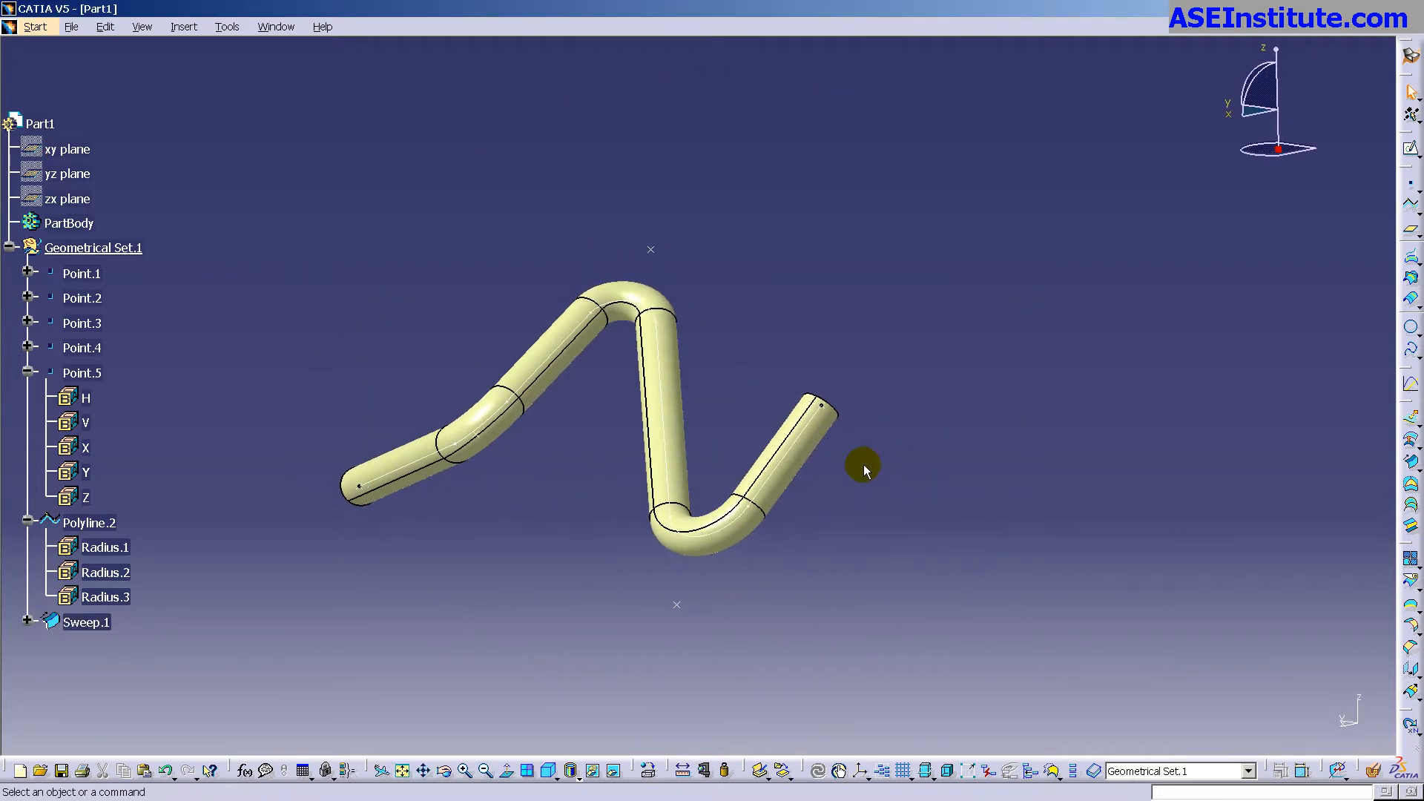
drag(863, 470, 570, 166)
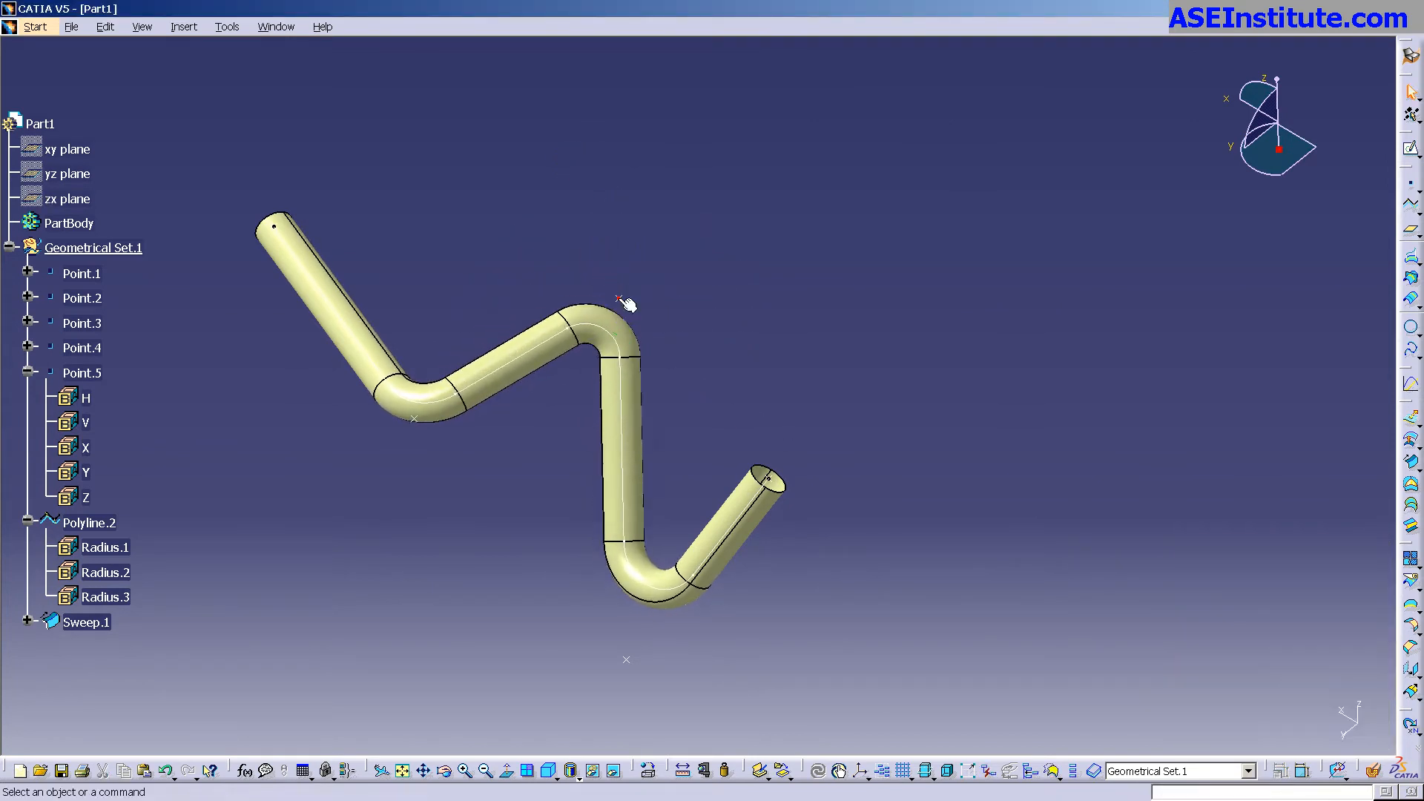
drag(624, 303, 766, 511)
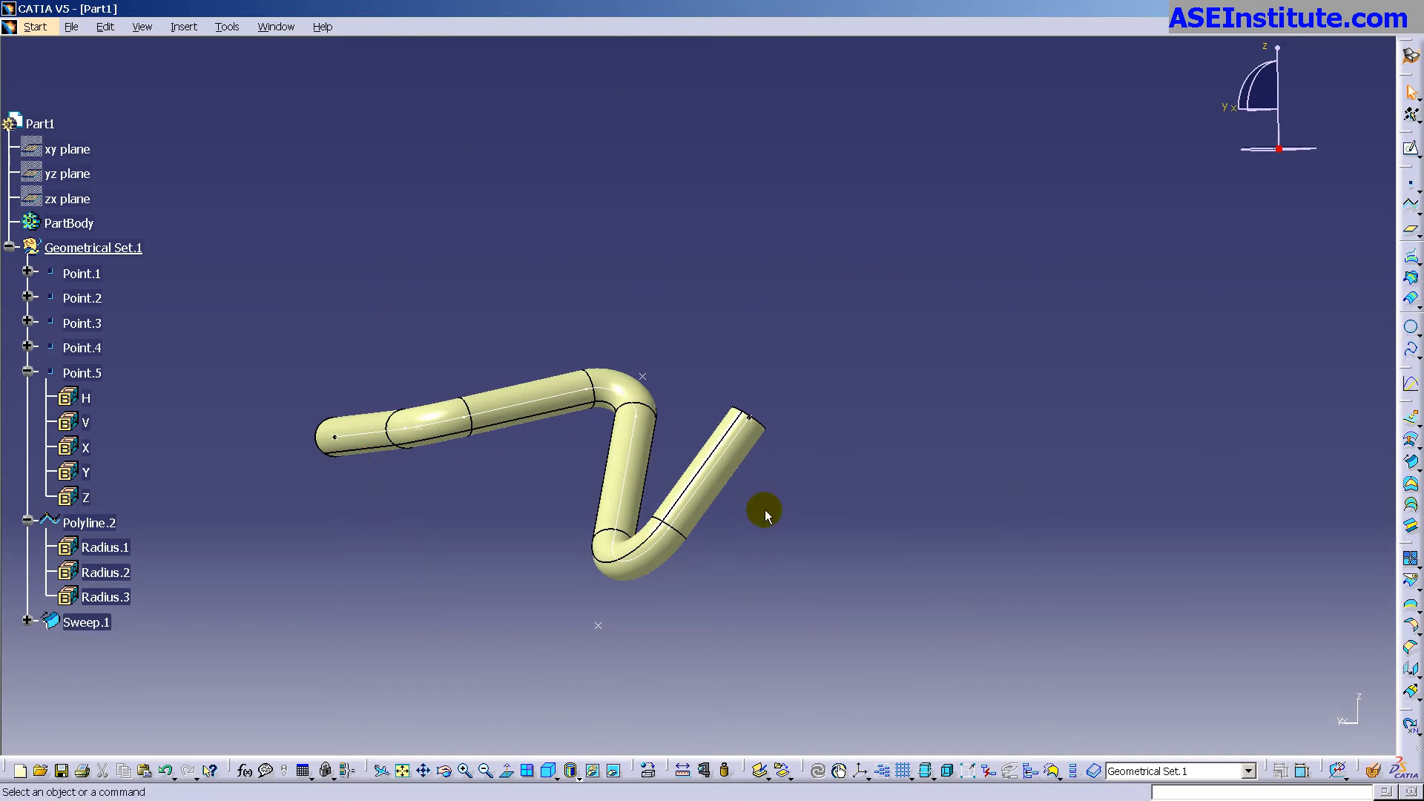
mouse_move(727, 498)
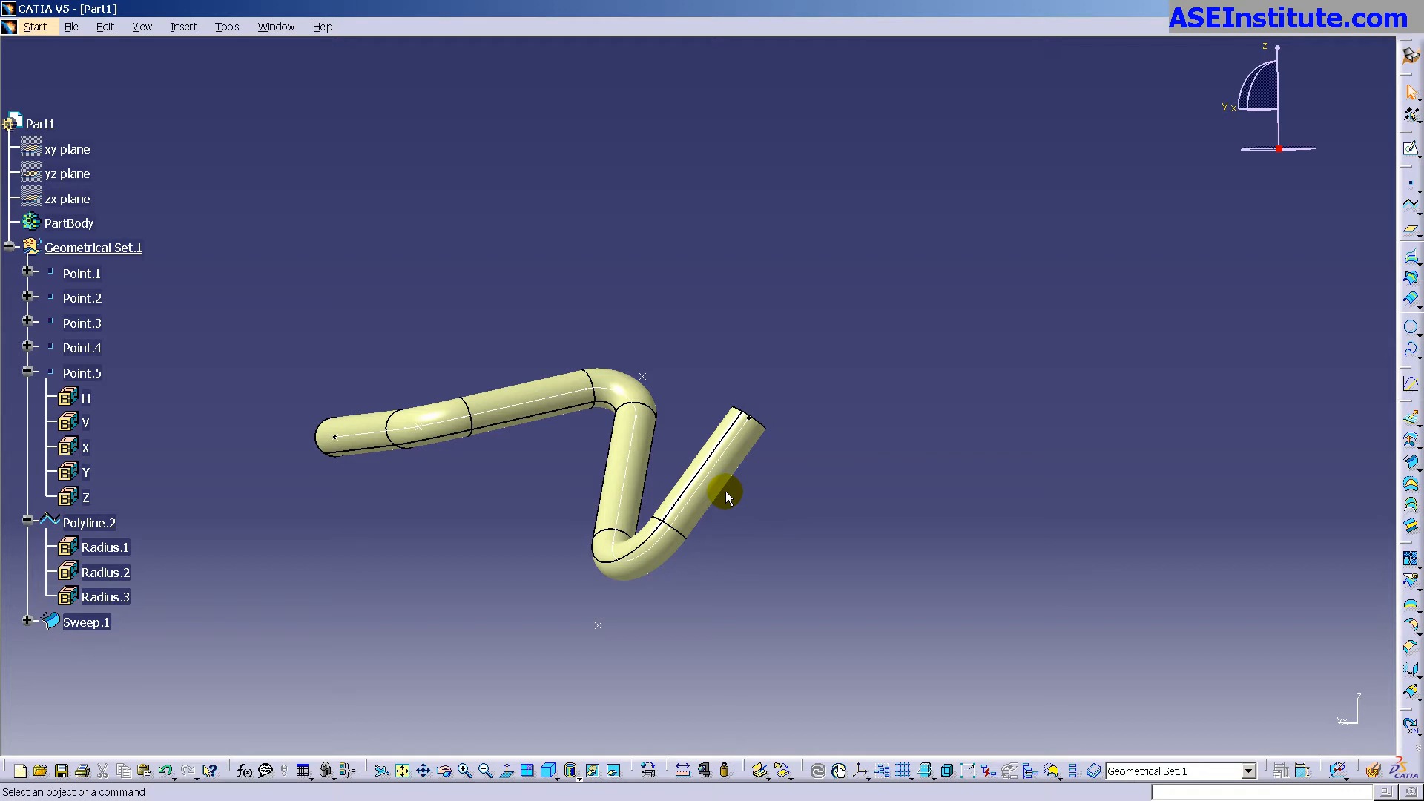
mouse_move(744, 491)
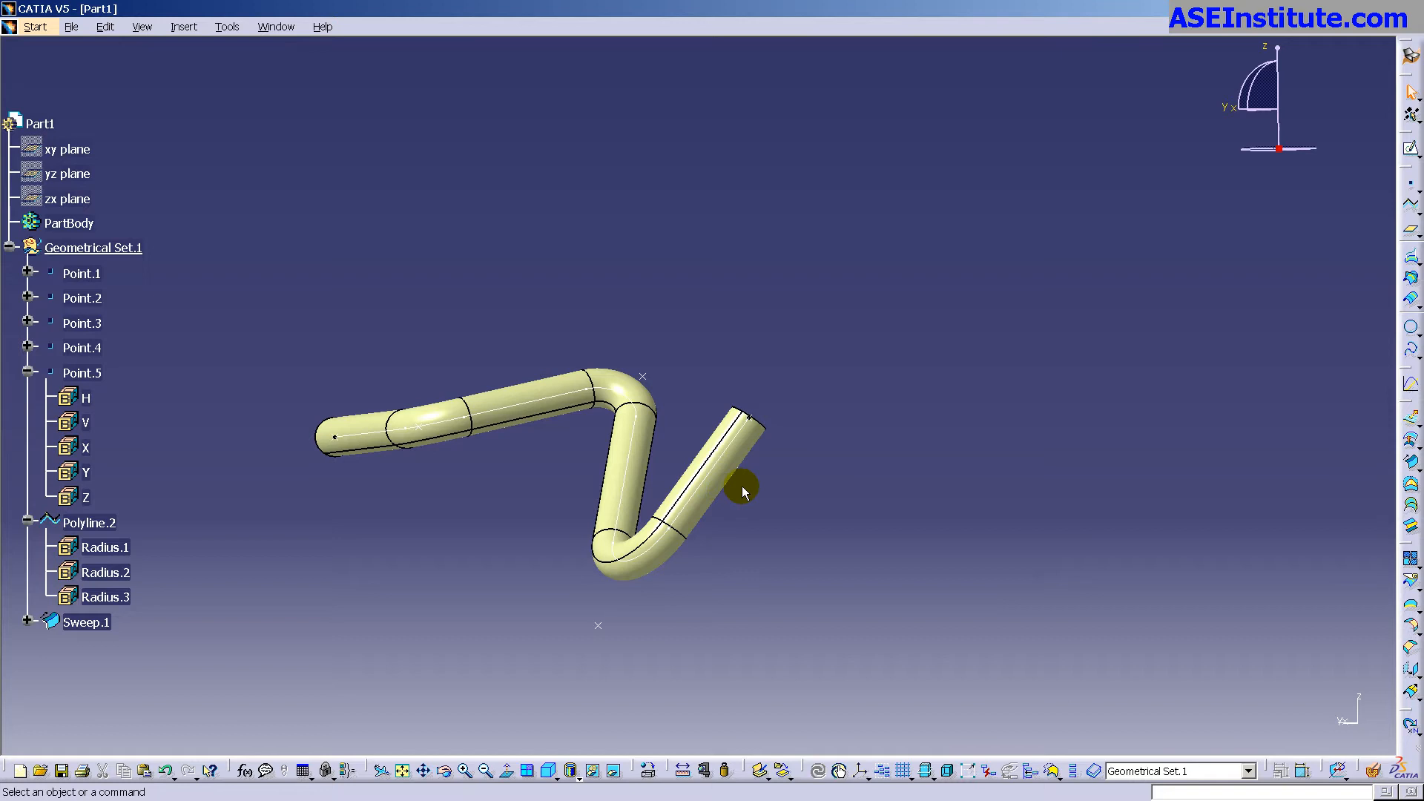
Begin a Thick Surface operation on the Sweep.1 tube.
click(30, 27)
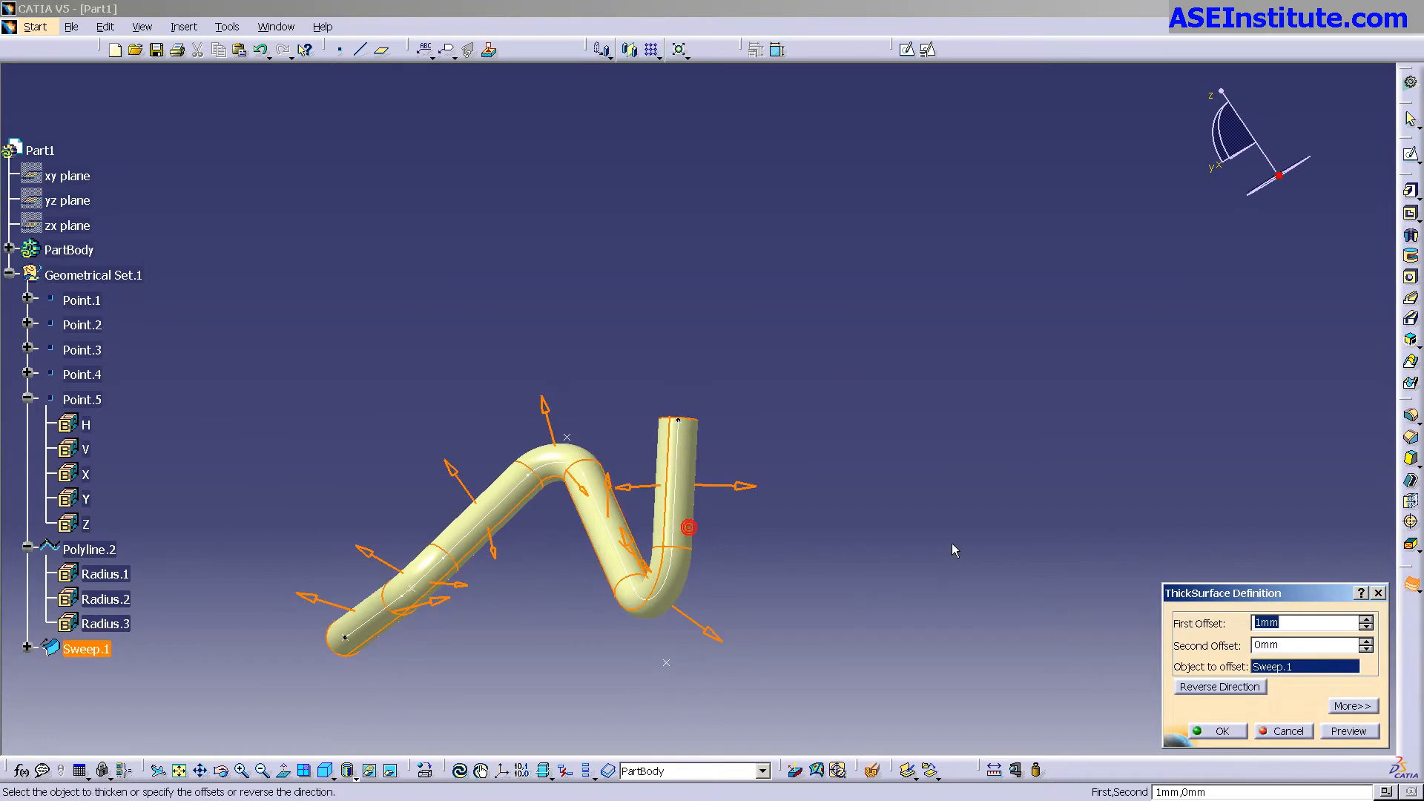
Thicken Sweep.1 by a 3 mm first offset into a solid and hide the original sweep surface.
text(3)
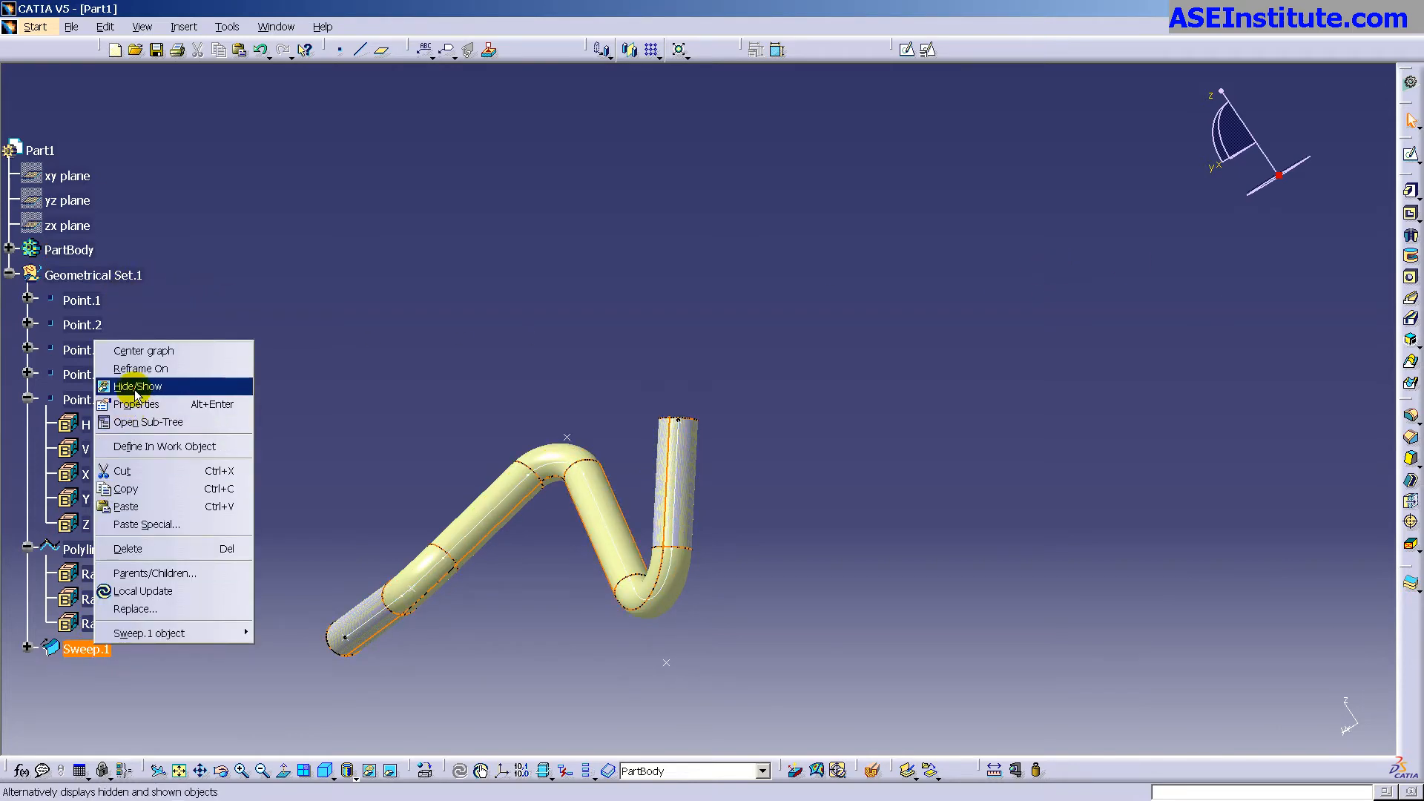
click(138, 386)
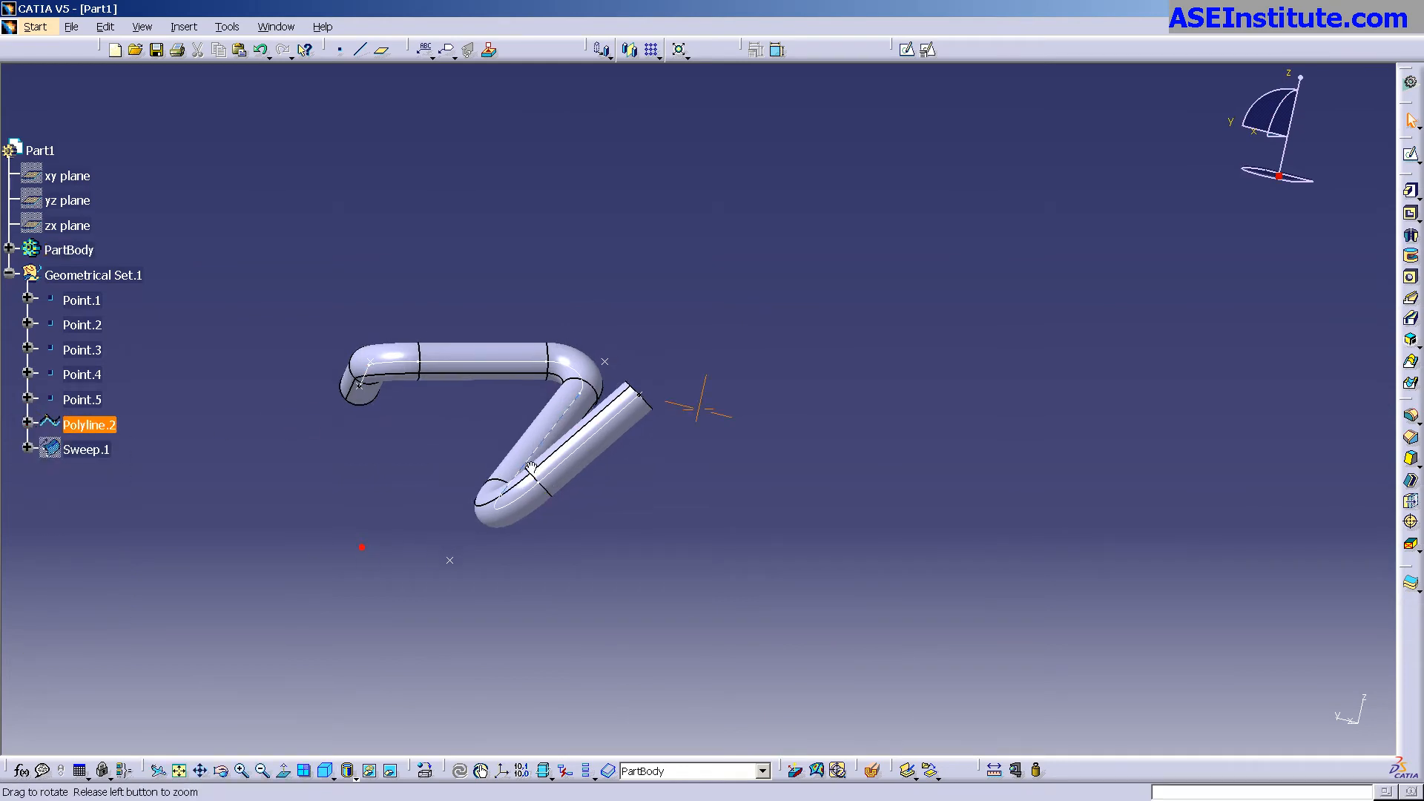
drag(526, 468, 637, 404)
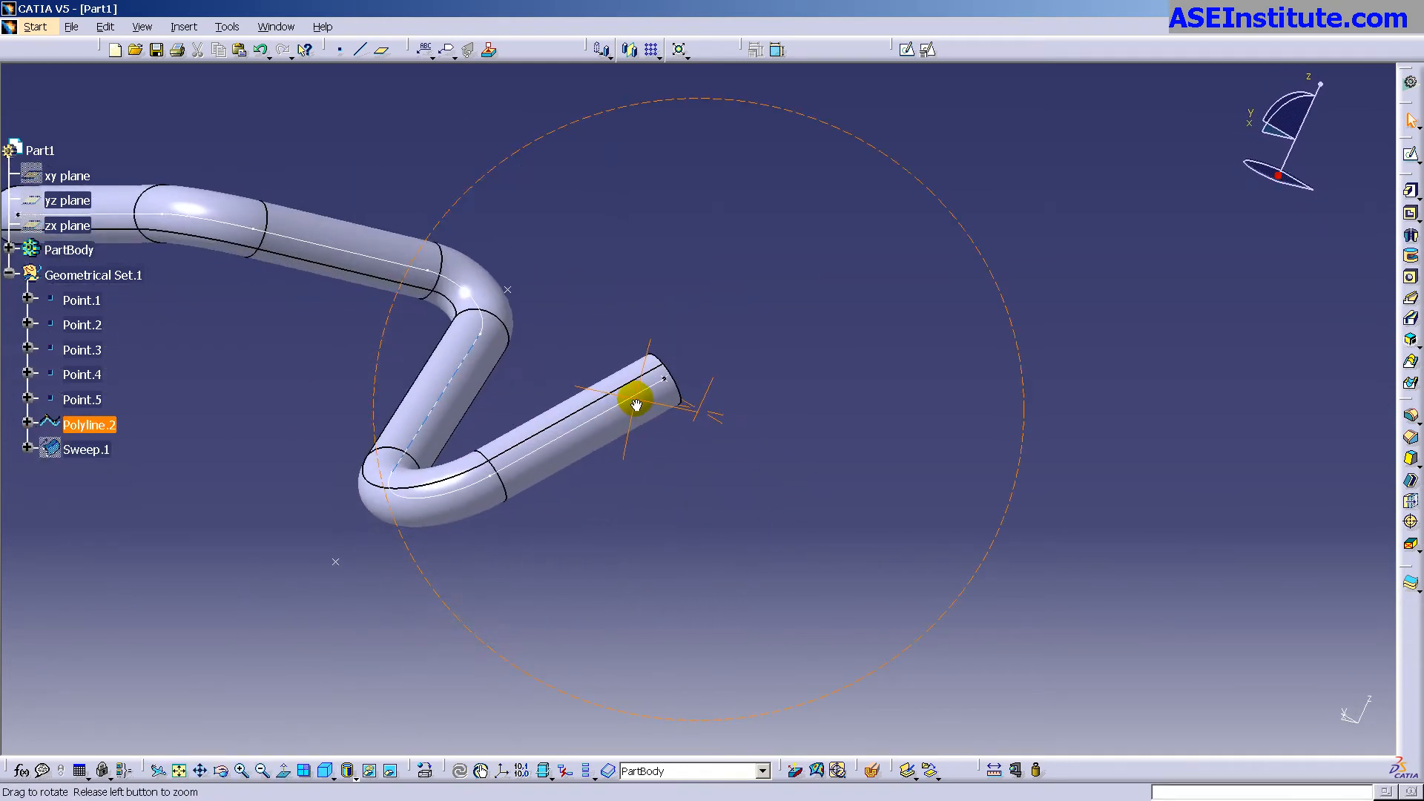
drag(636, 403, 1159, 480)
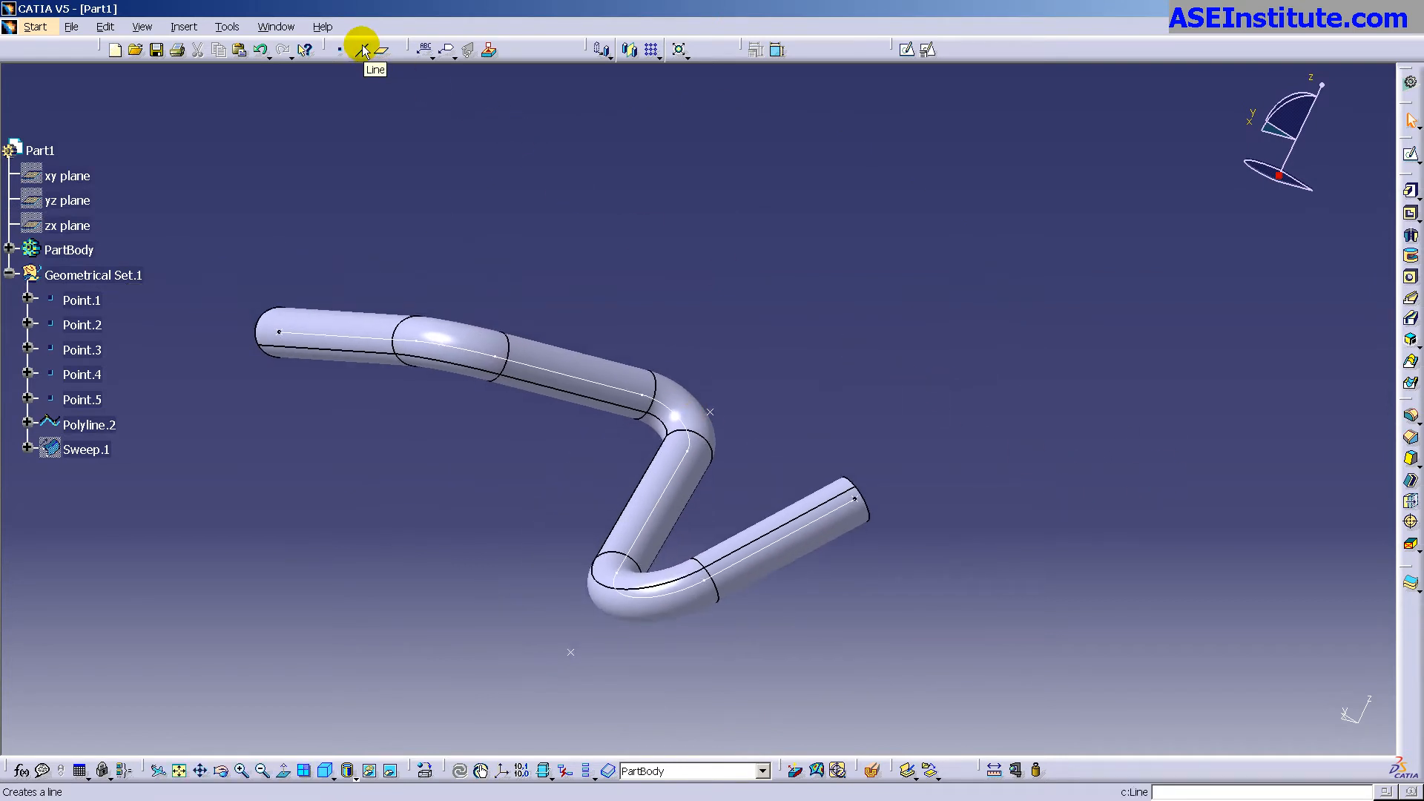
Create straight Line.1 and sweep a 20 mm radius tube, Sweep.2, along it crossing the pipe.
click(362, 51)
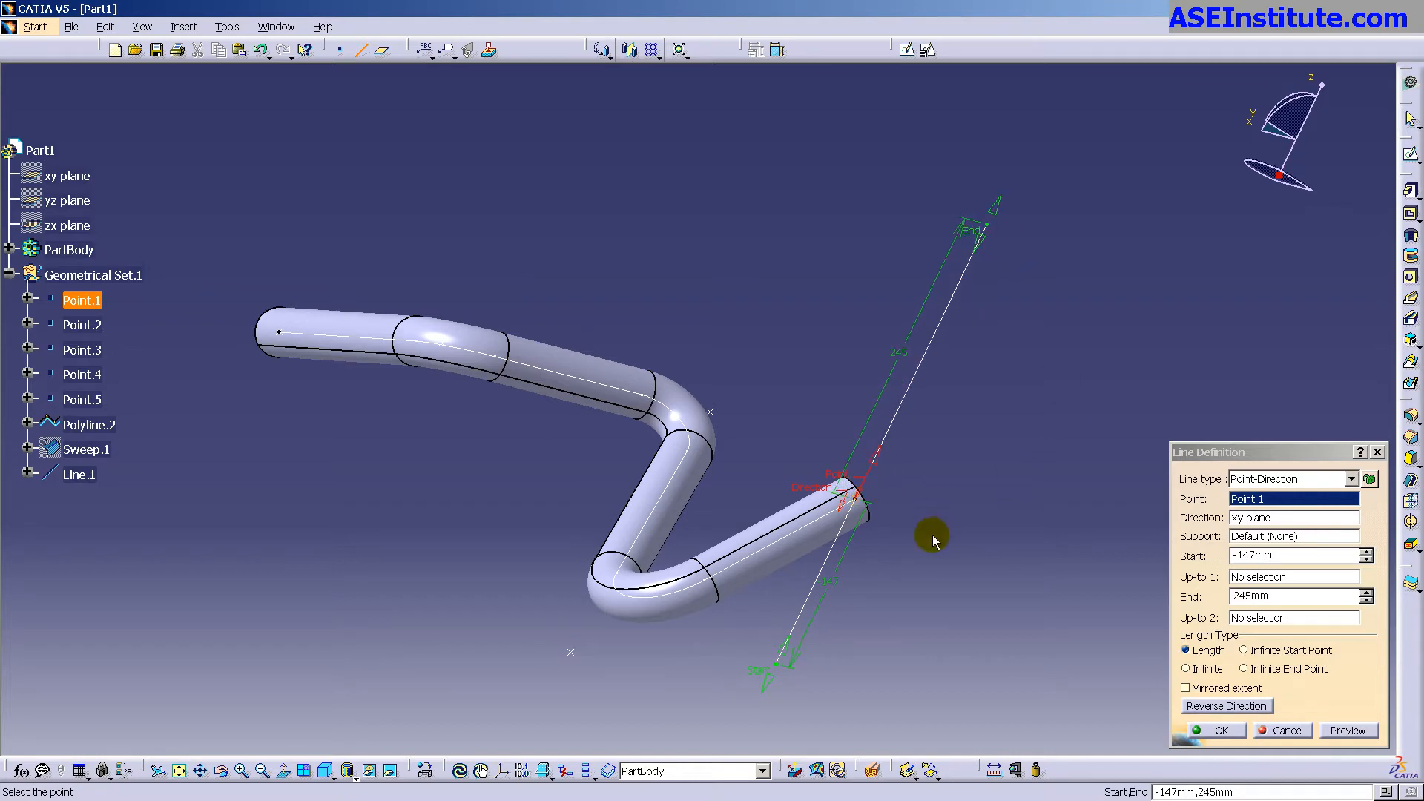
click(1217, 730)
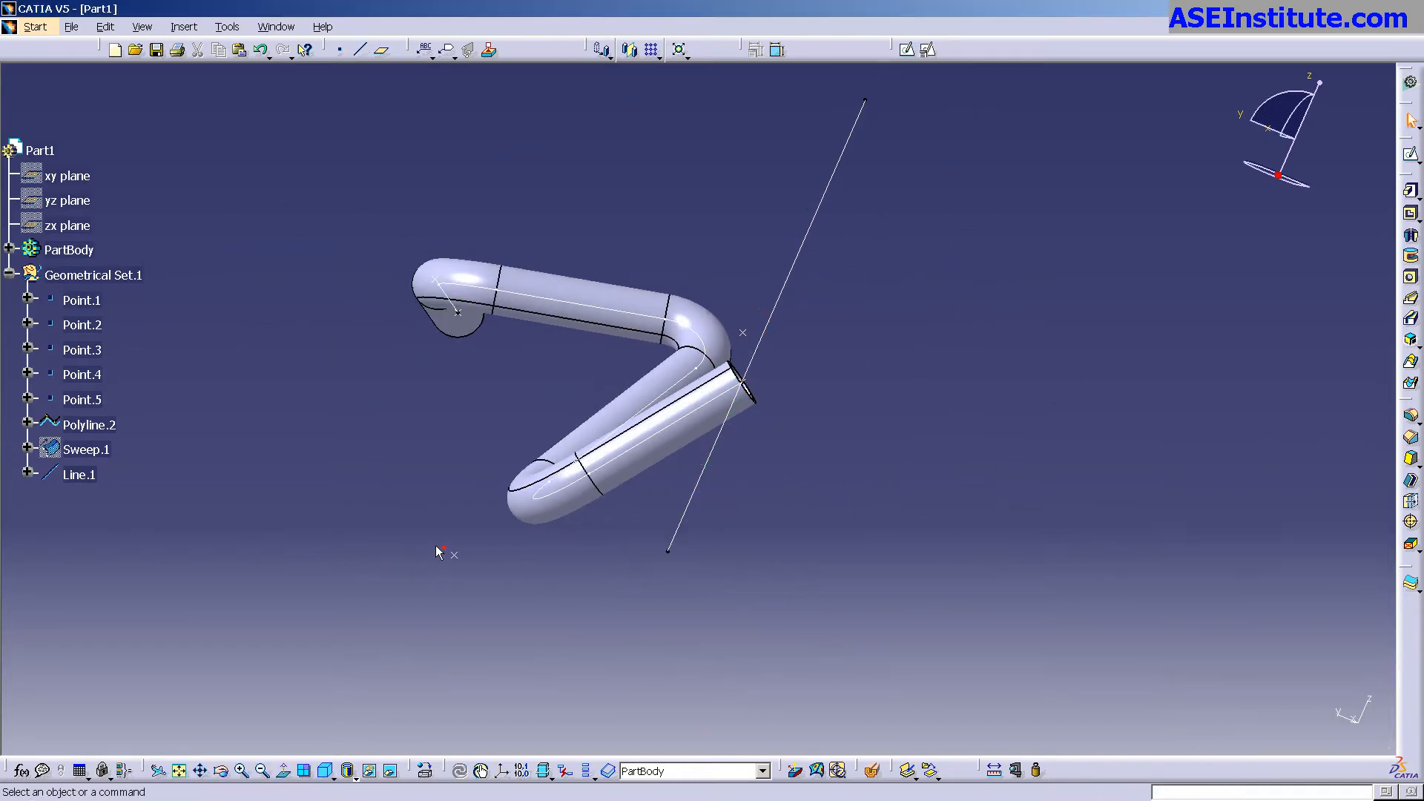
click(88, 449)
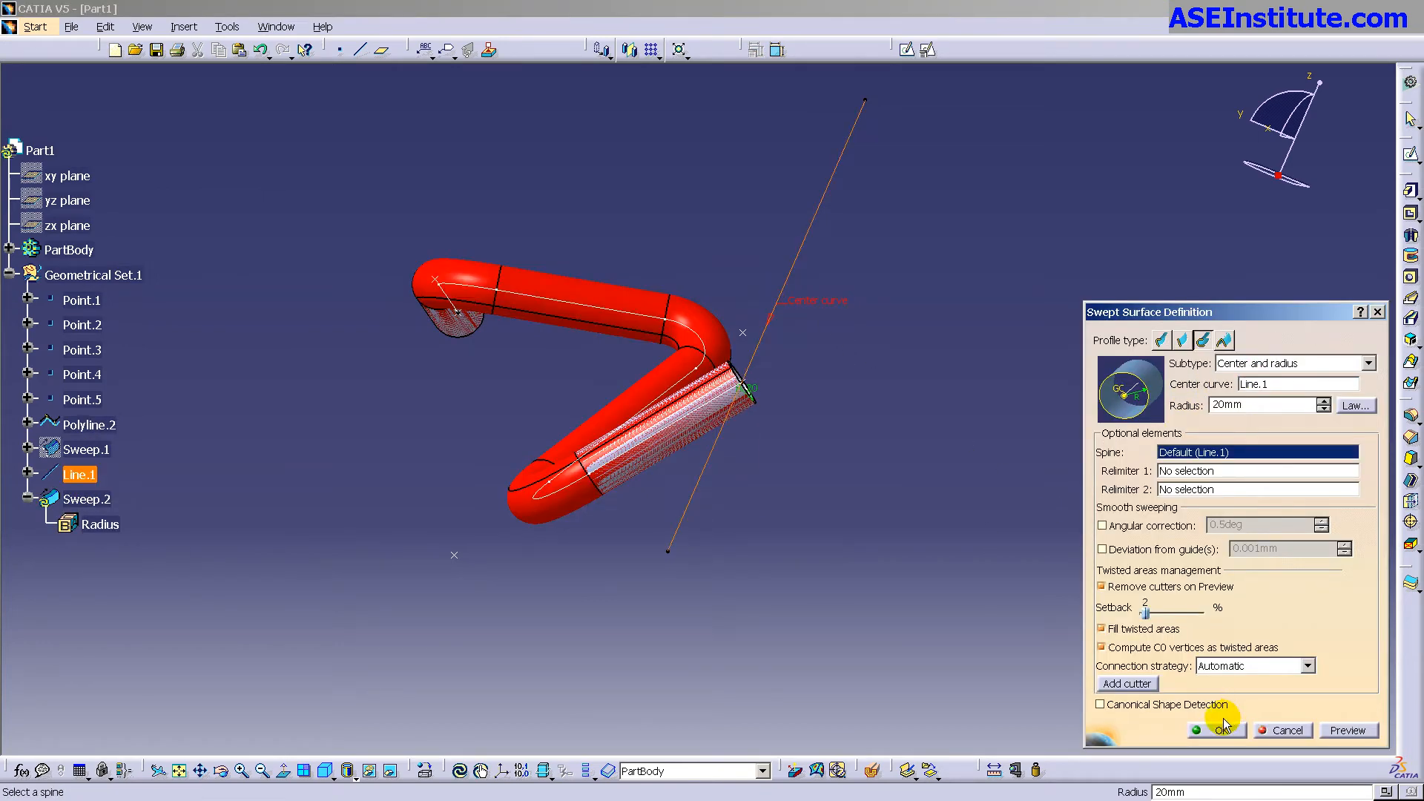
click(1220, 730)
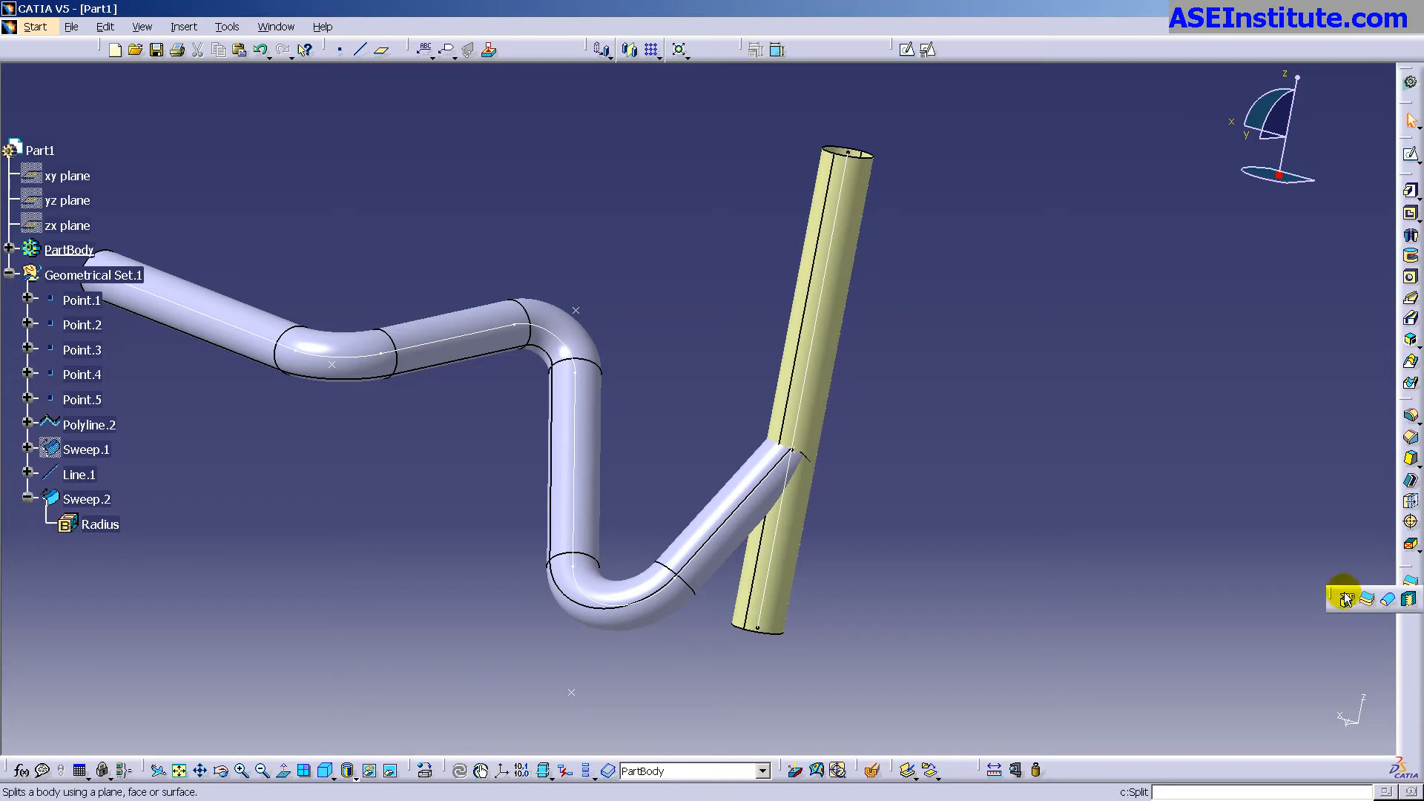
Split the solid tube body using Sweep.2 as the splitting element.
click(1346, 600)
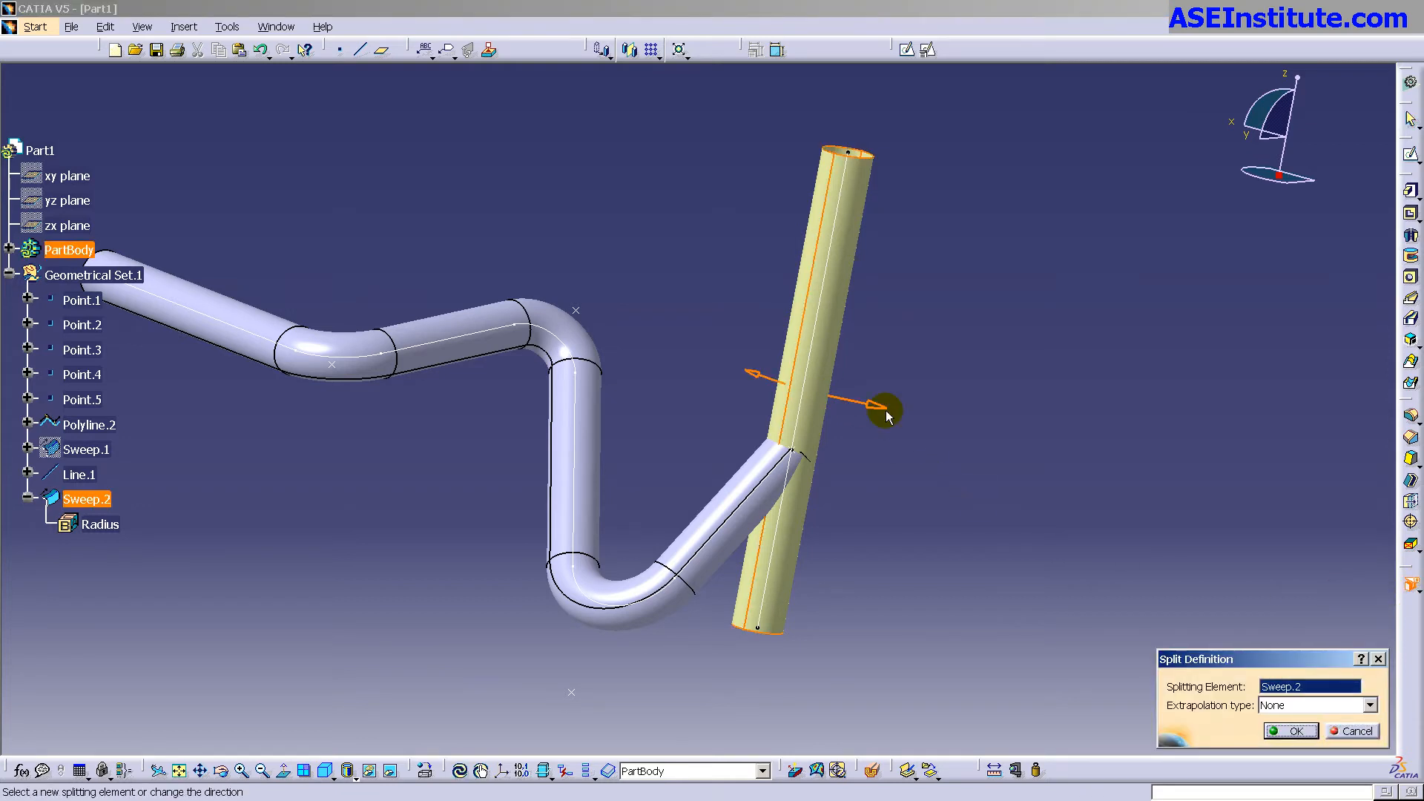
right_click(888, 416)
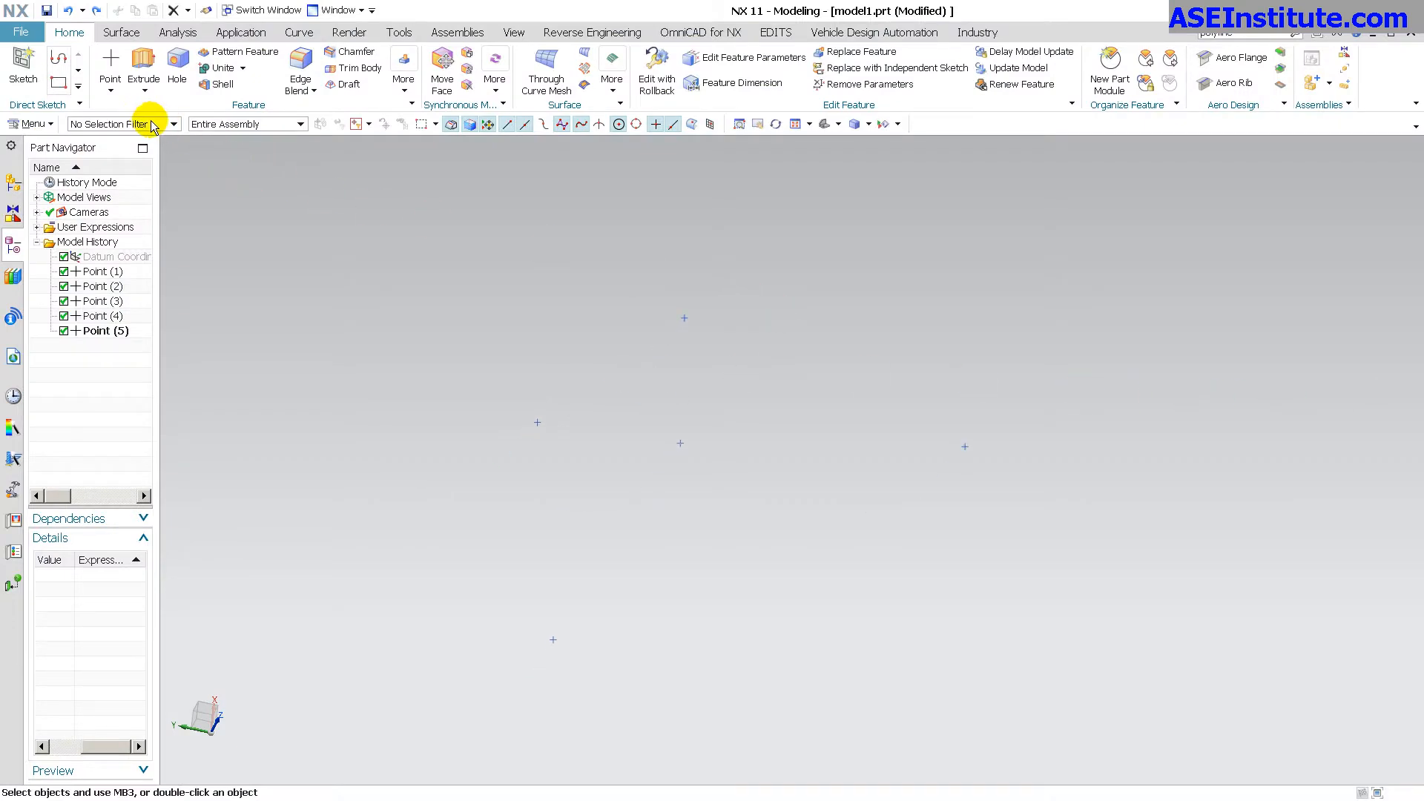
Draw four lines, Line (6) to Line (9), joining the five points into a zigzag path.
click(299, 33)
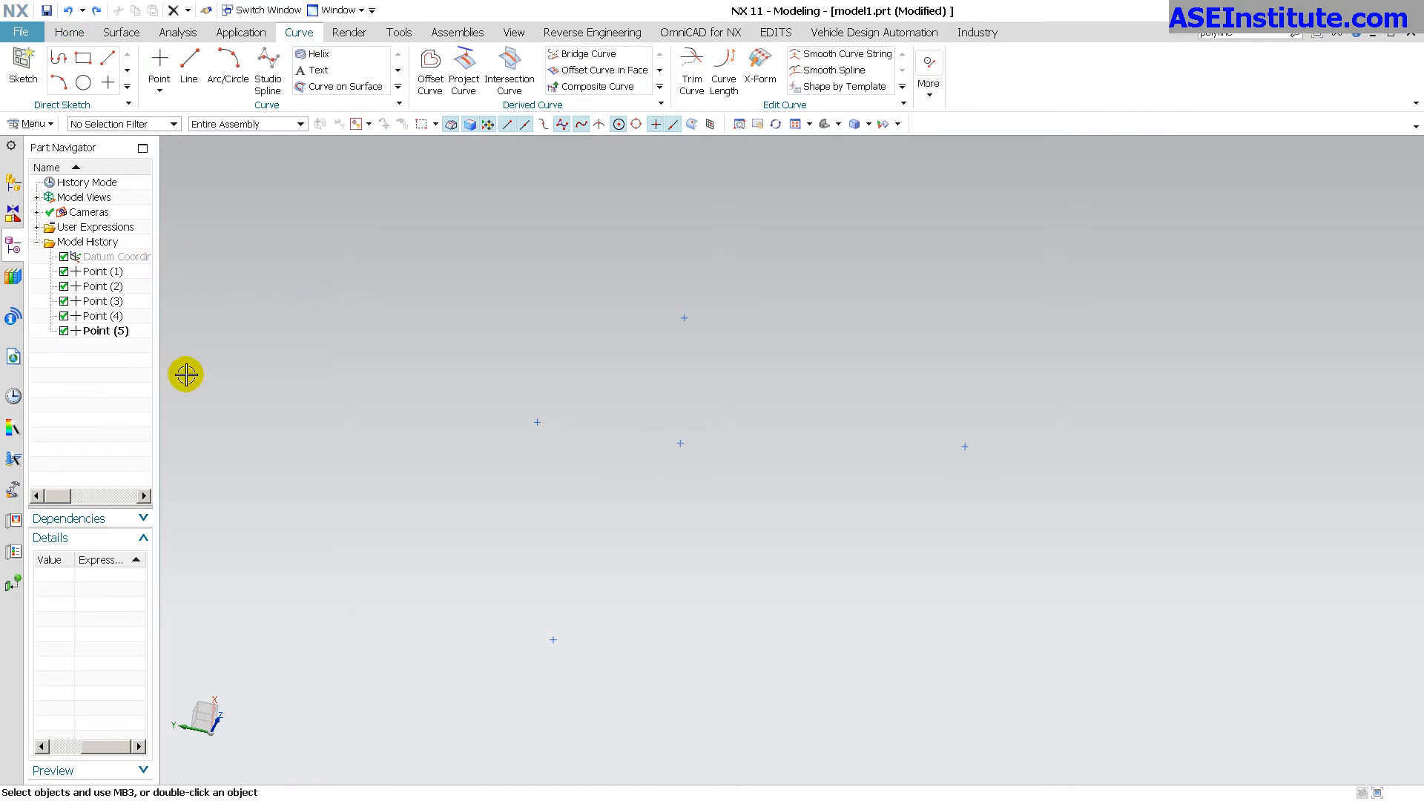
click(187, 59)
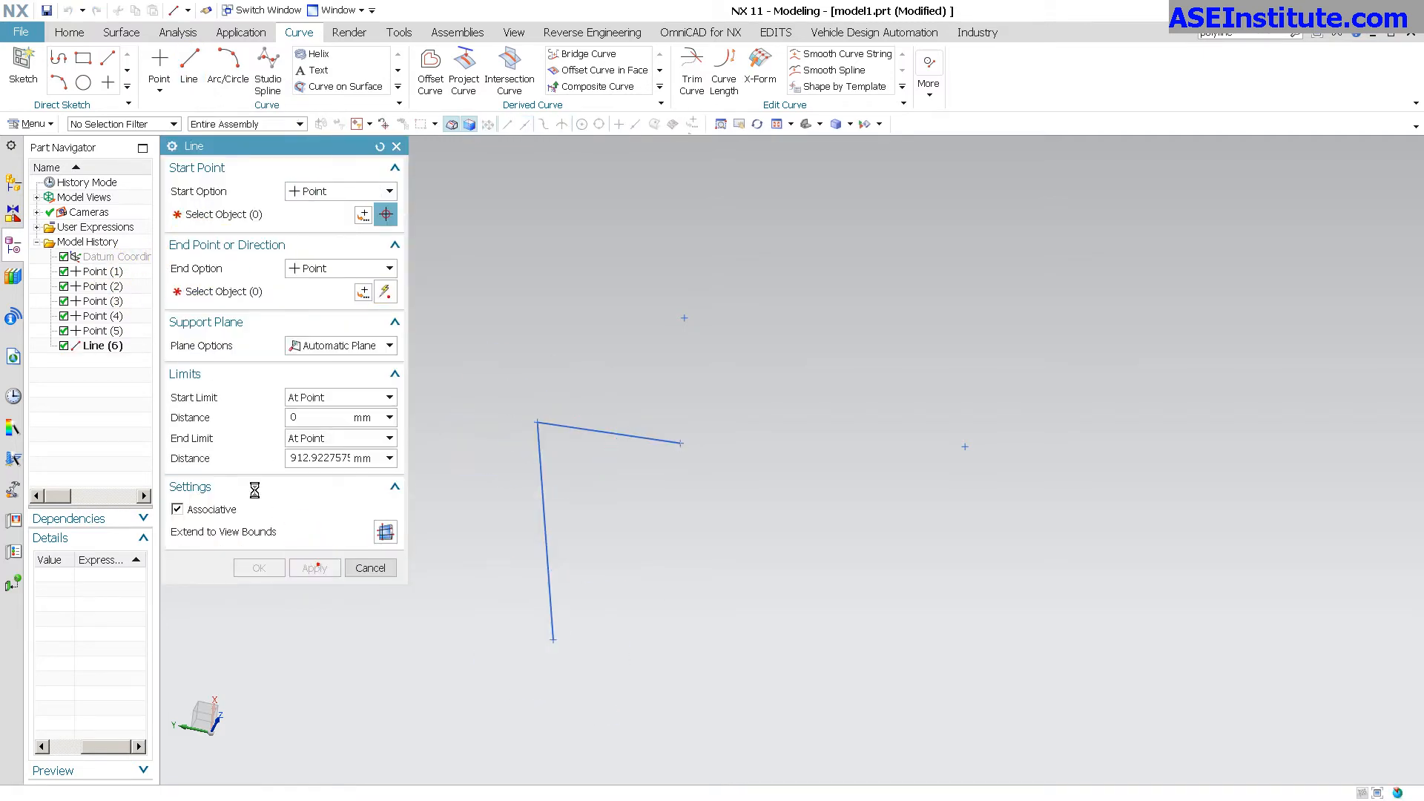
click(315, 567)
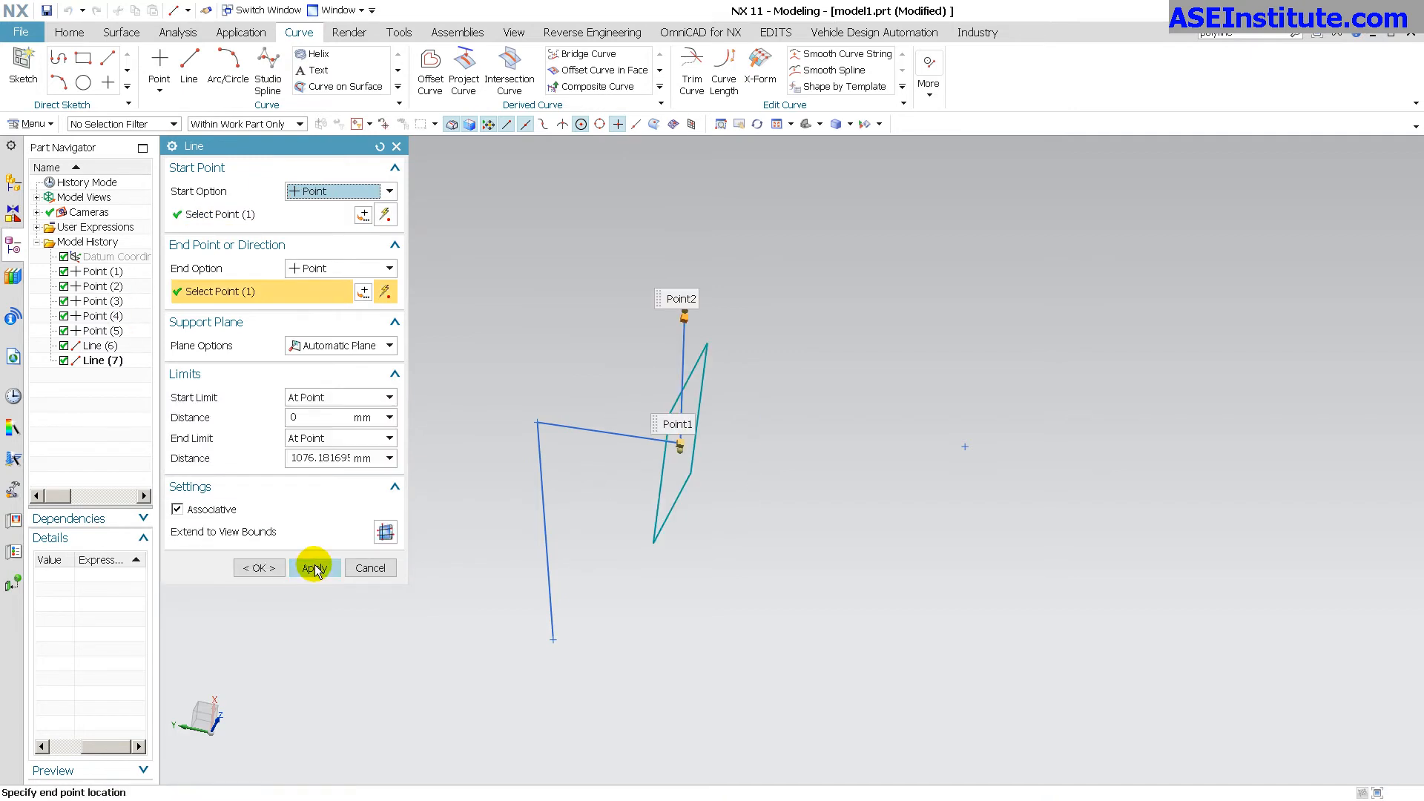
click(314, 569)
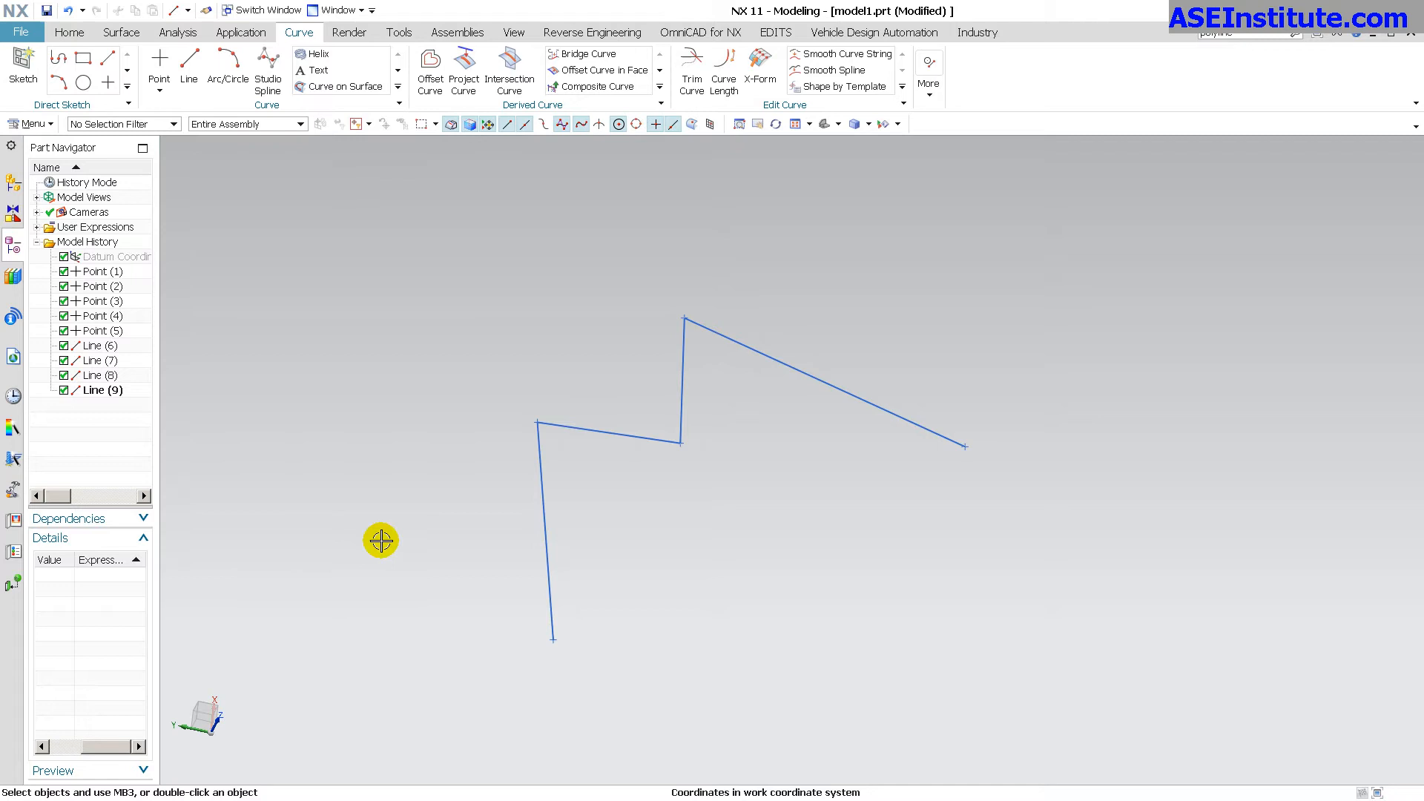
drag(381, 540, 733, 632)
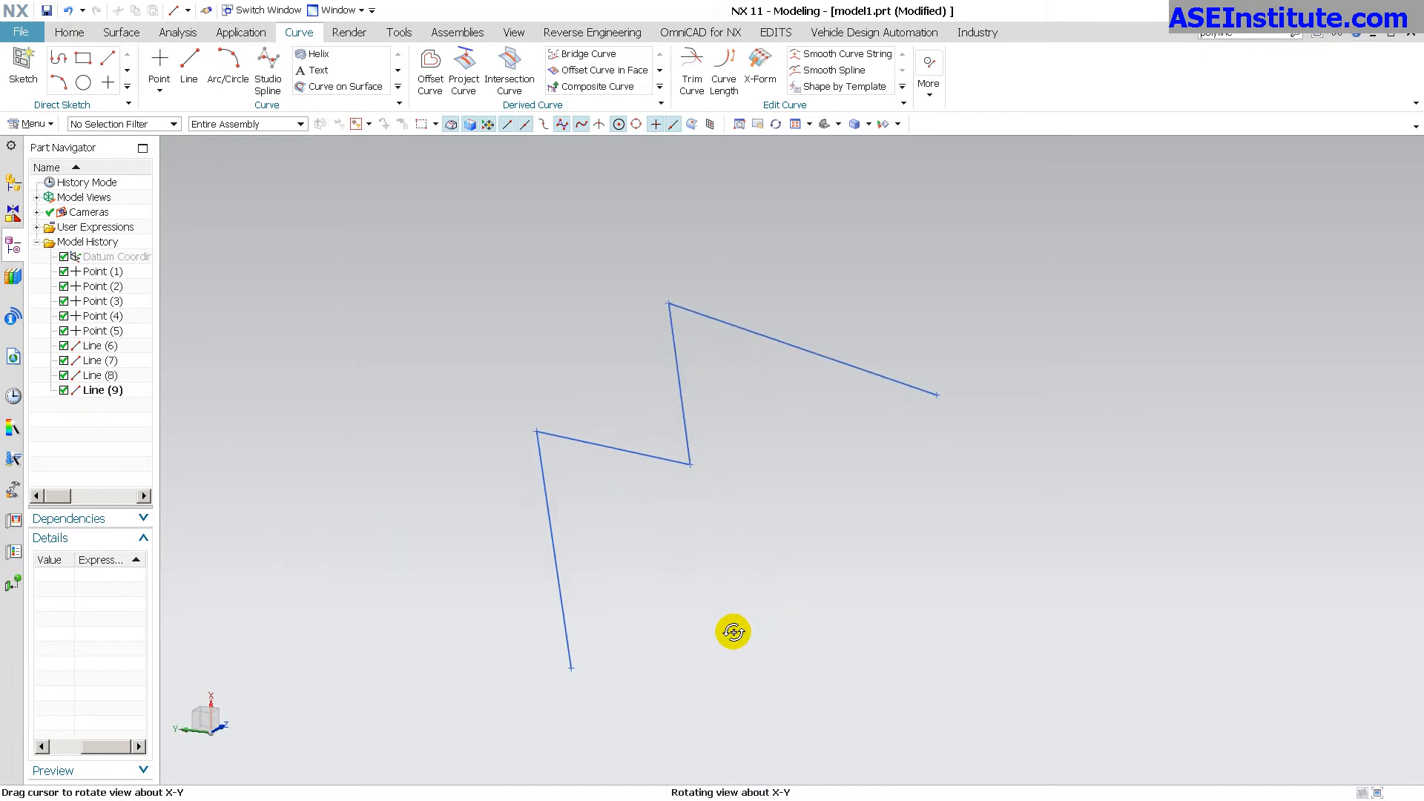
click(234, 56)
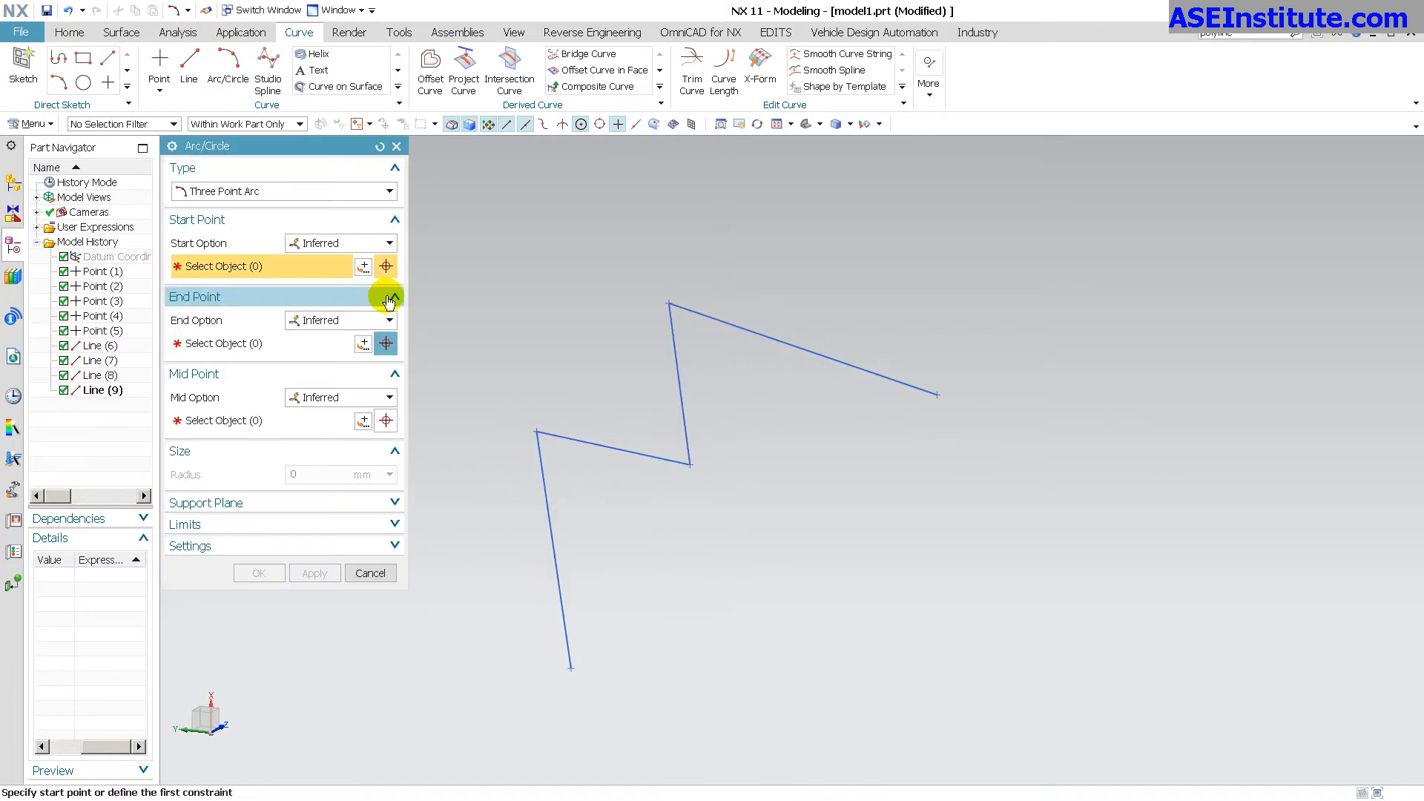
Add tangent arcs Arc (10) to Arc (12) at the three corners, entering radius 200 for one.
click(669, 341)
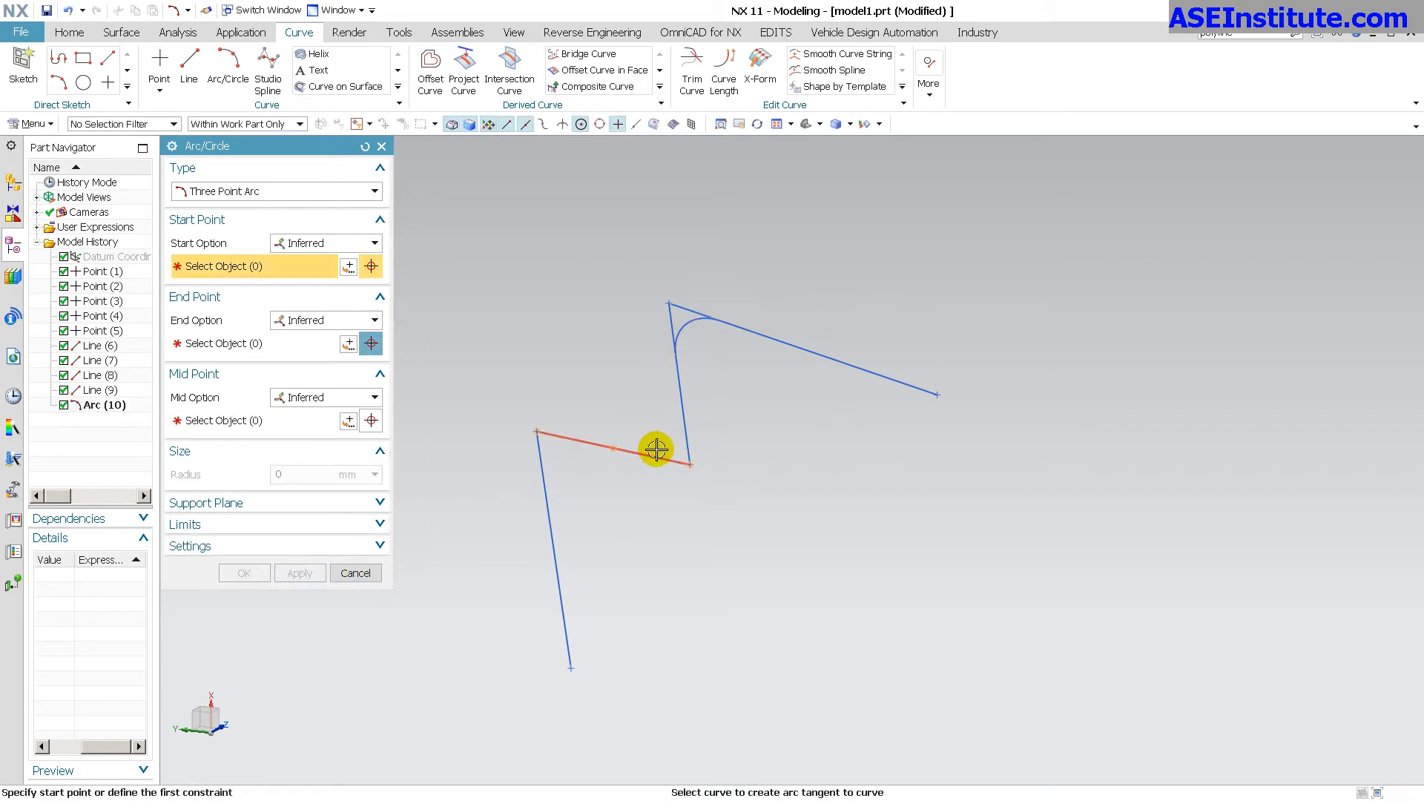
click(656, 451)
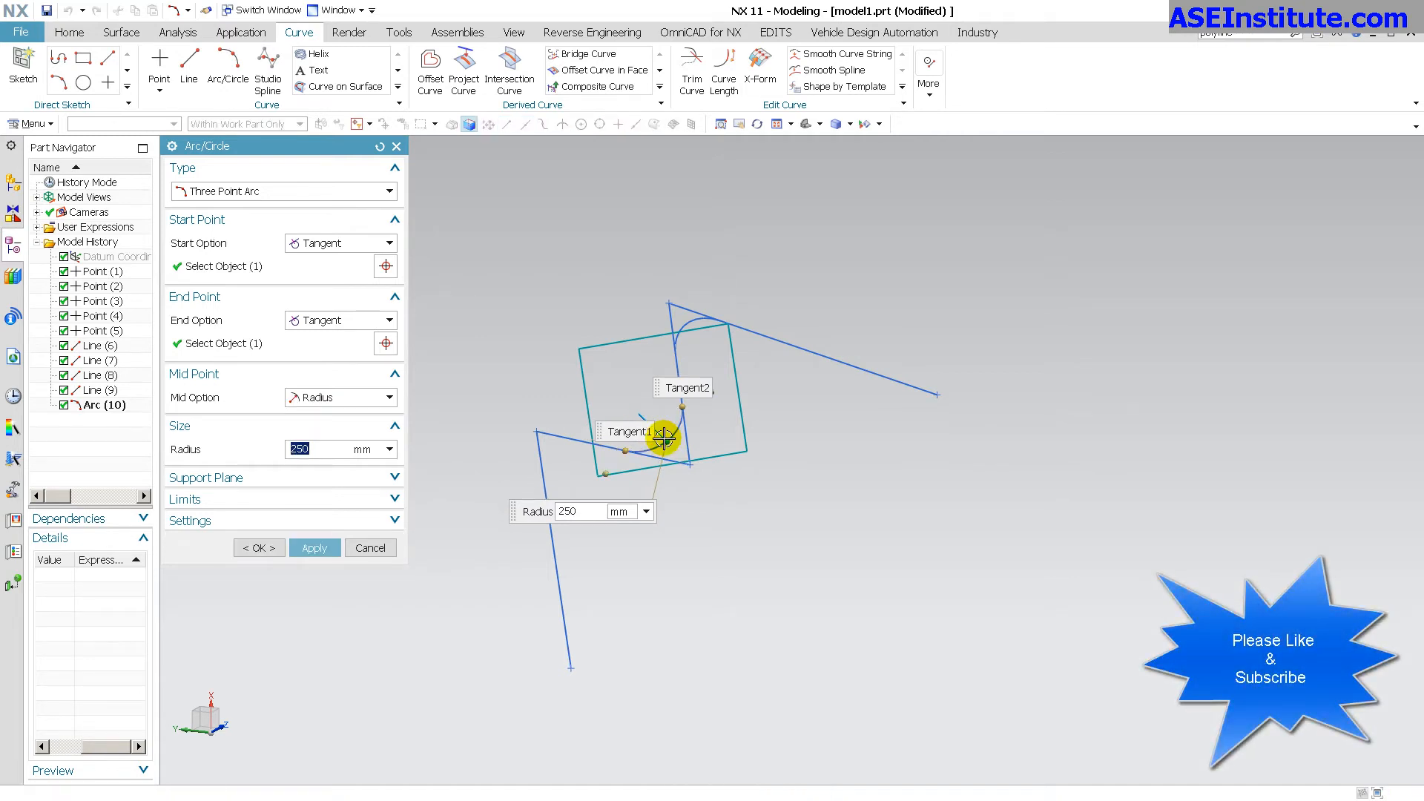
click(314, 547)
text(150)
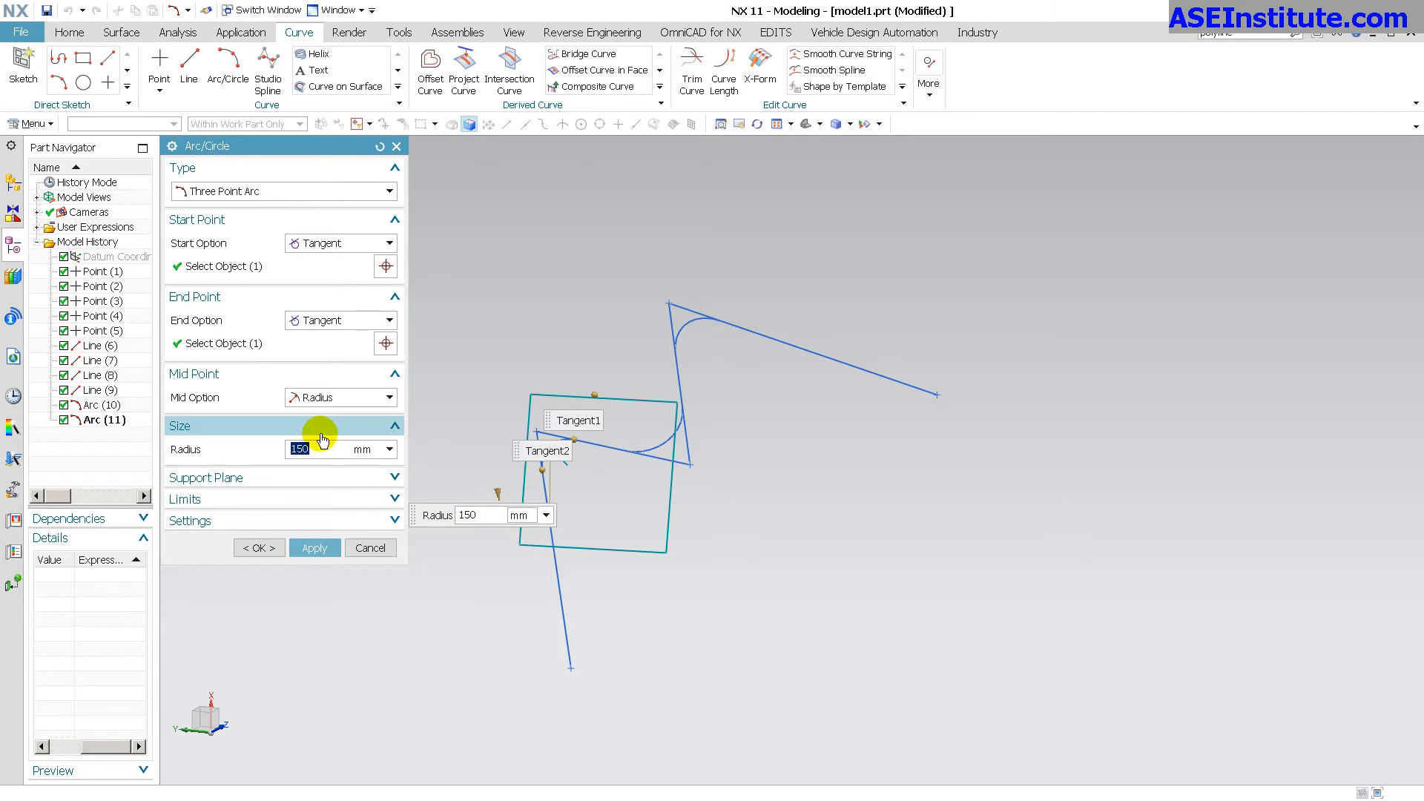
text(200)
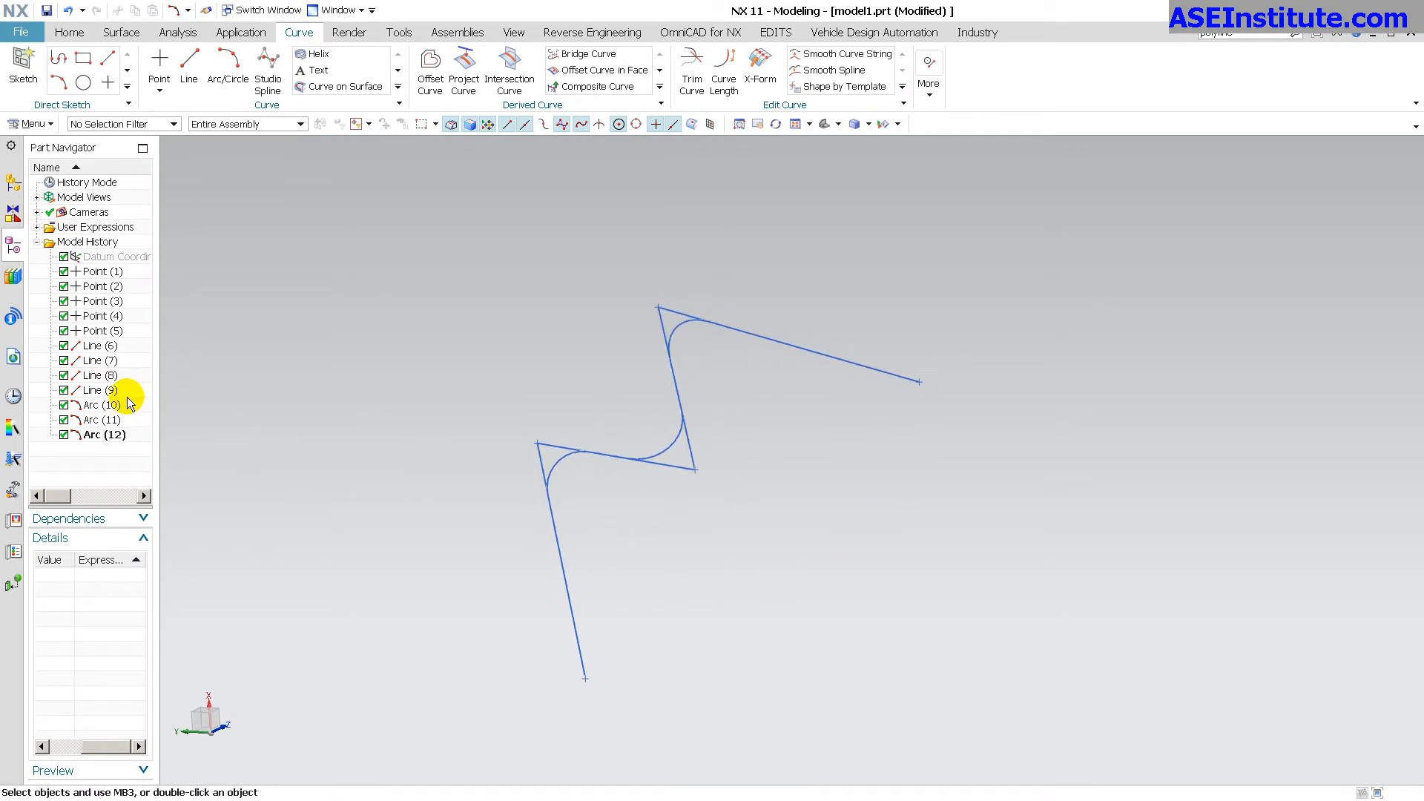
Return to the Home feature commands and show the More list with tube and sweep options.
click(98, 435)
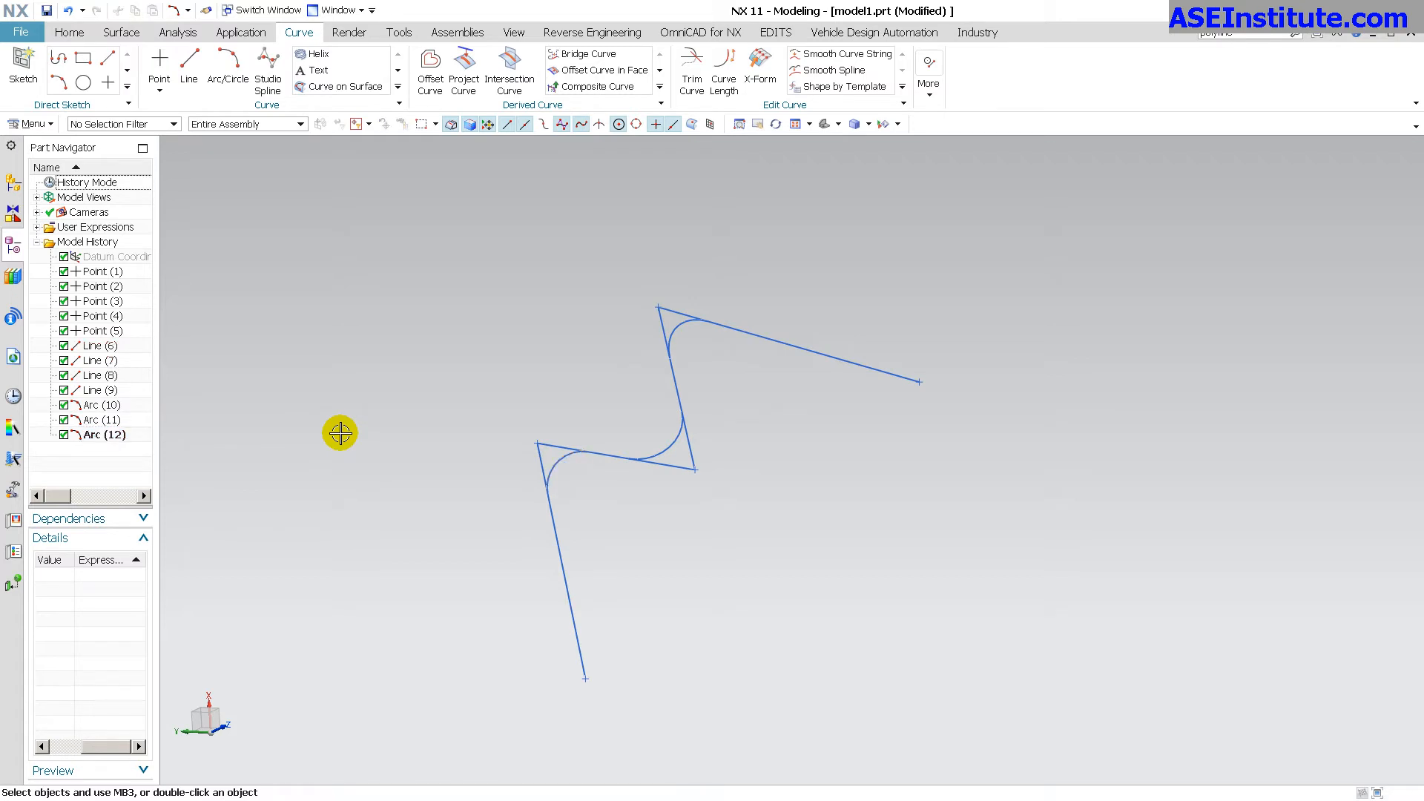
click(74, 33)
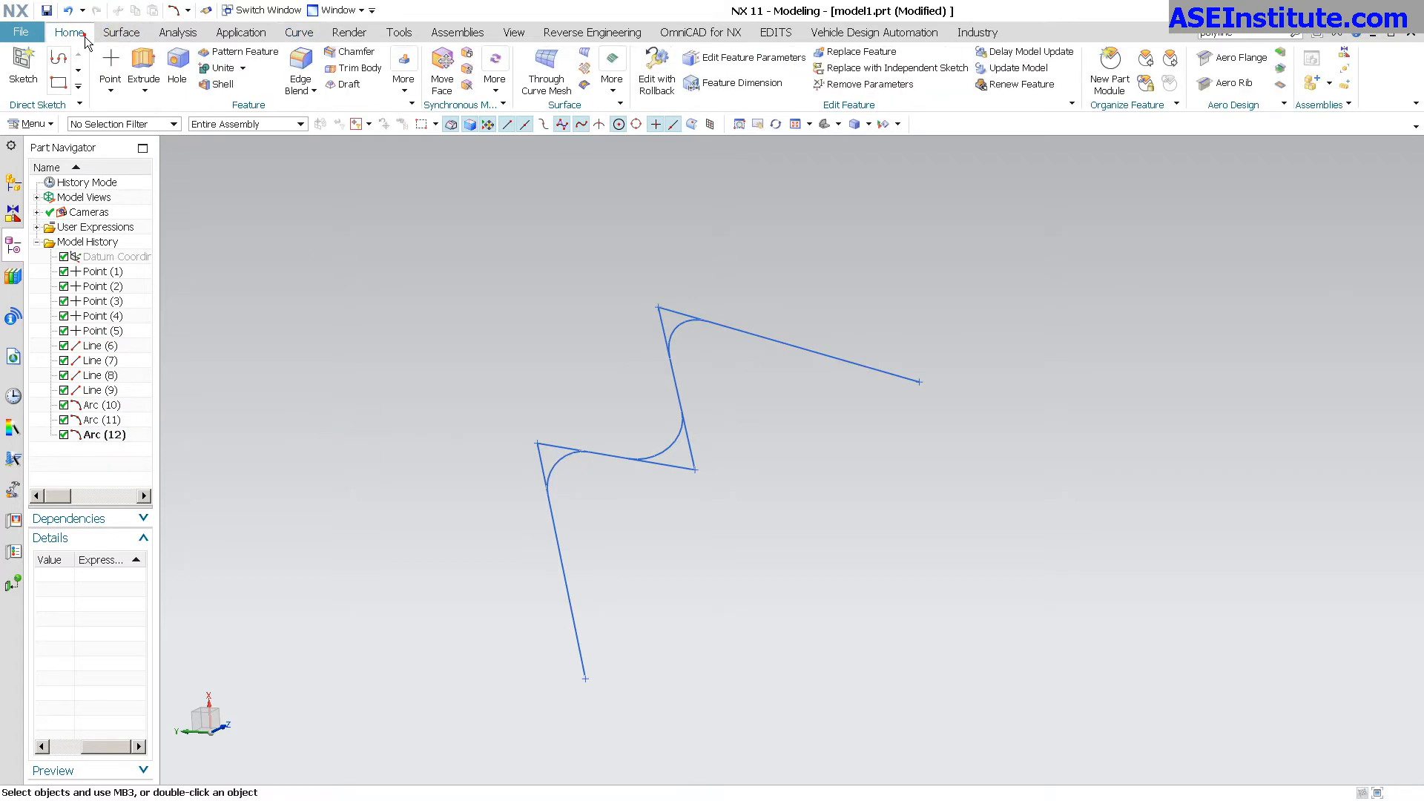
click(403, 83)
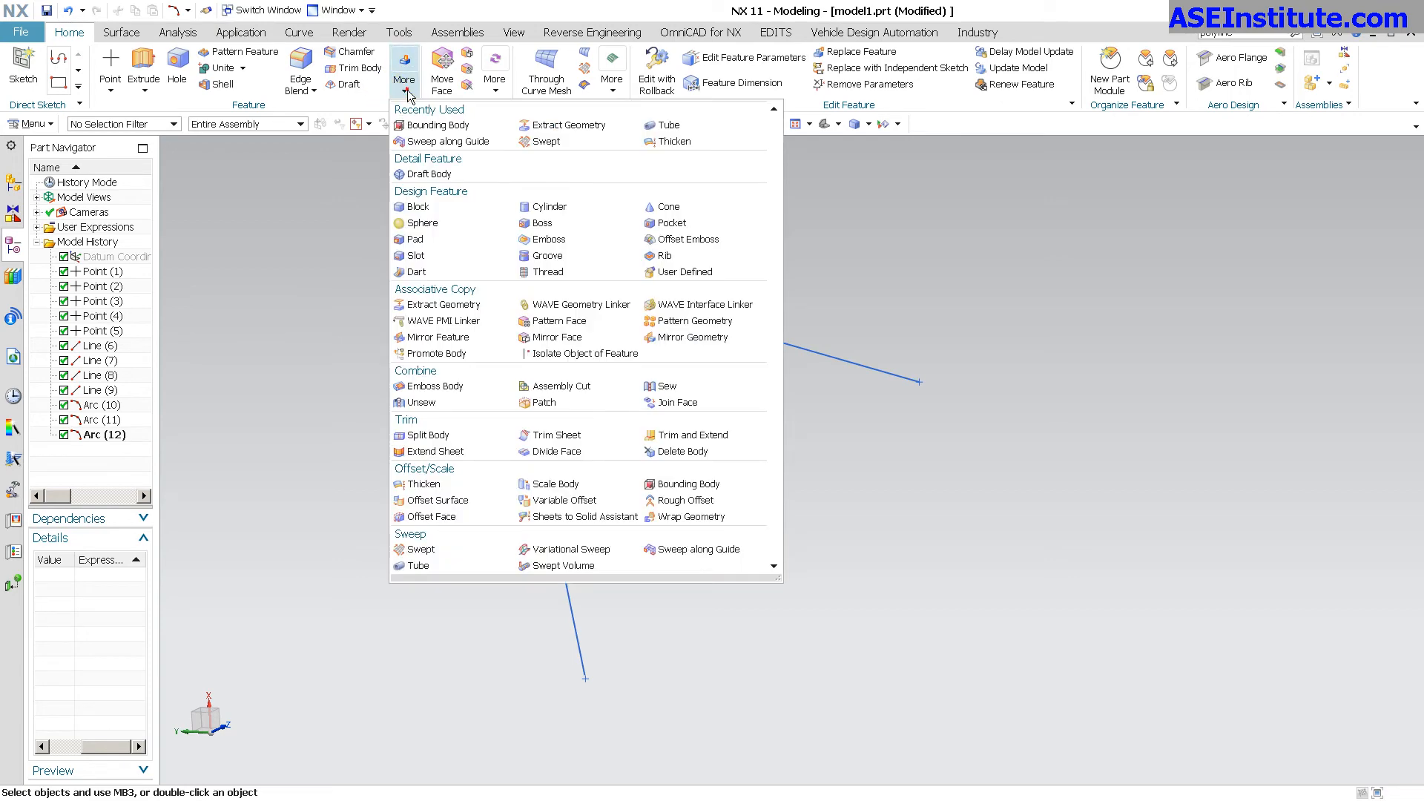
Create Tube (13), 100 mm outer and 95 mm inner diameter, along the tangent-connected filleted polyline.
click(662, 125)
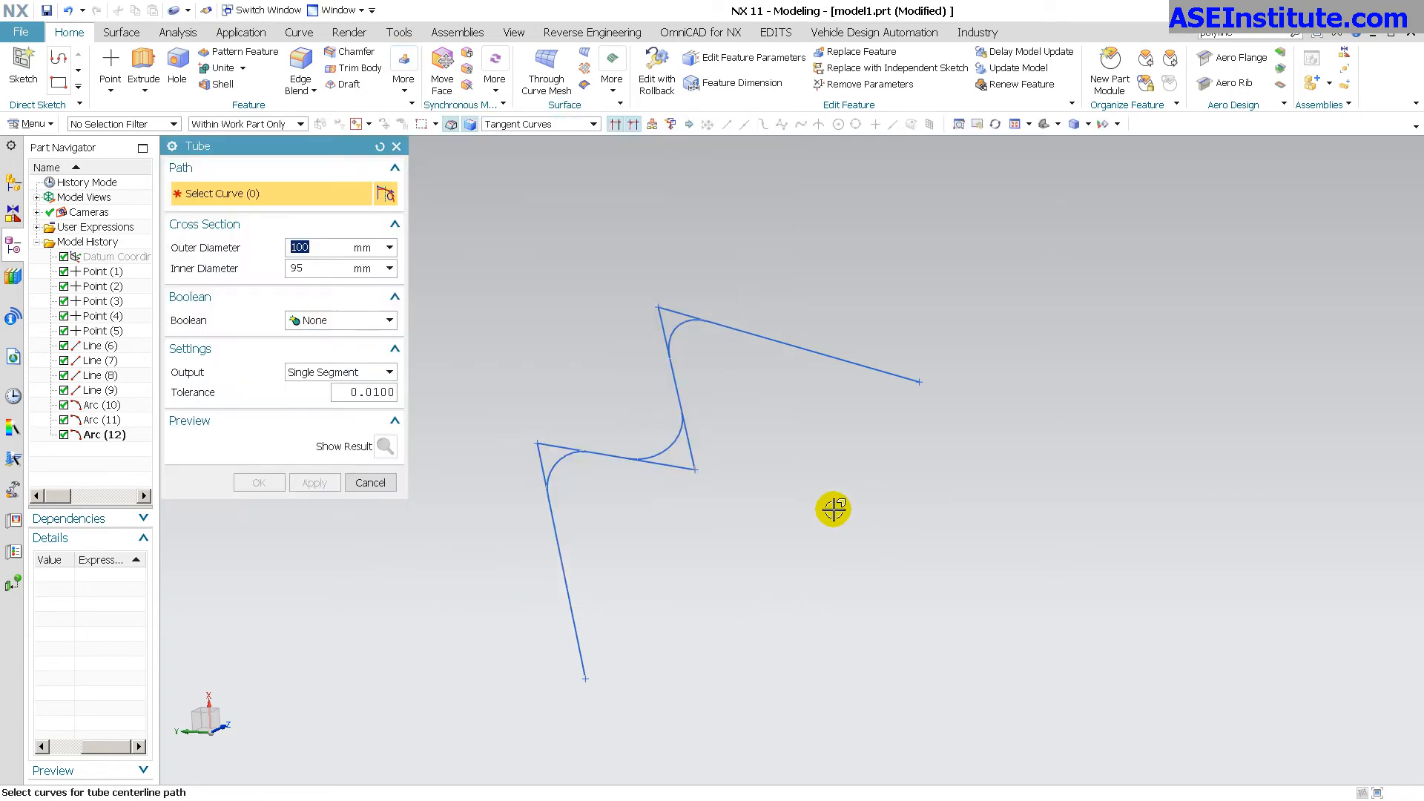
mouse_move(540, 197)
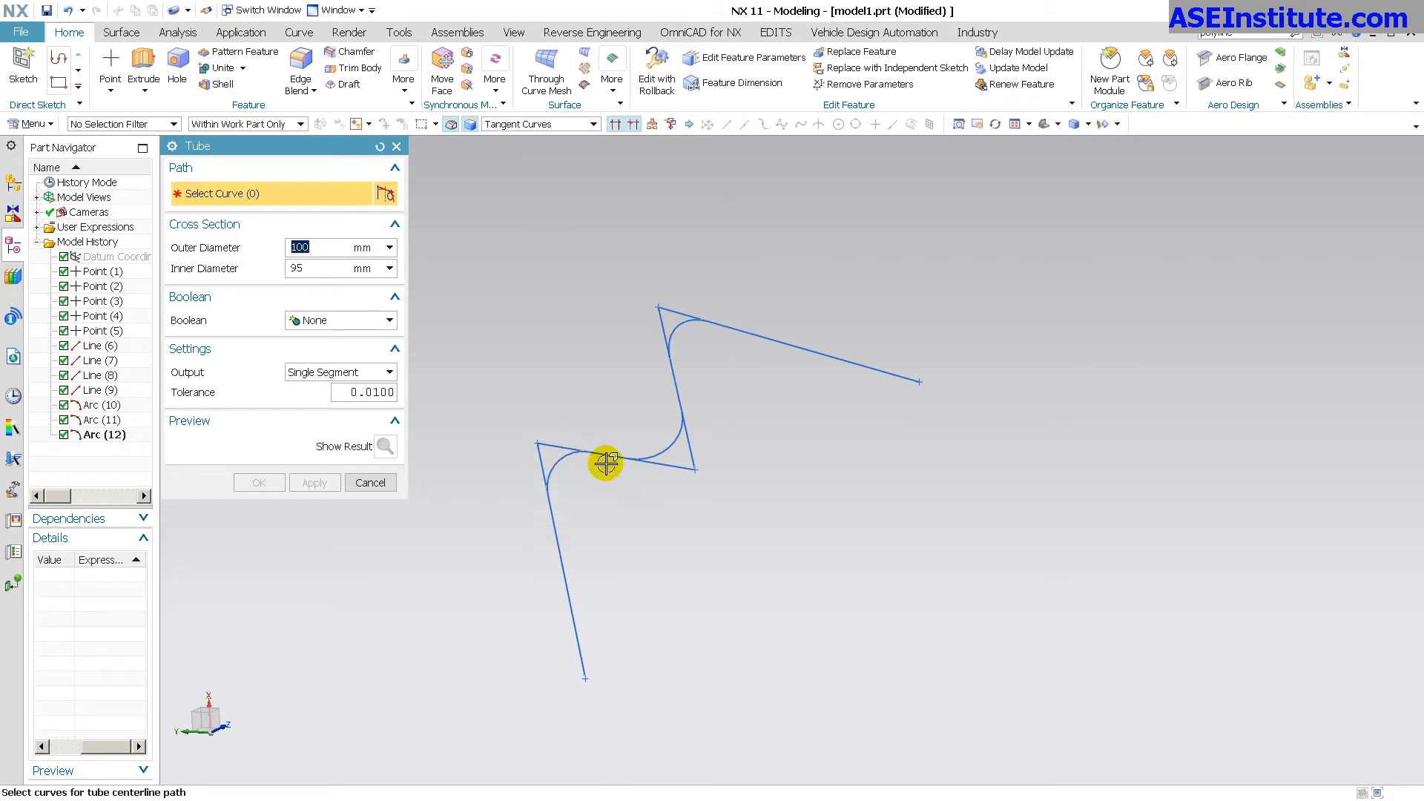
mouse_move(706, 466)
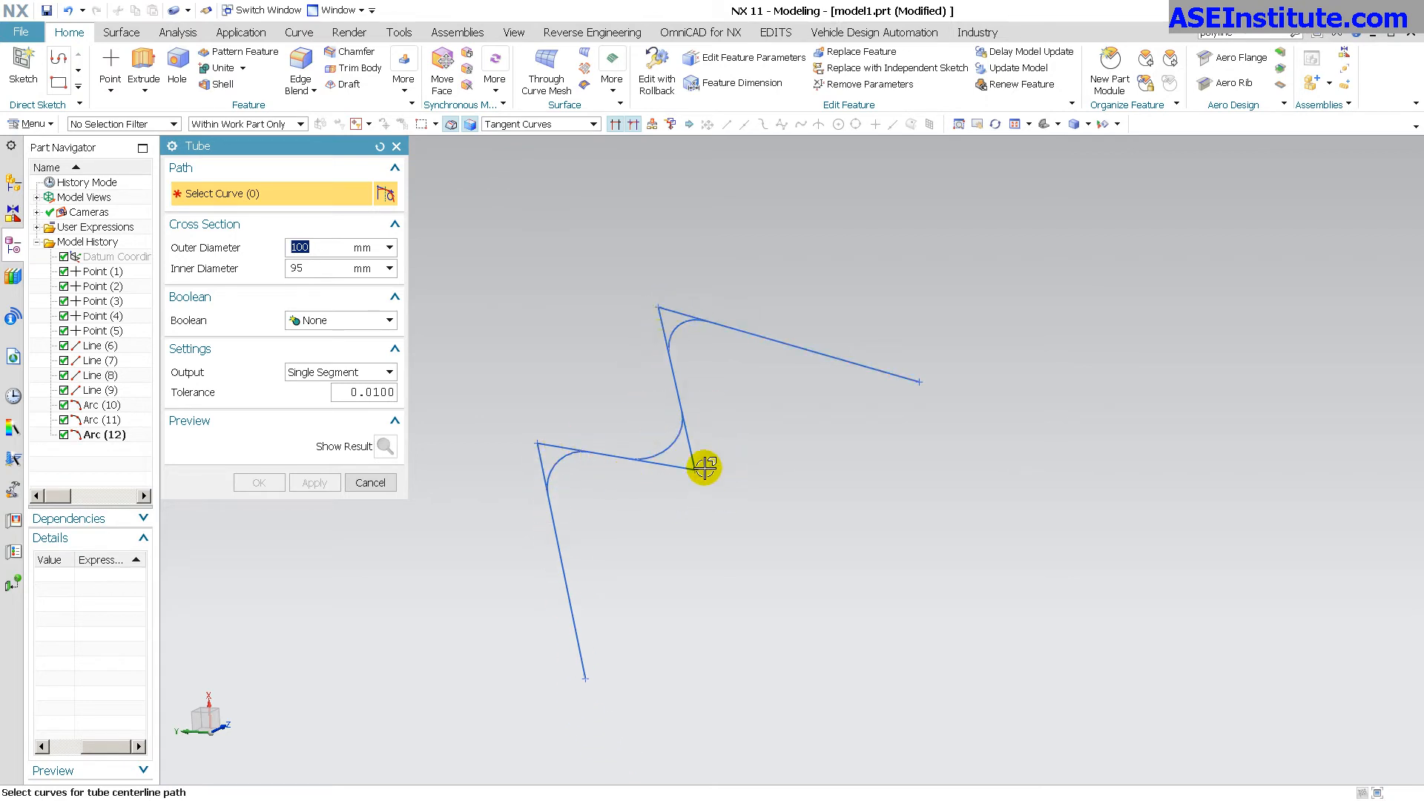
mouse_move(546, 125)
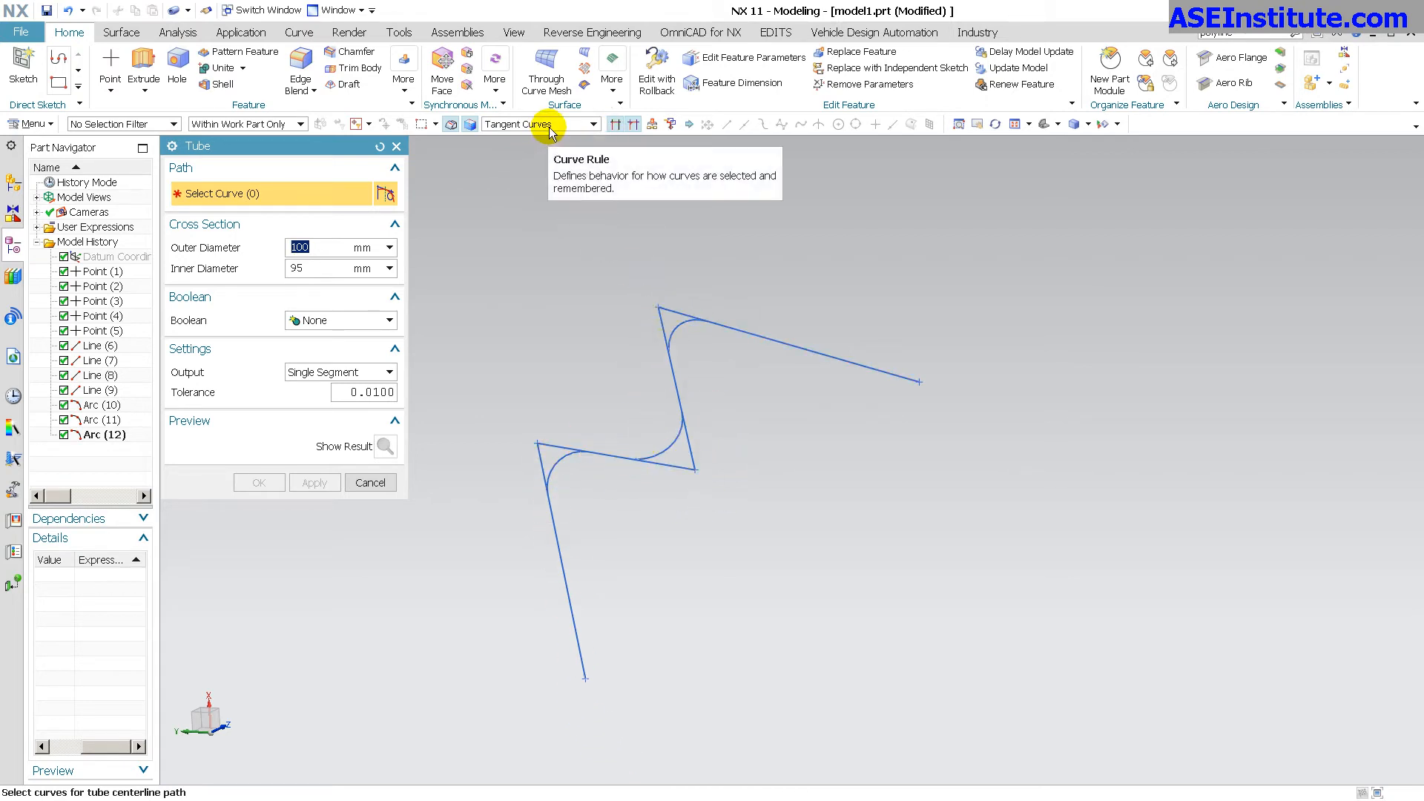
mouse_move(615, 127)
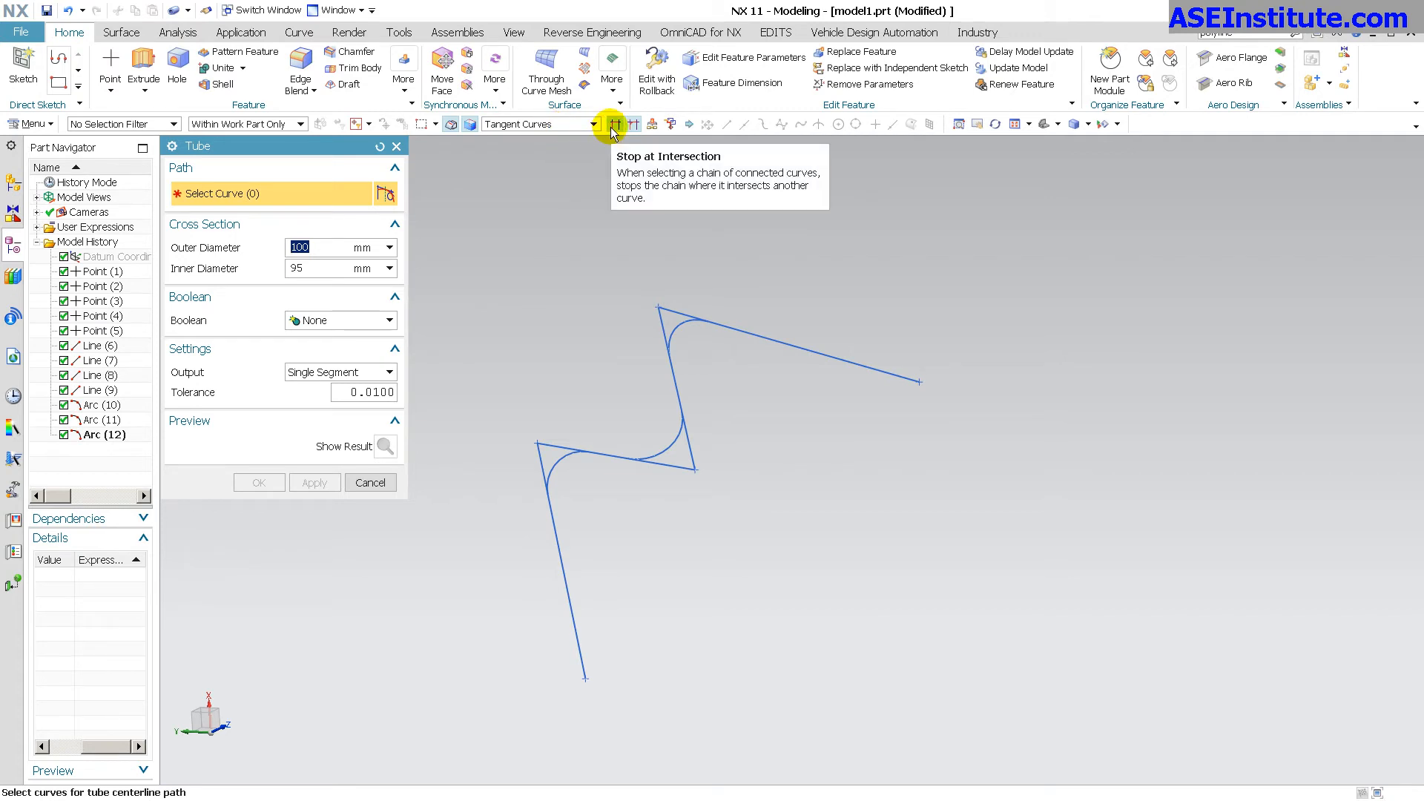
mouse_move(635, 126)
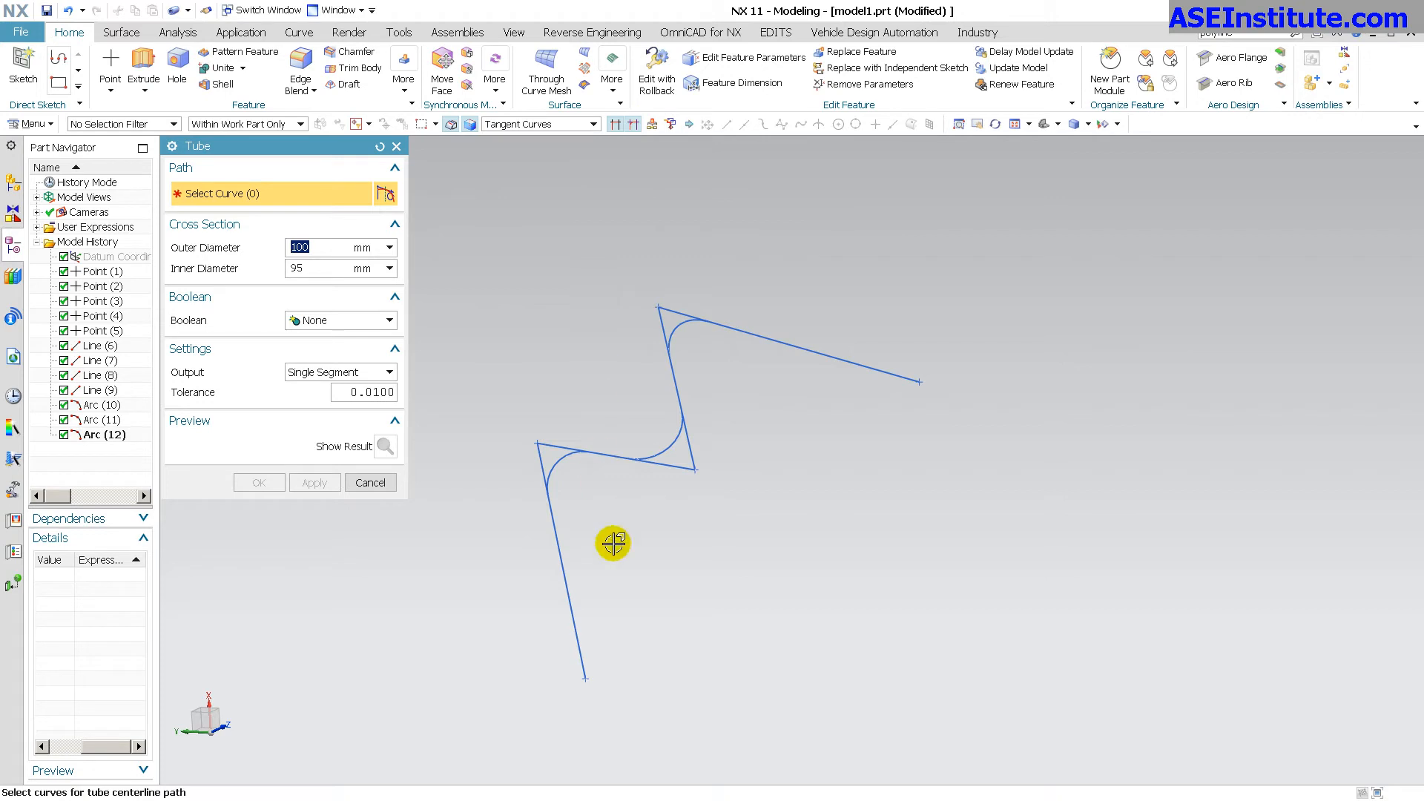
click(611, 543)
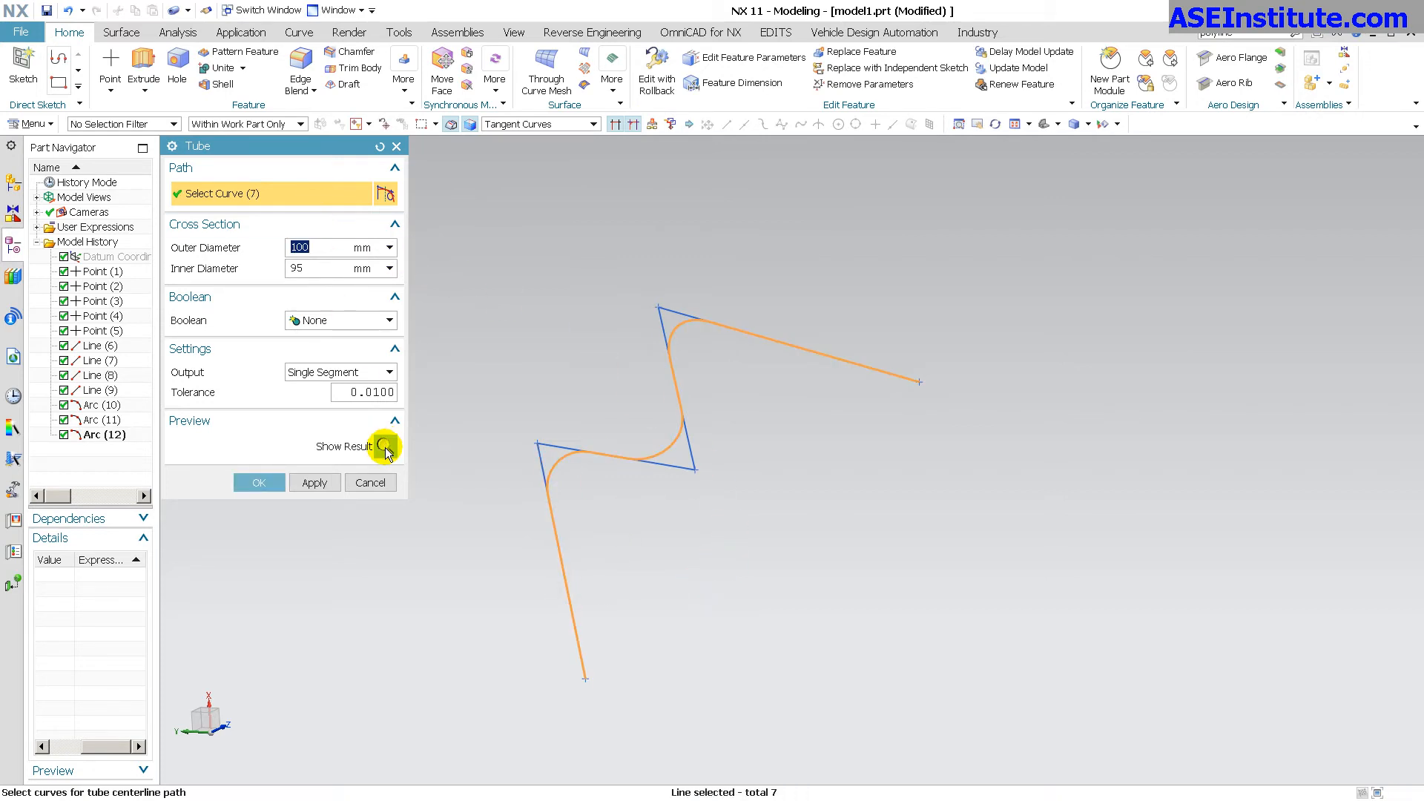
click(384, 445)
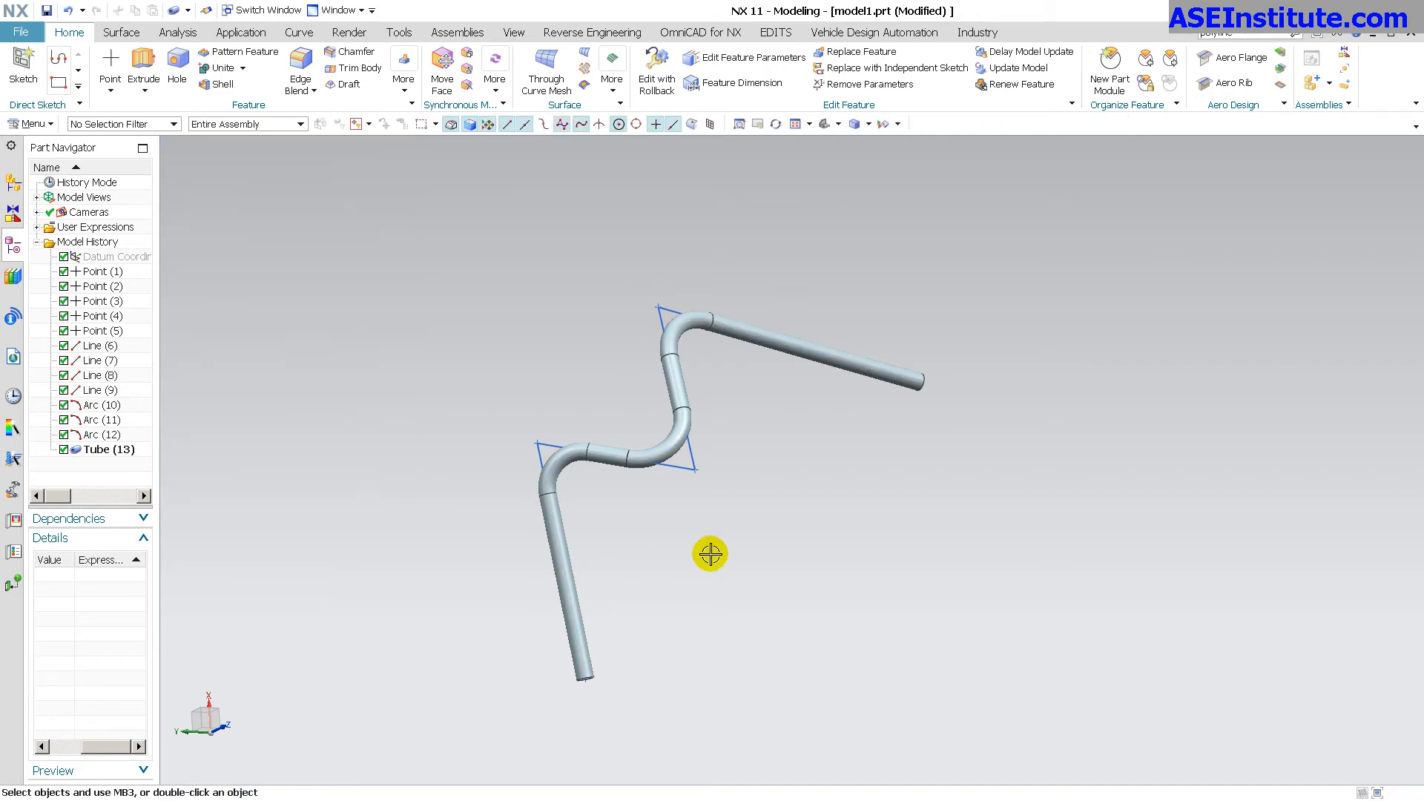
drag(709, 555, 809, 469)
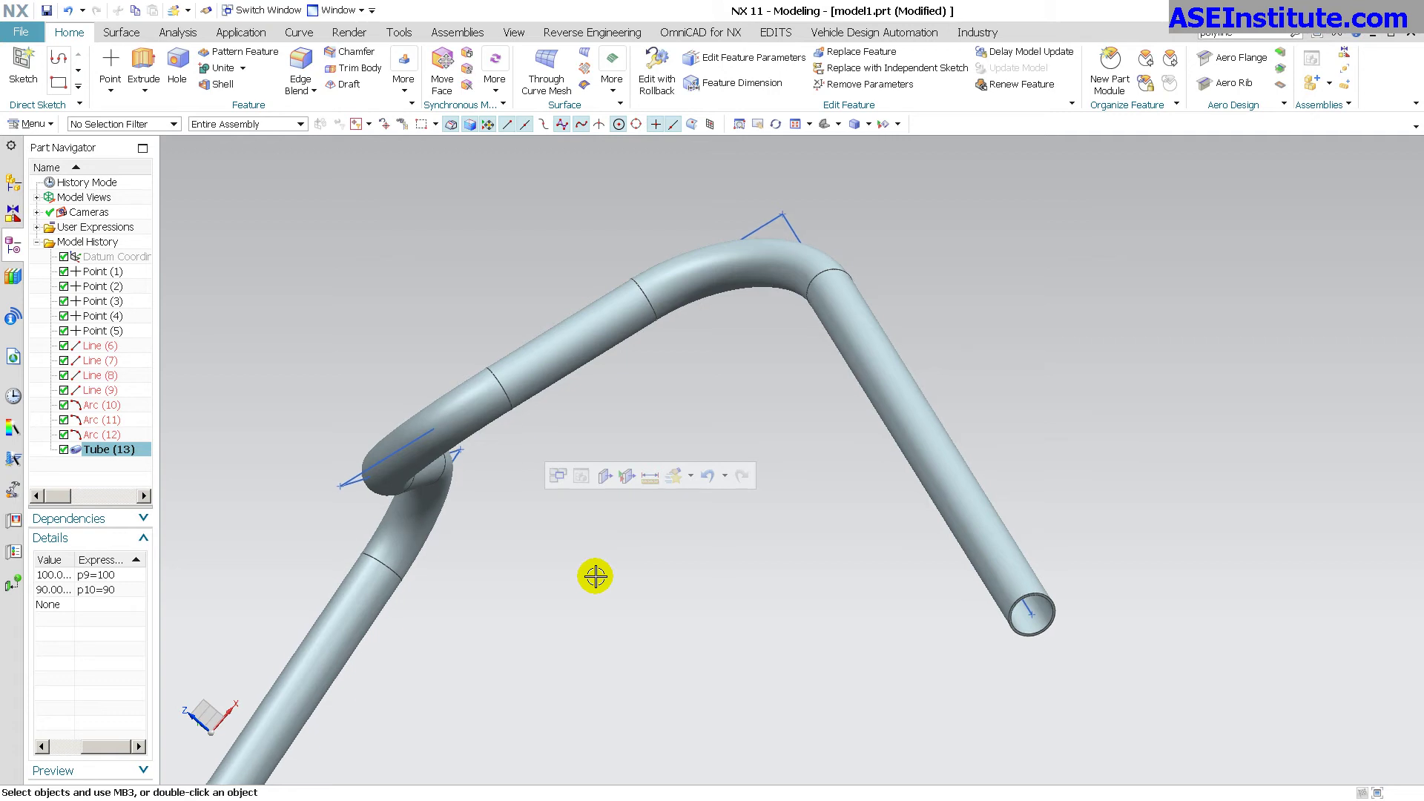
drag(595, 576, 791, 577)
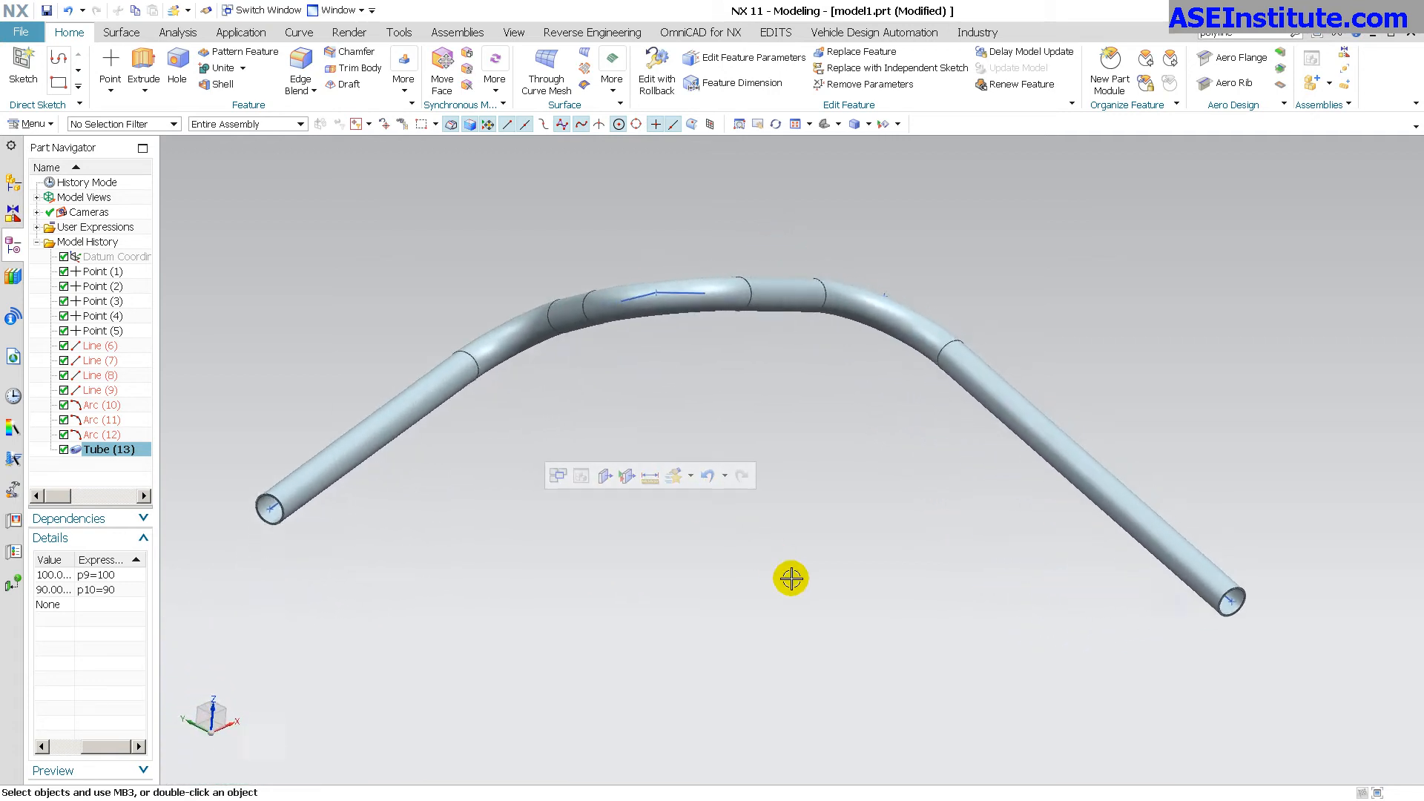
drag(791, 577, 791, 544)
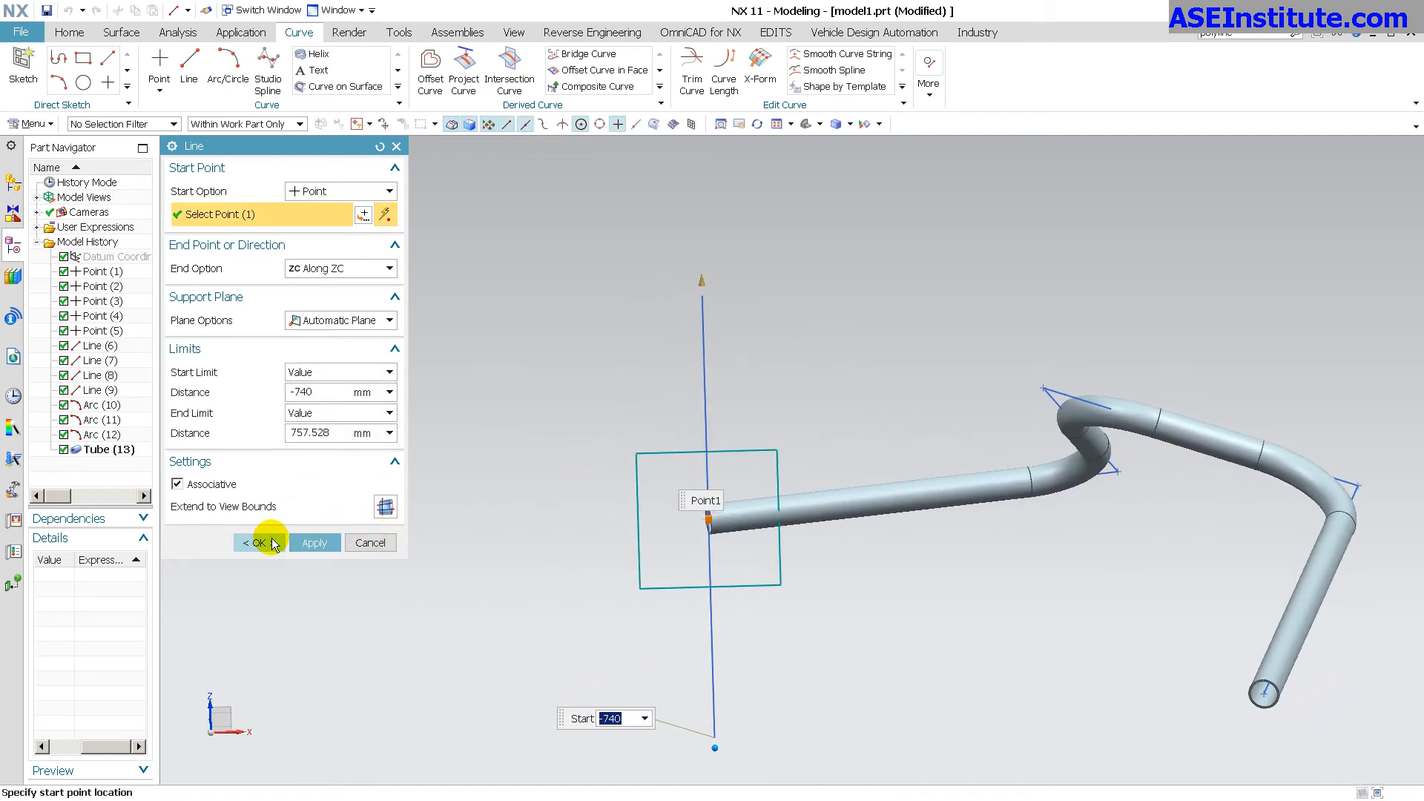
Confirm Line (14), a vertical ZC line through the tube's end with limits -740 and 757.528.
click(258, 543)
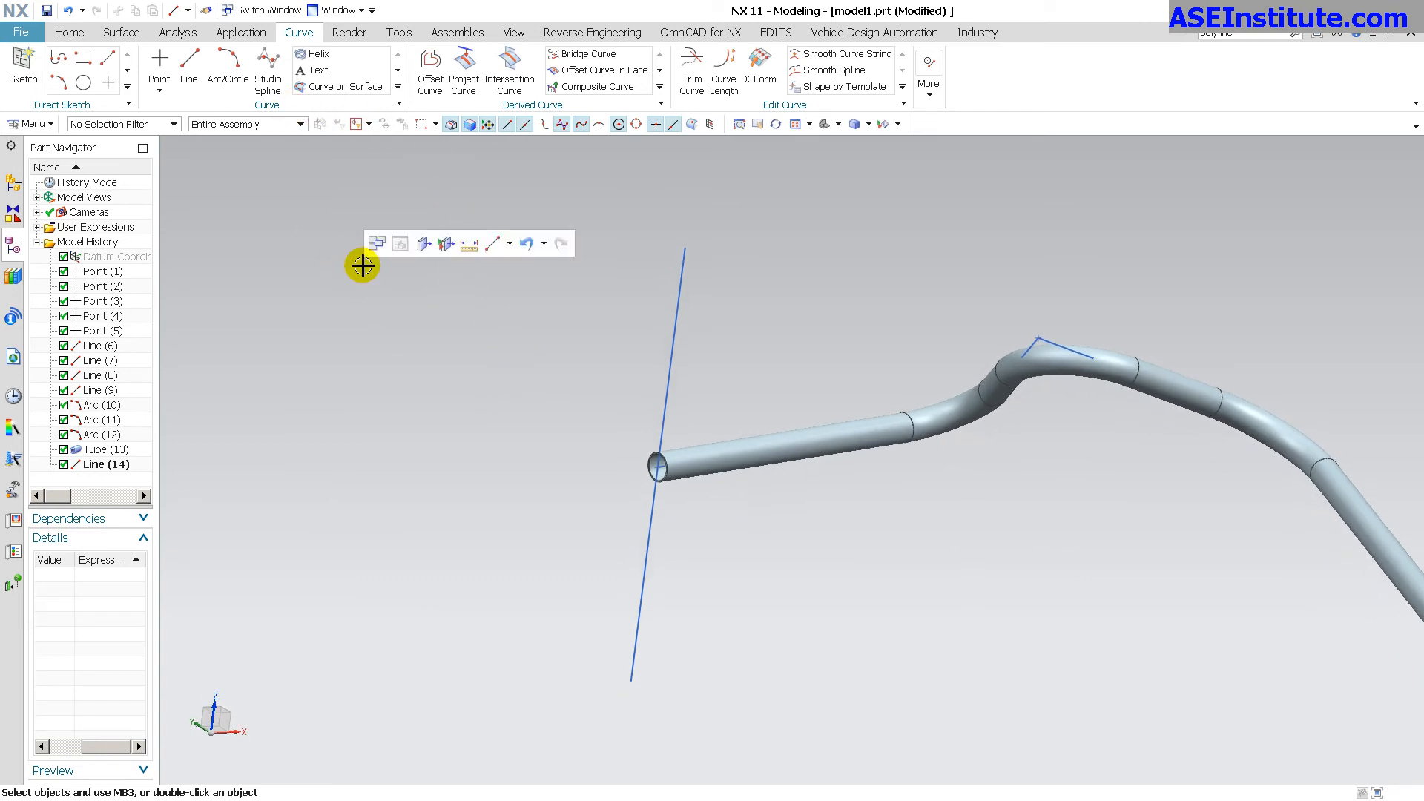
Repeat Tube on the single vertical line with inner diameter 85 mm, creating Tube (15).
click(510, 244)
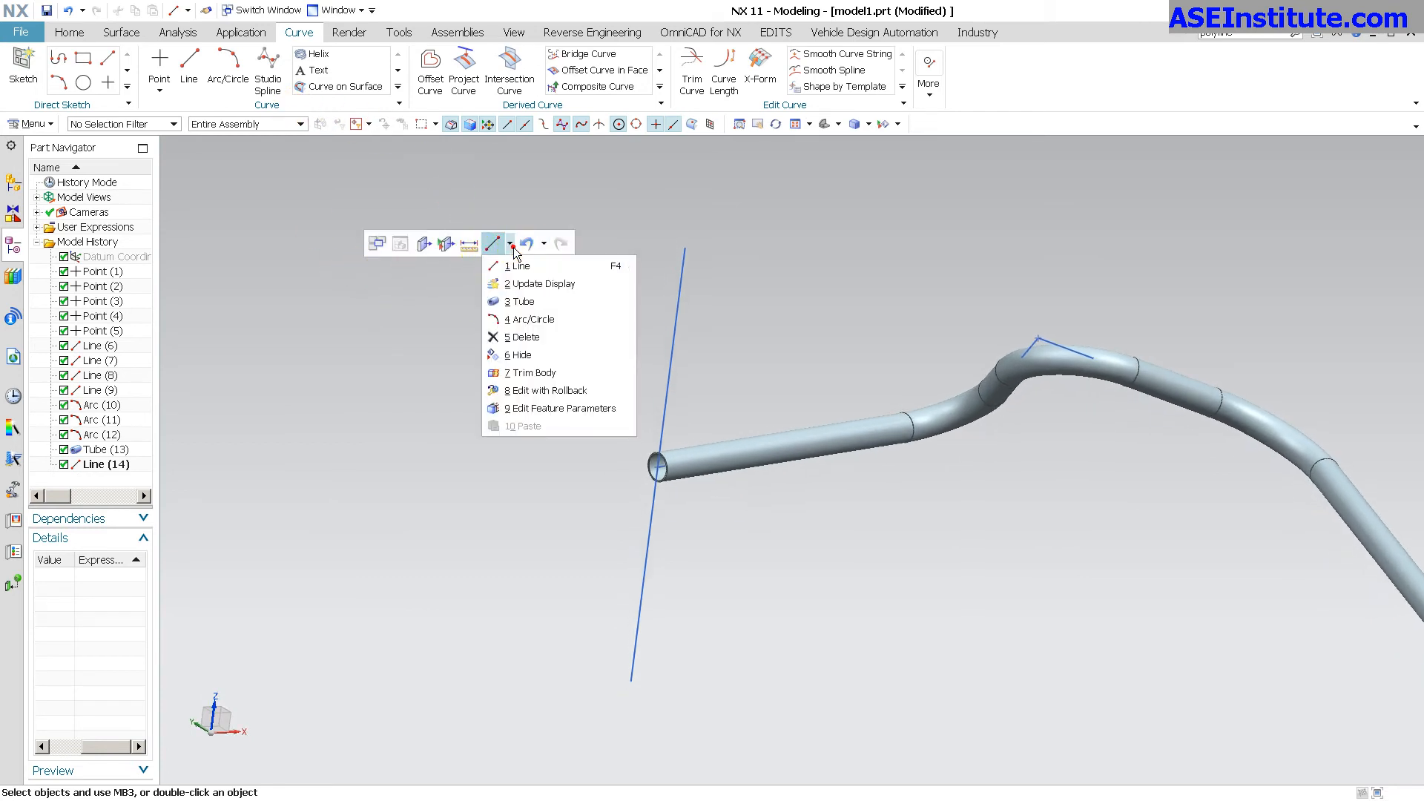
mouse_move(535, 301)
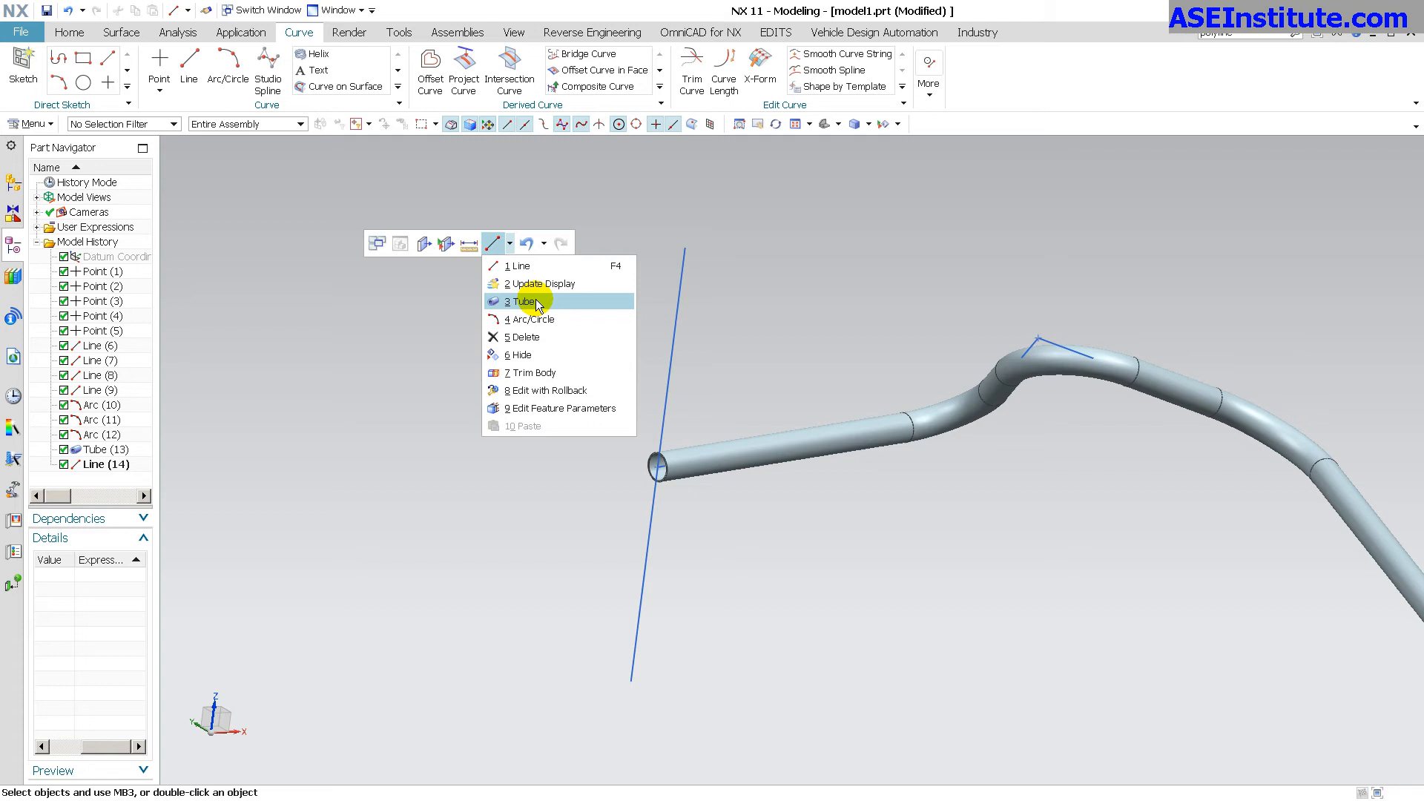
click(522, 301)
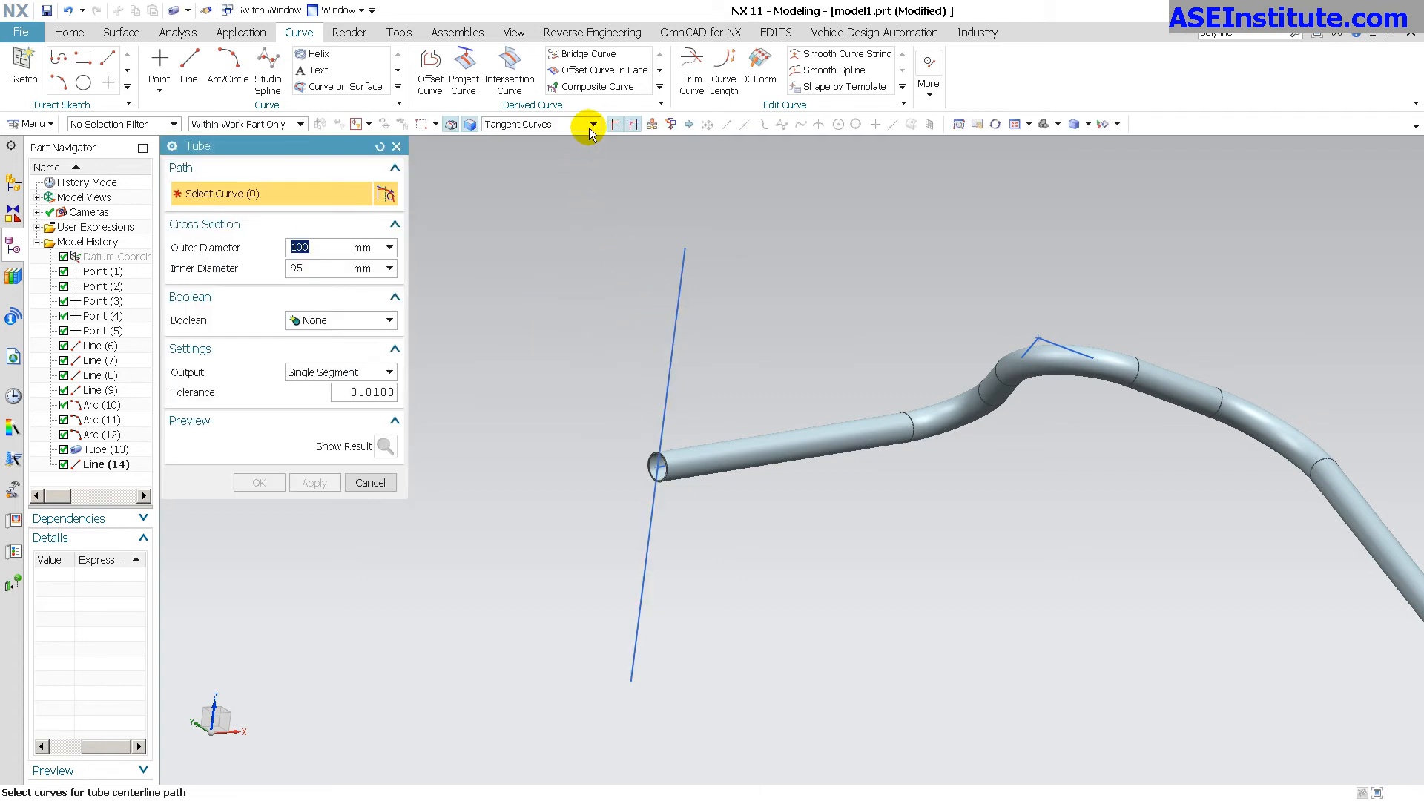
click(591, 125)
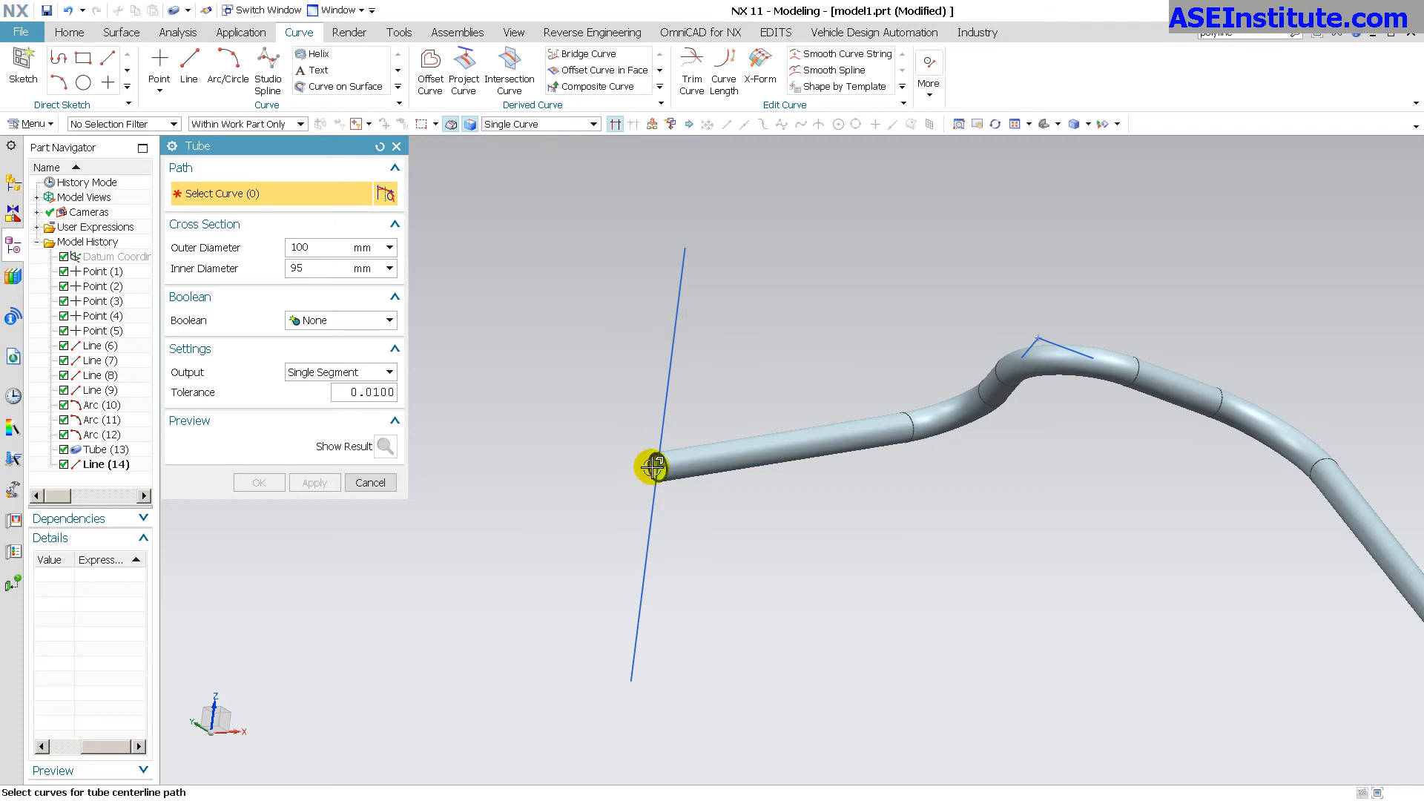
click(655, 466)
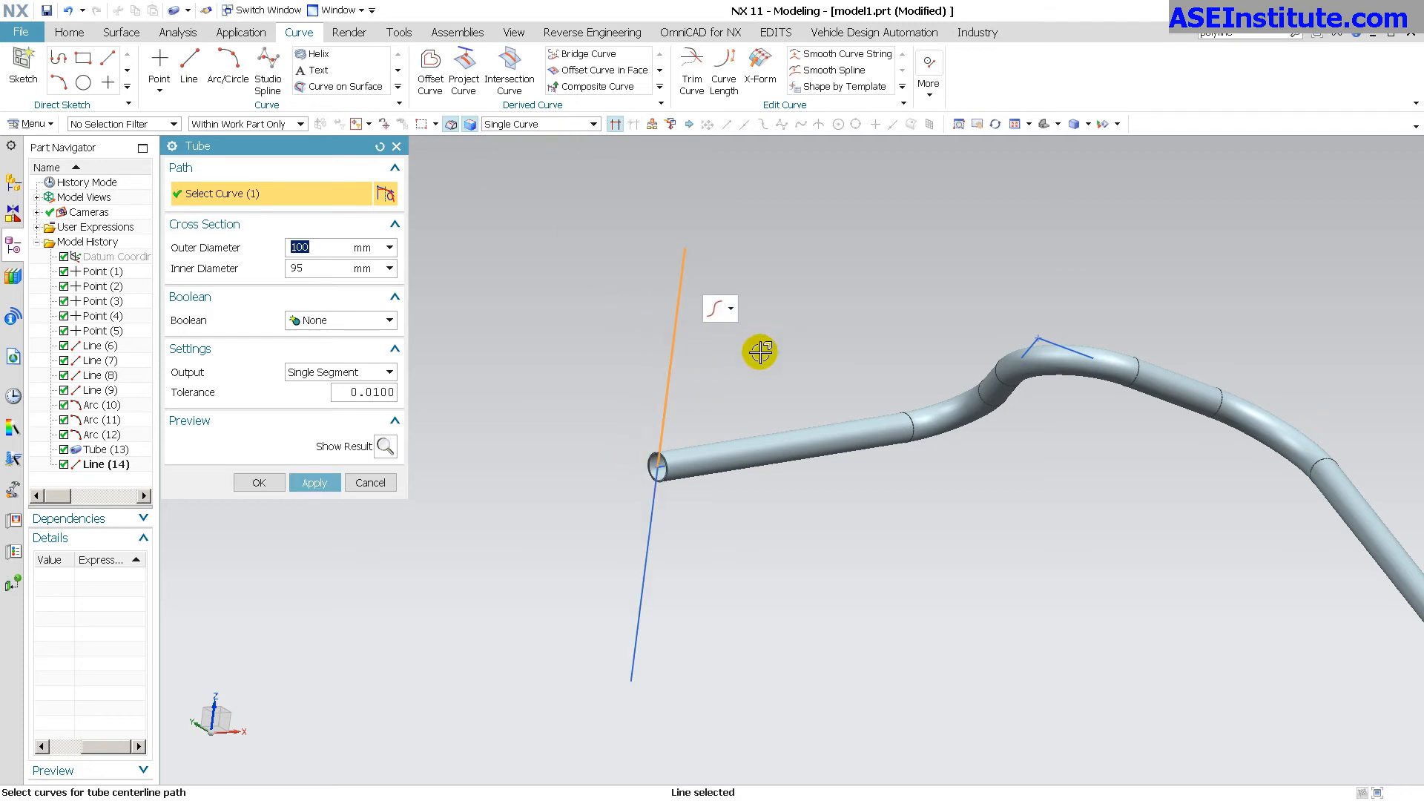
mouse_move(615, 125)
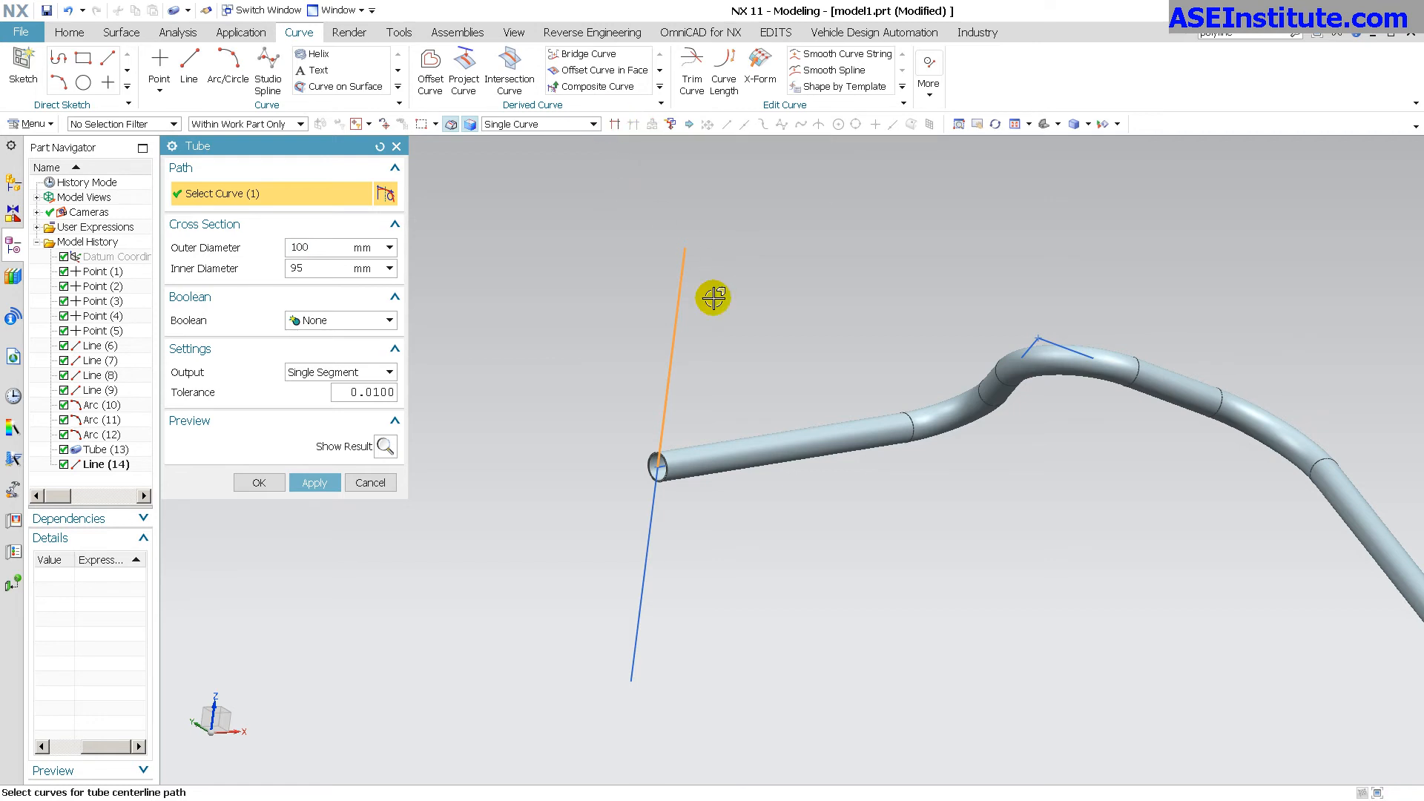
click(680, 313)
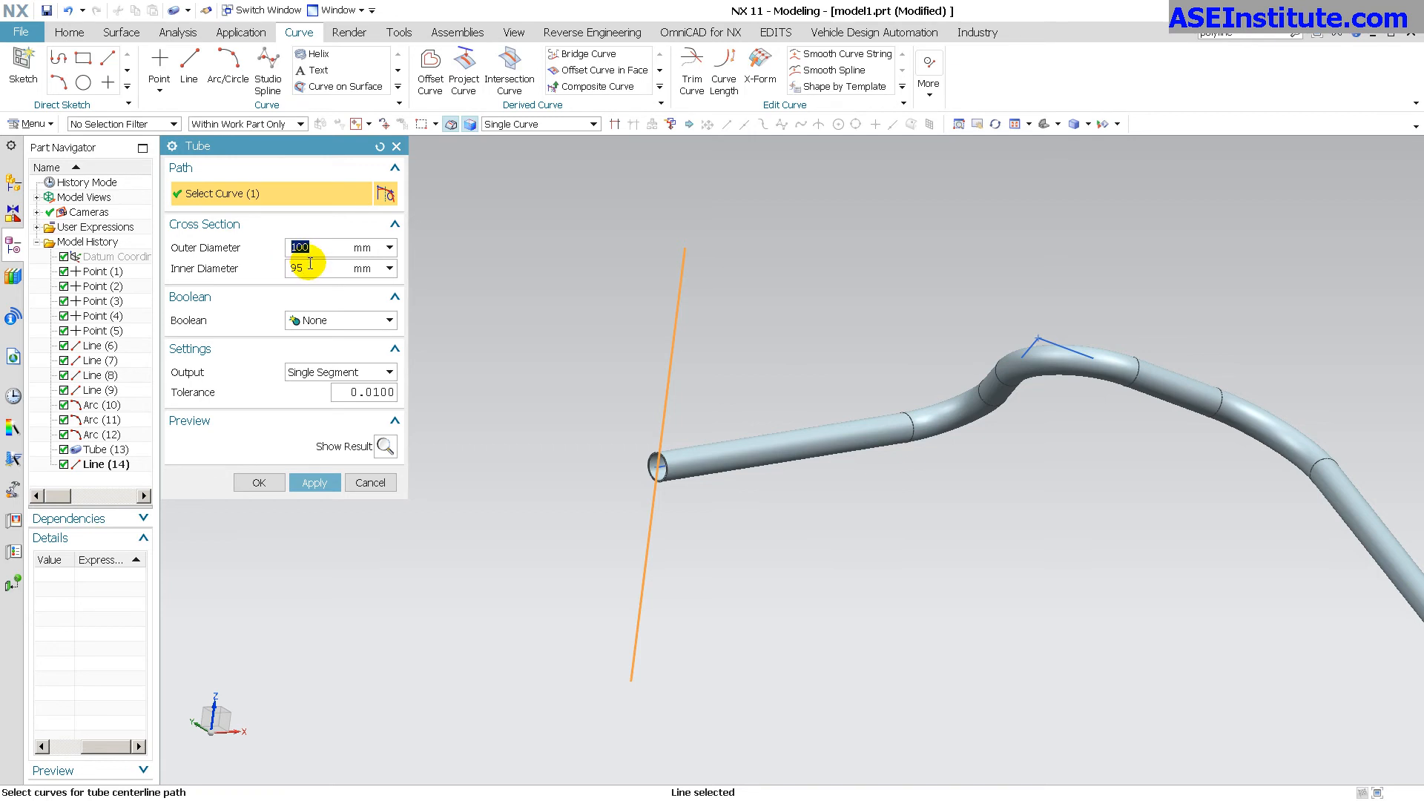
text(85)
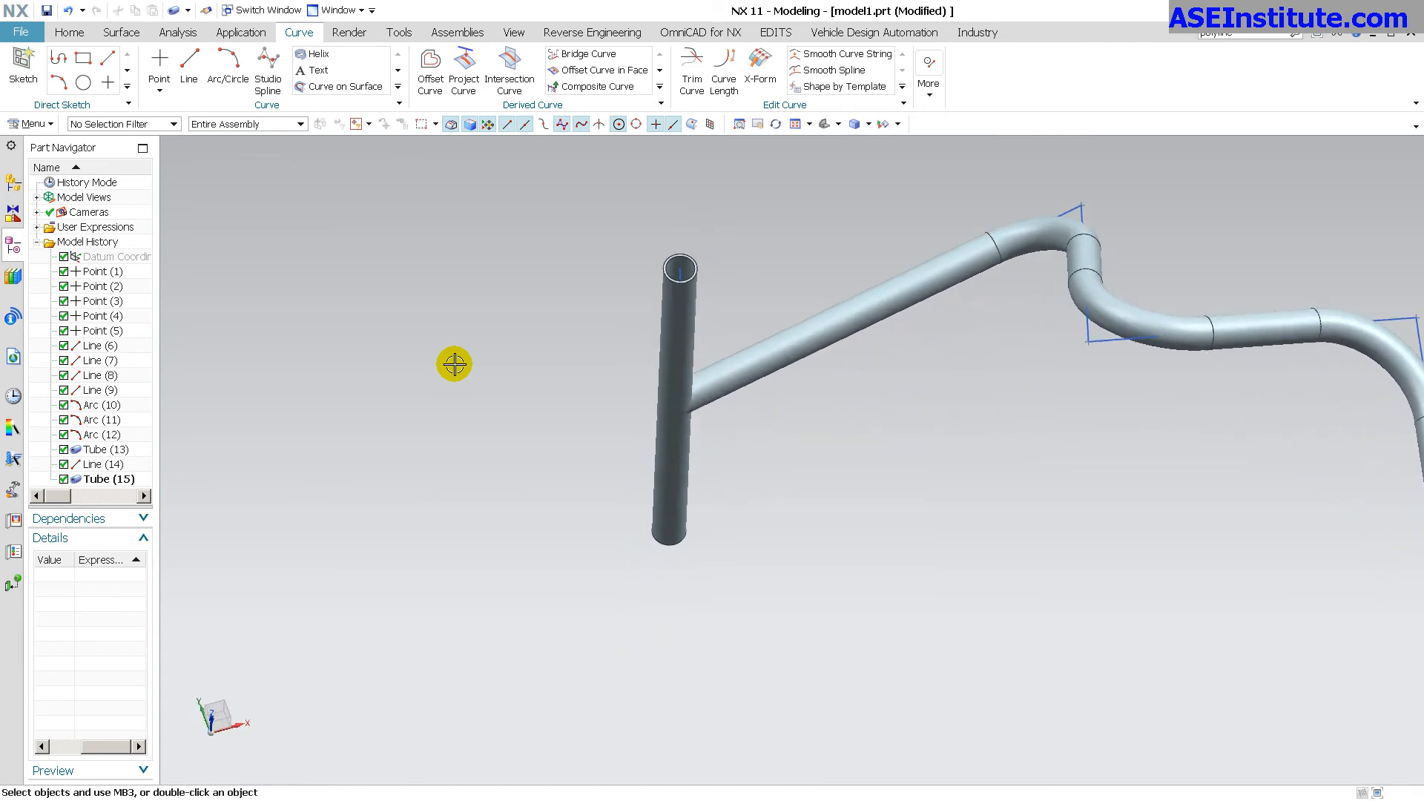
mouse_move(753, 422)
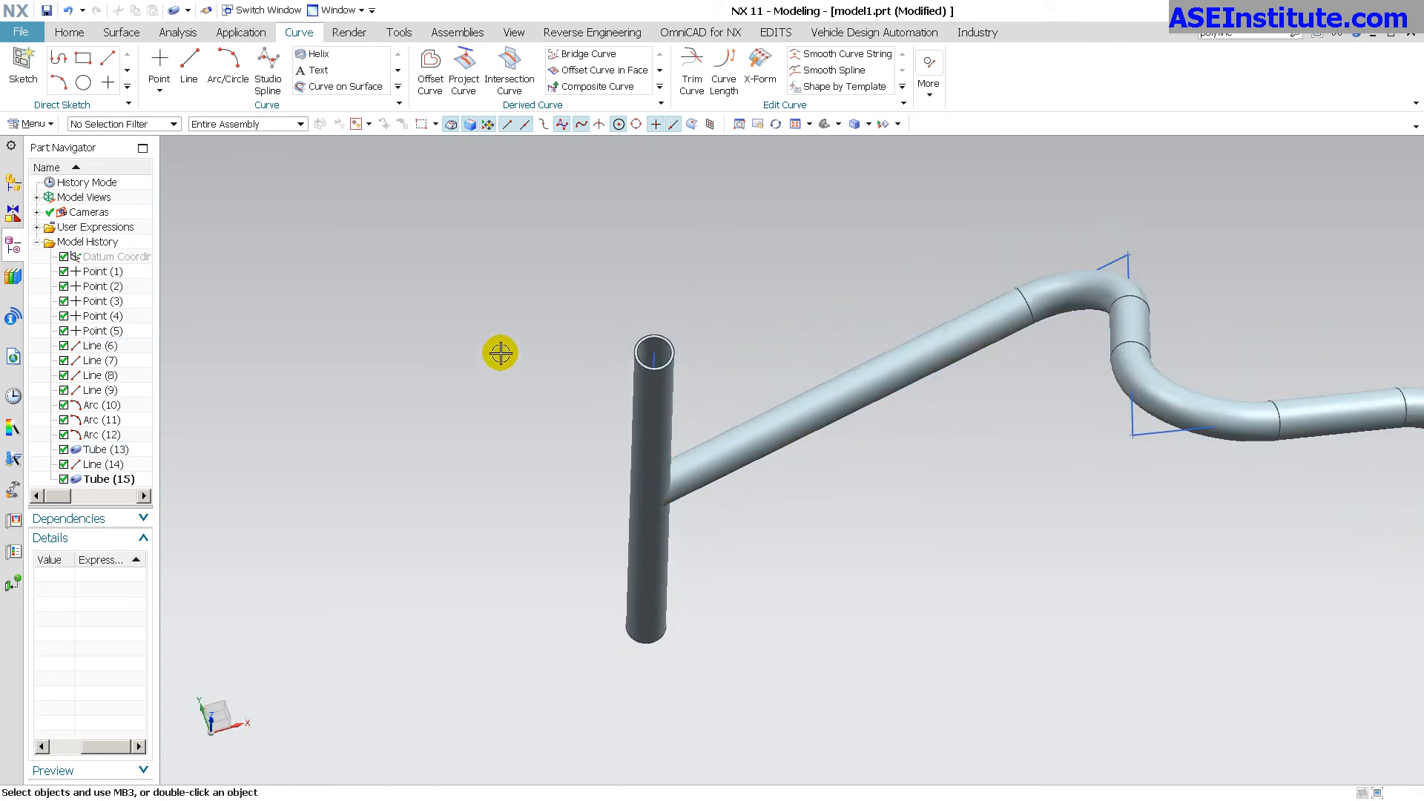
click(68, 32)
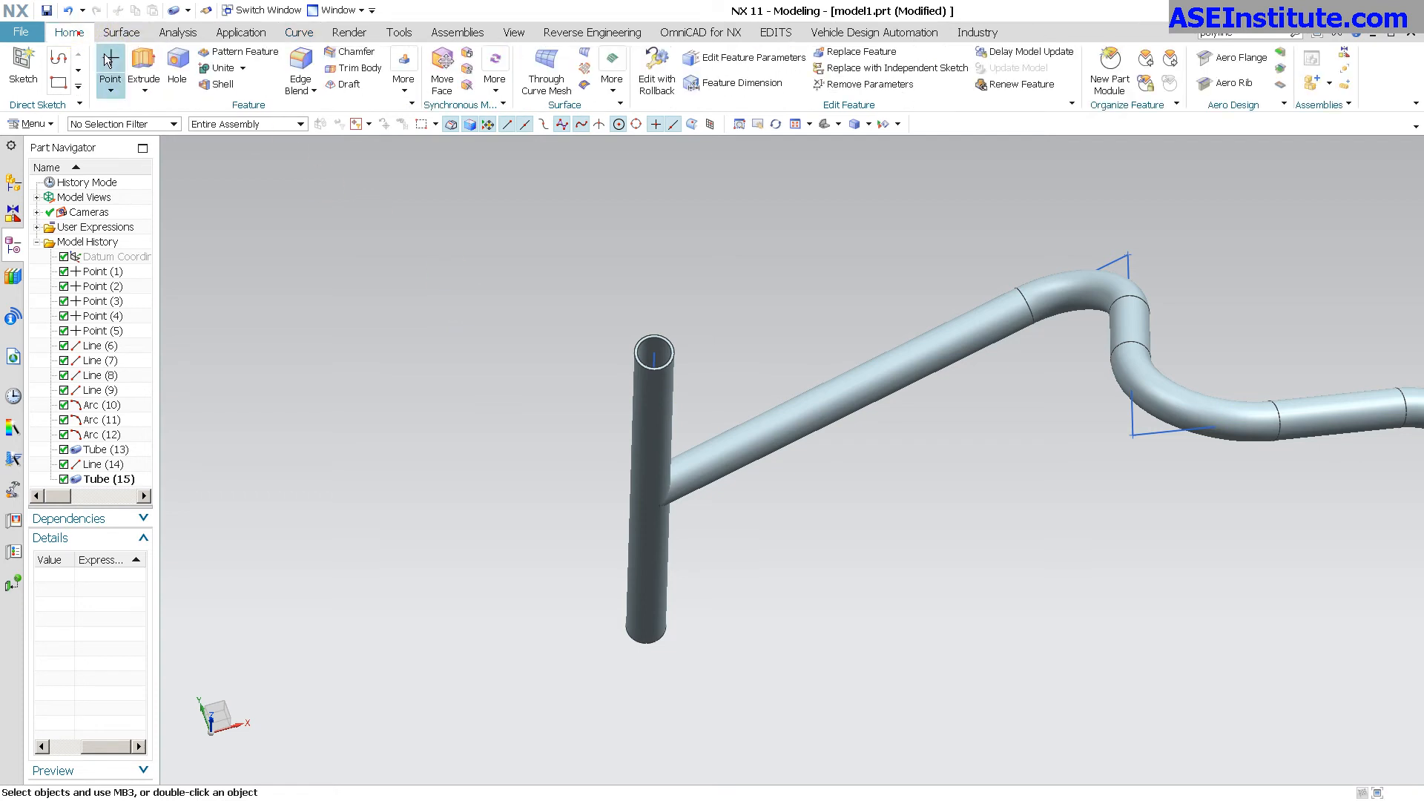
Trim Body on the bent Tube (13) using the vertical tube's face as tool, leaving a saddle cut.
click(359, 67)
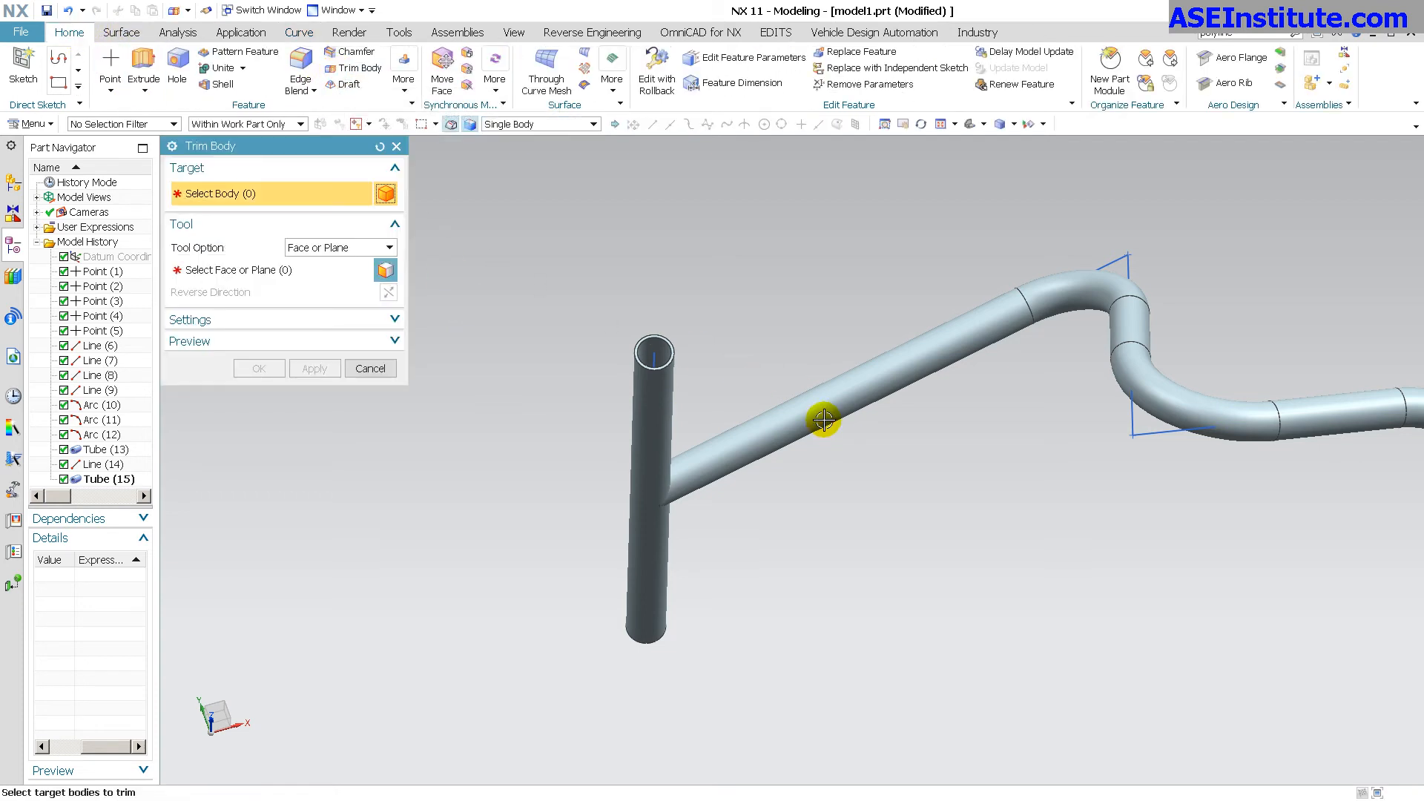
click(825, 423)
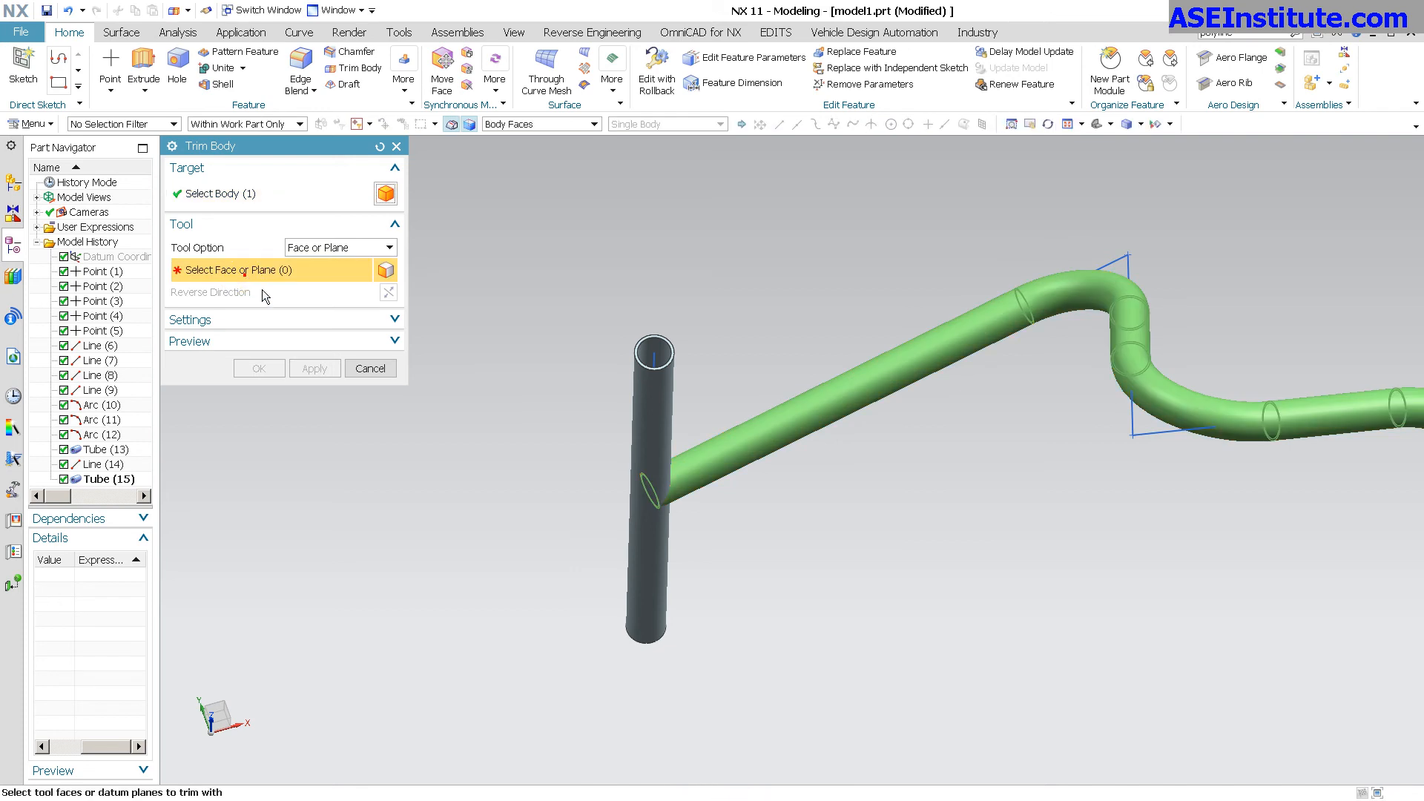
mouse_move(554, 132)
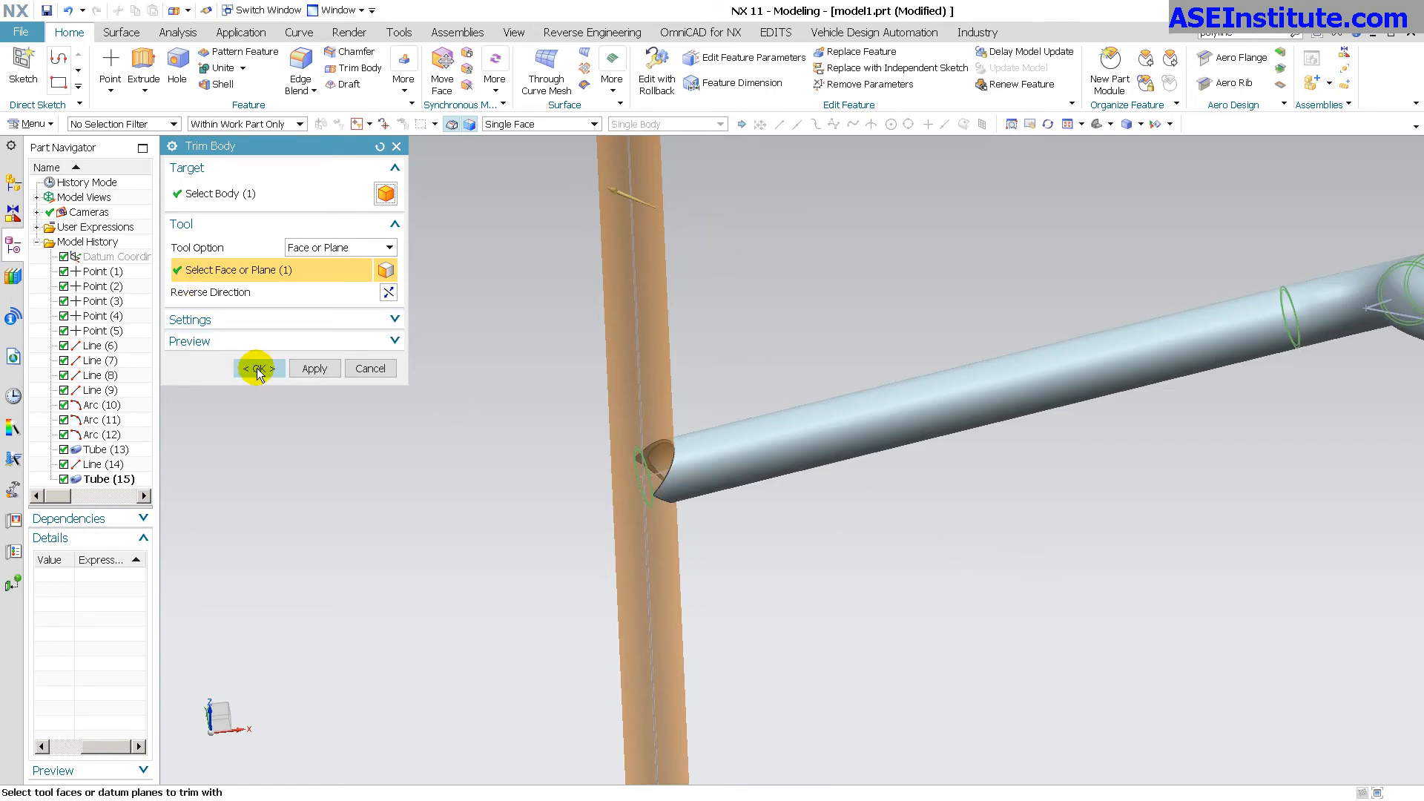
click(258, 368)
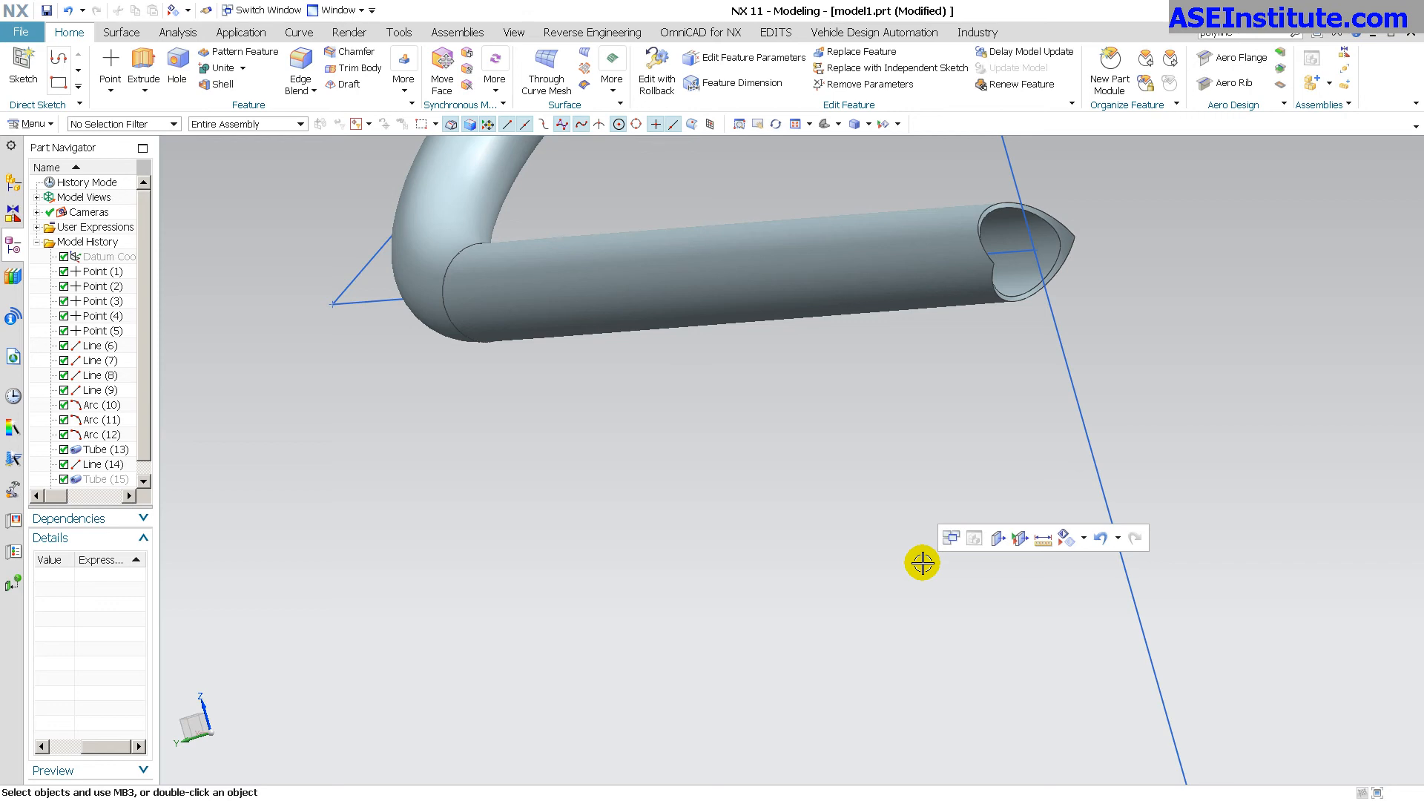
Drag Point (3) to a new location so the bent tube regenerates, then dismiss the update report.
drag(921, 560, 683, 441)
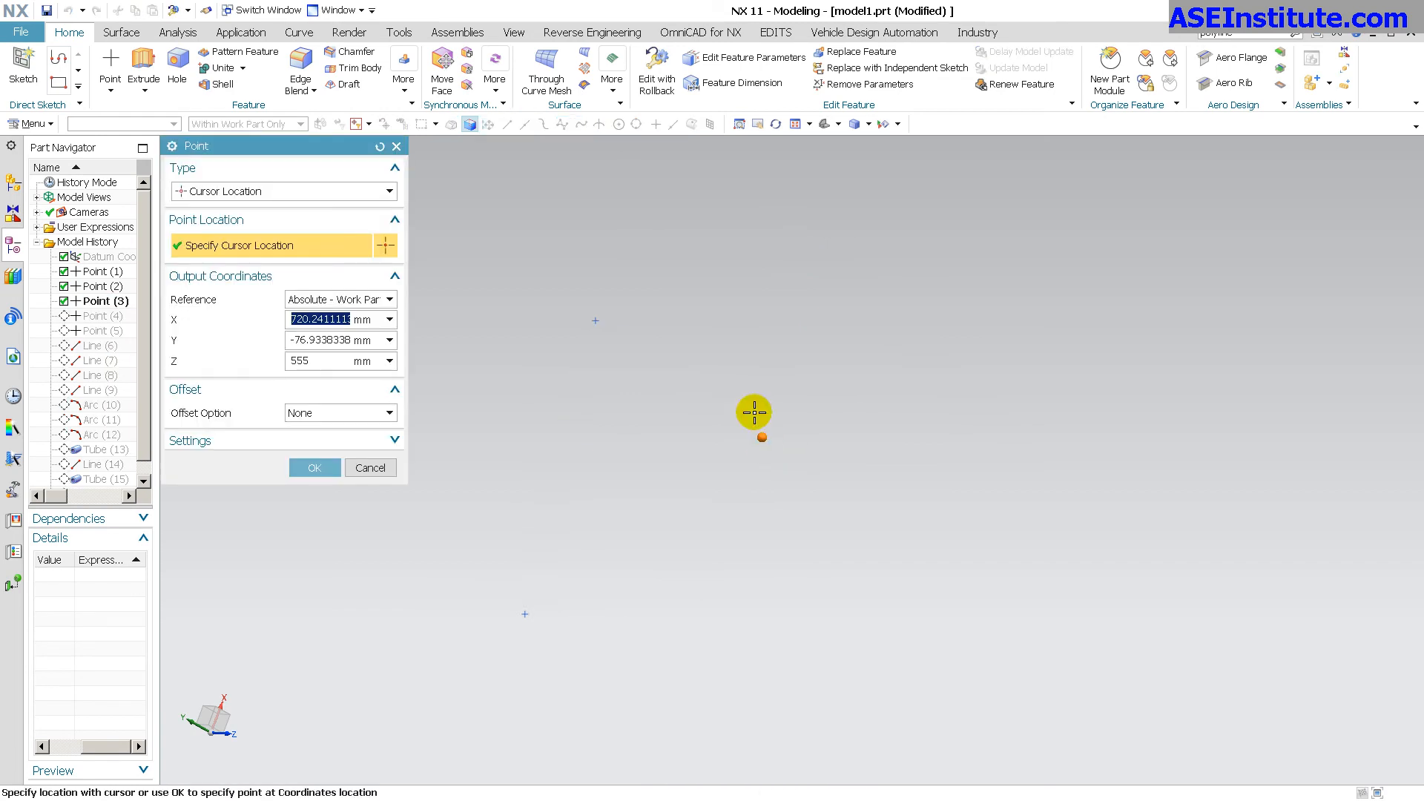
click(314, 468)
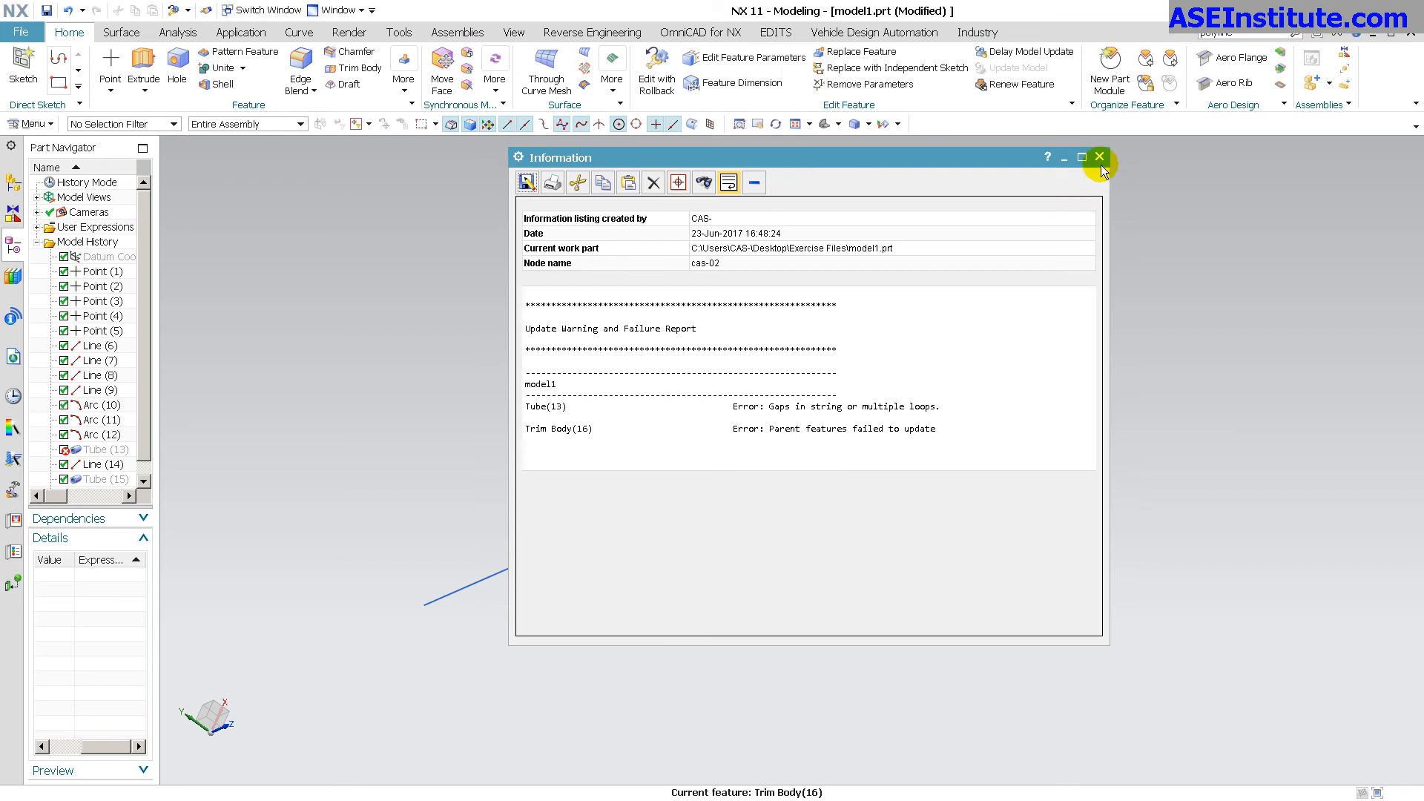
click(1098, 158)
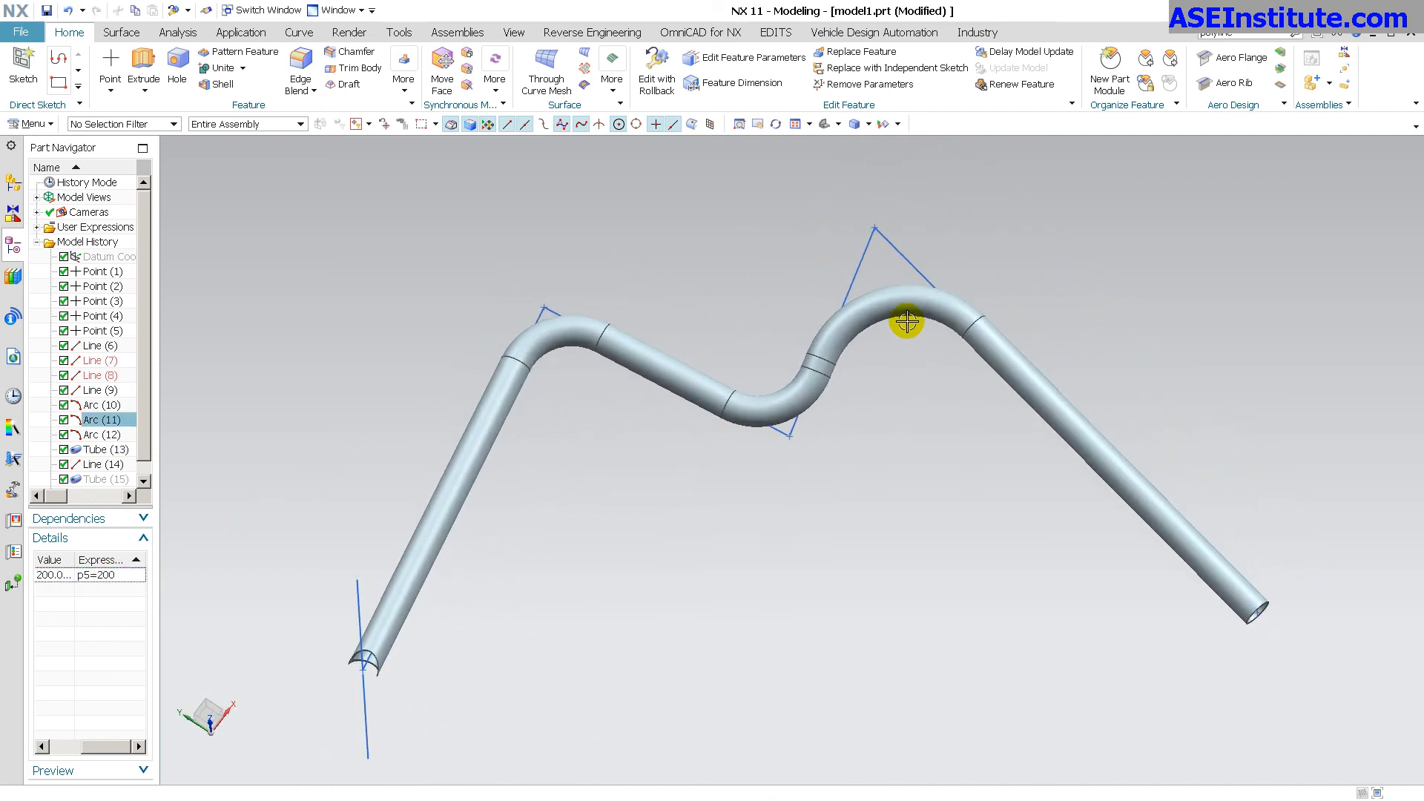
click(98, 403)
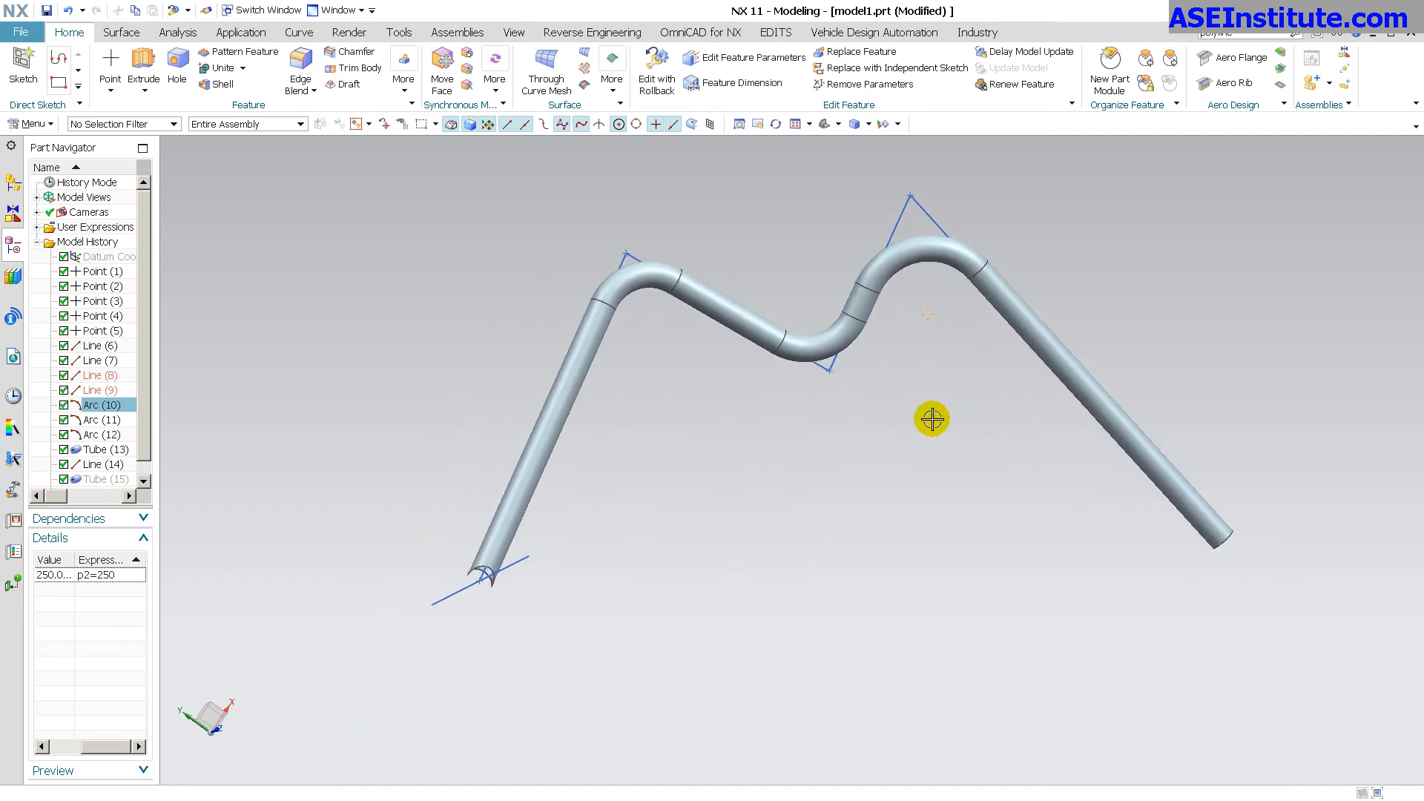
drag(931, 419, 930, 390)
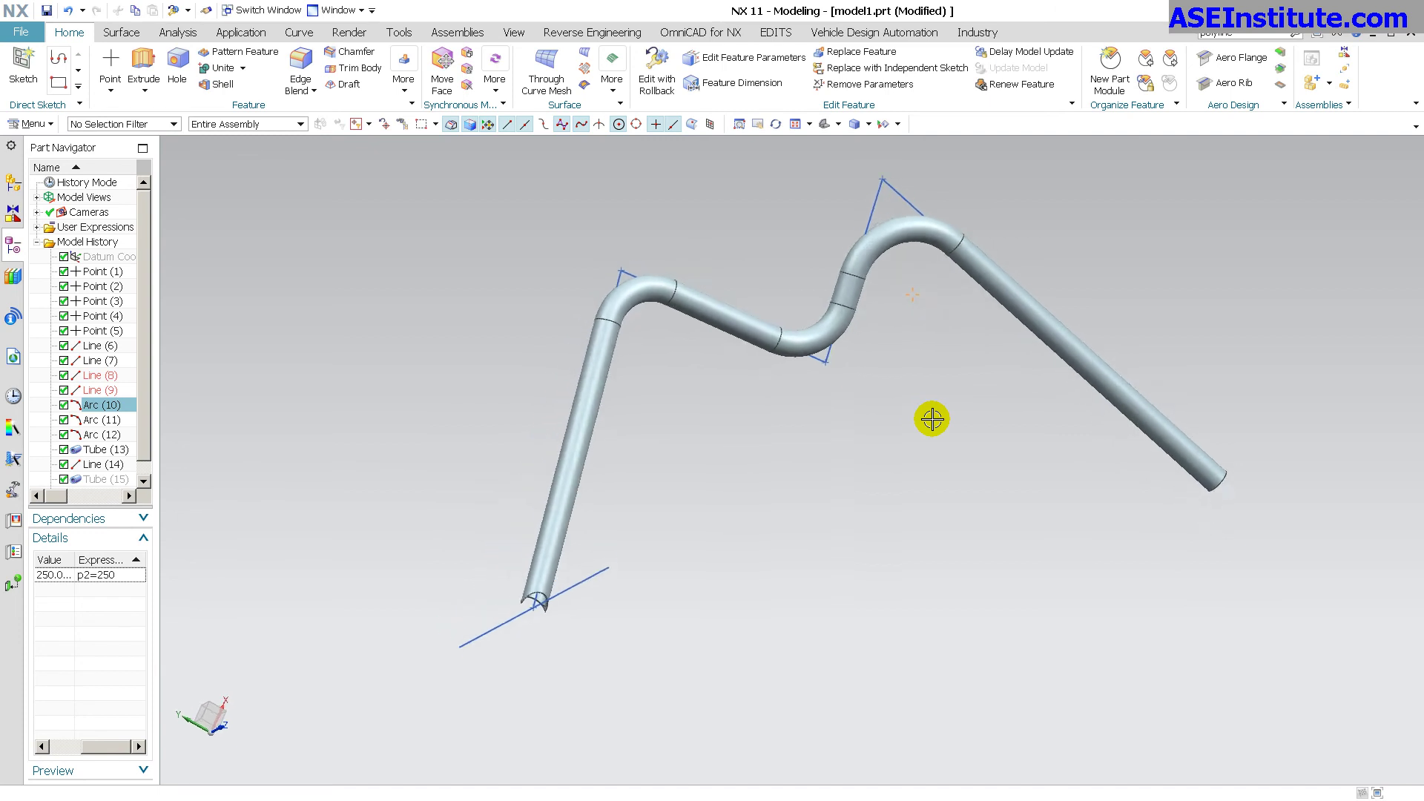
drag(932, 418, 909, 440)
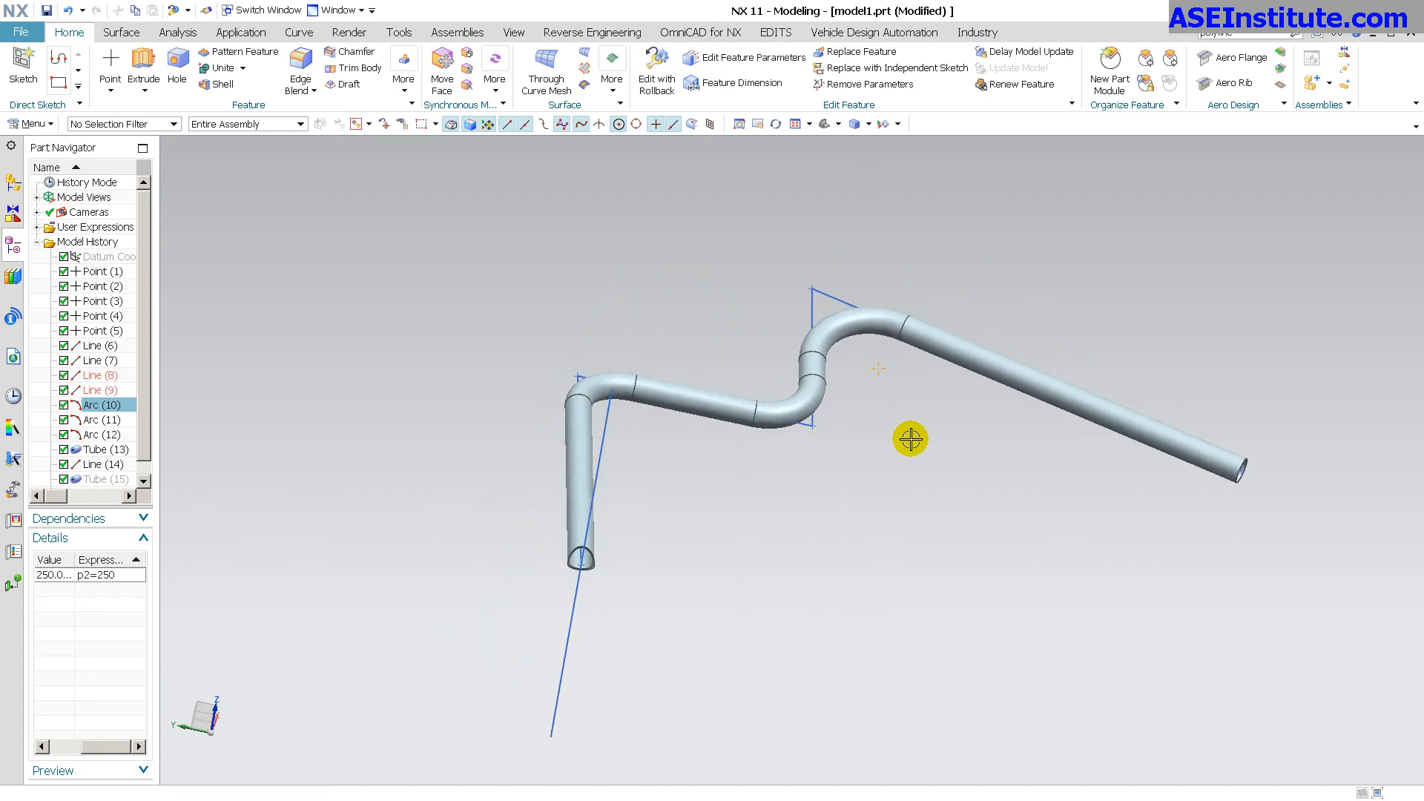